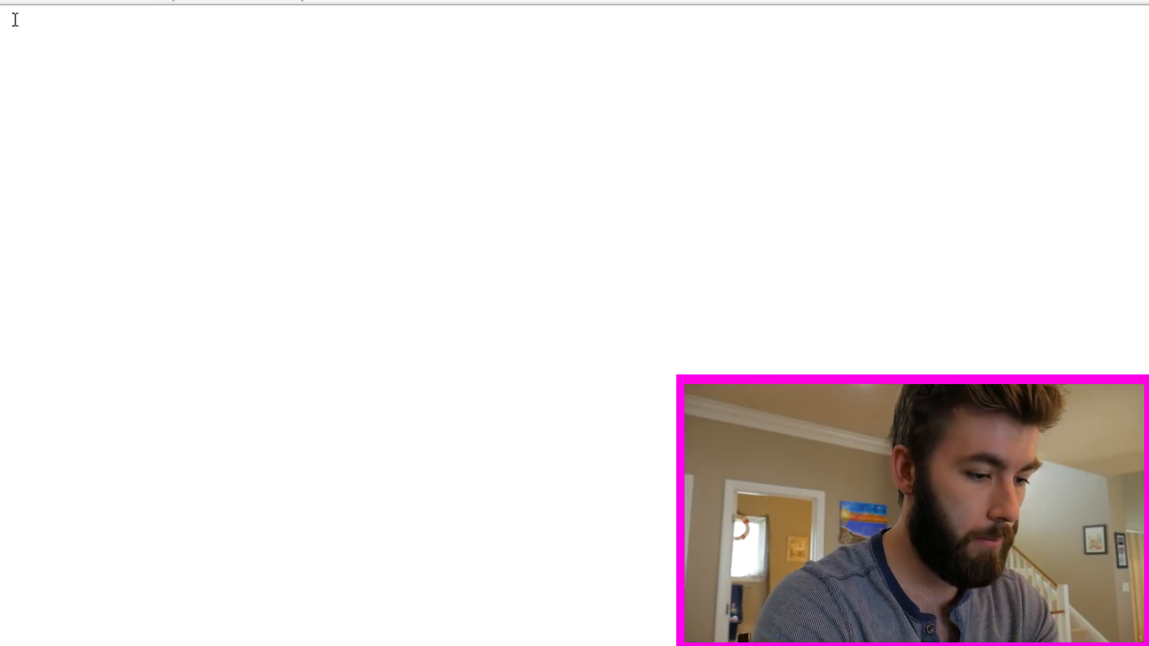
Write the import lines for numpy as np and matplotlib.pyplot as plt
text(import numpy)
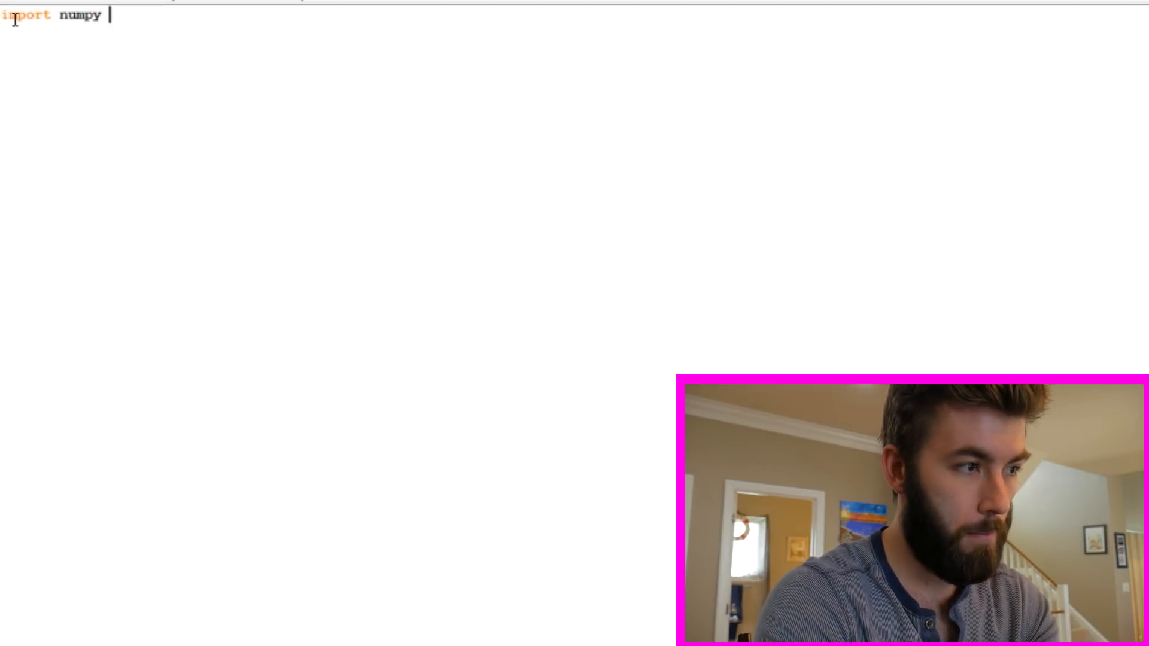
text(as np)
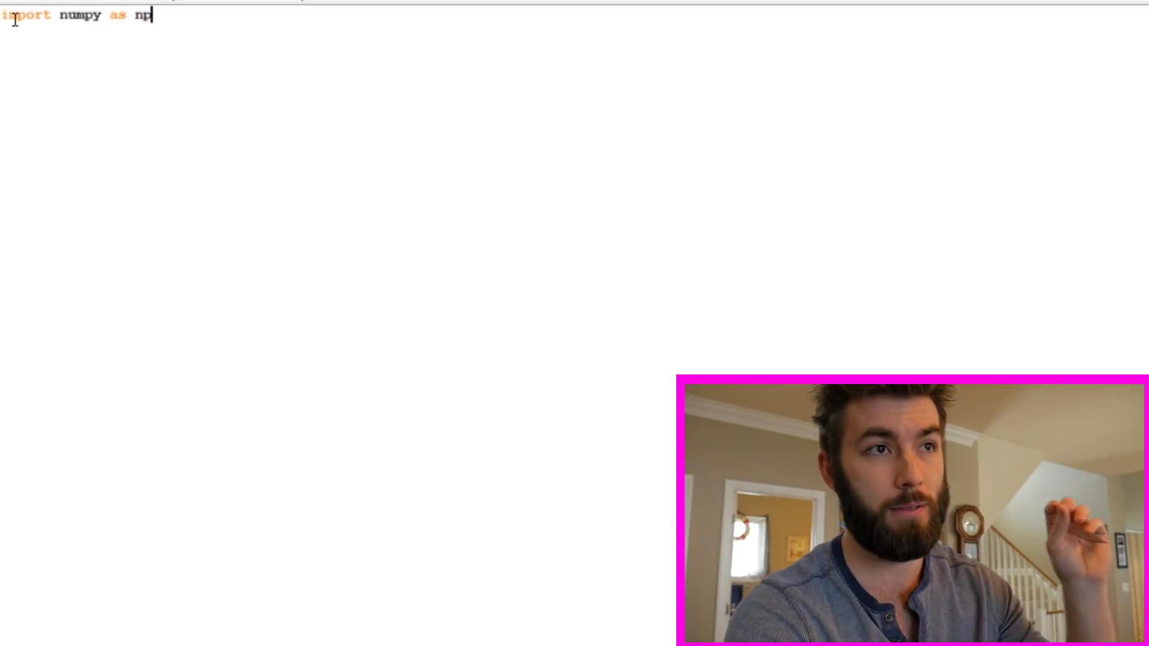
key(Enter)
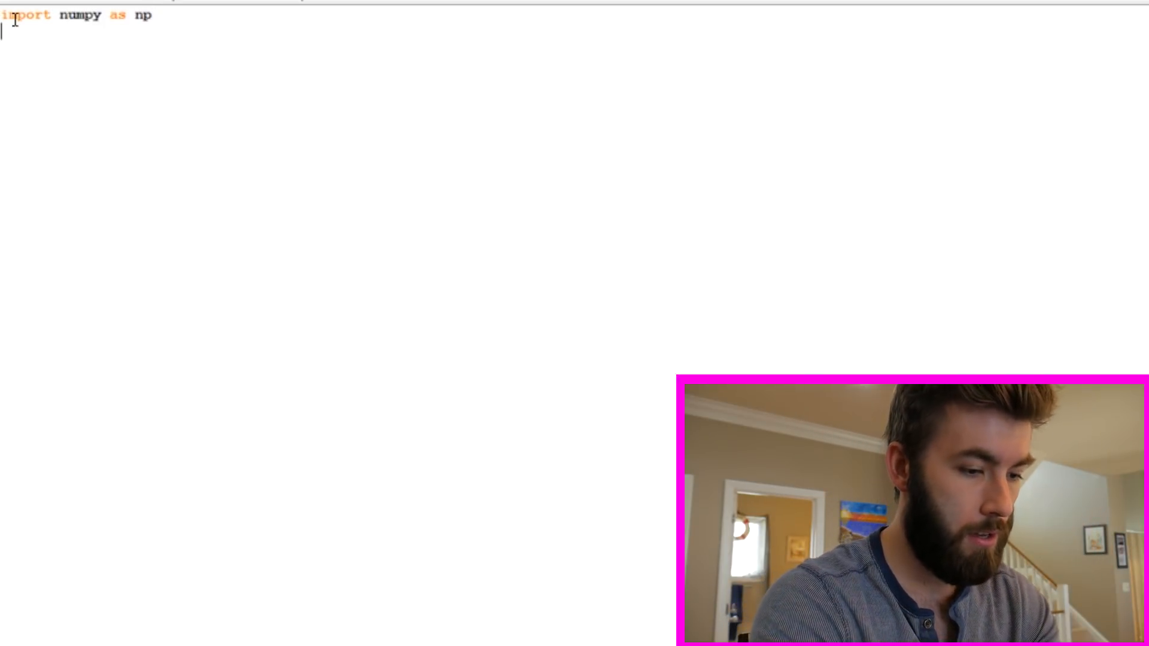
text(import matplot)
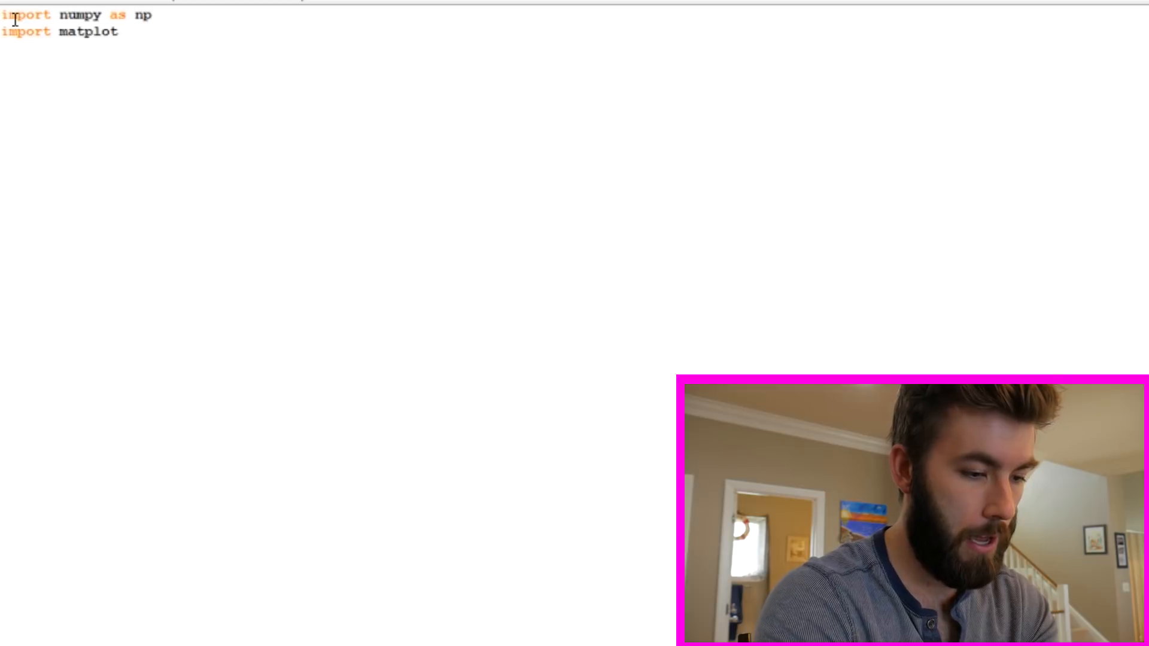
text(lib.py)
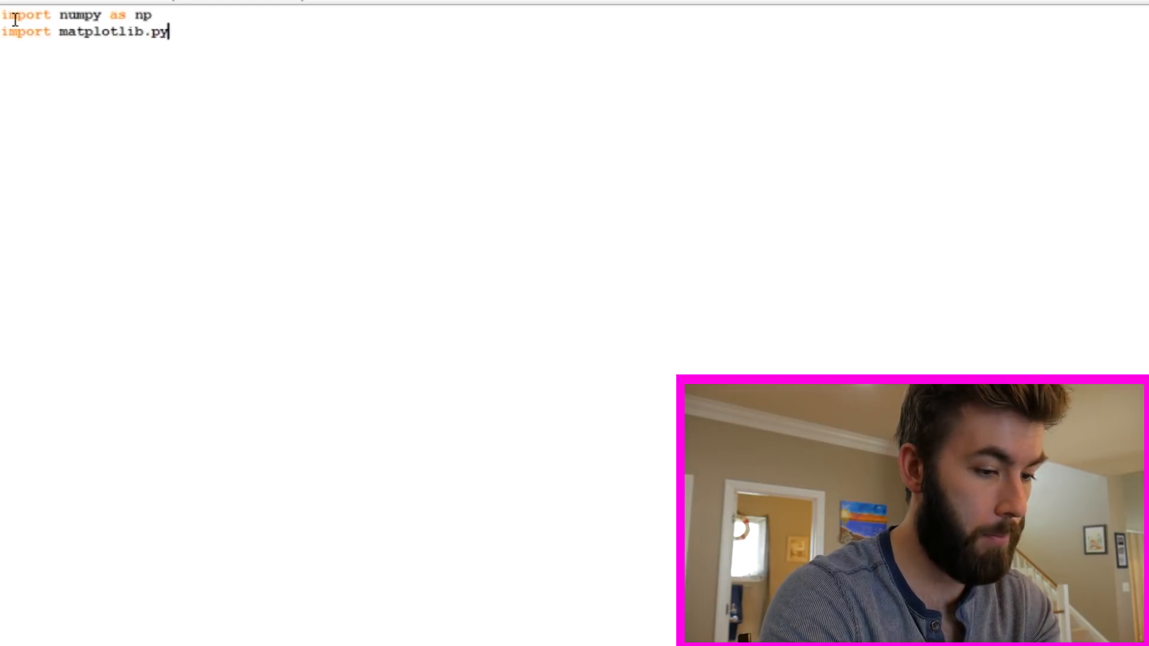
text(plot as plt)
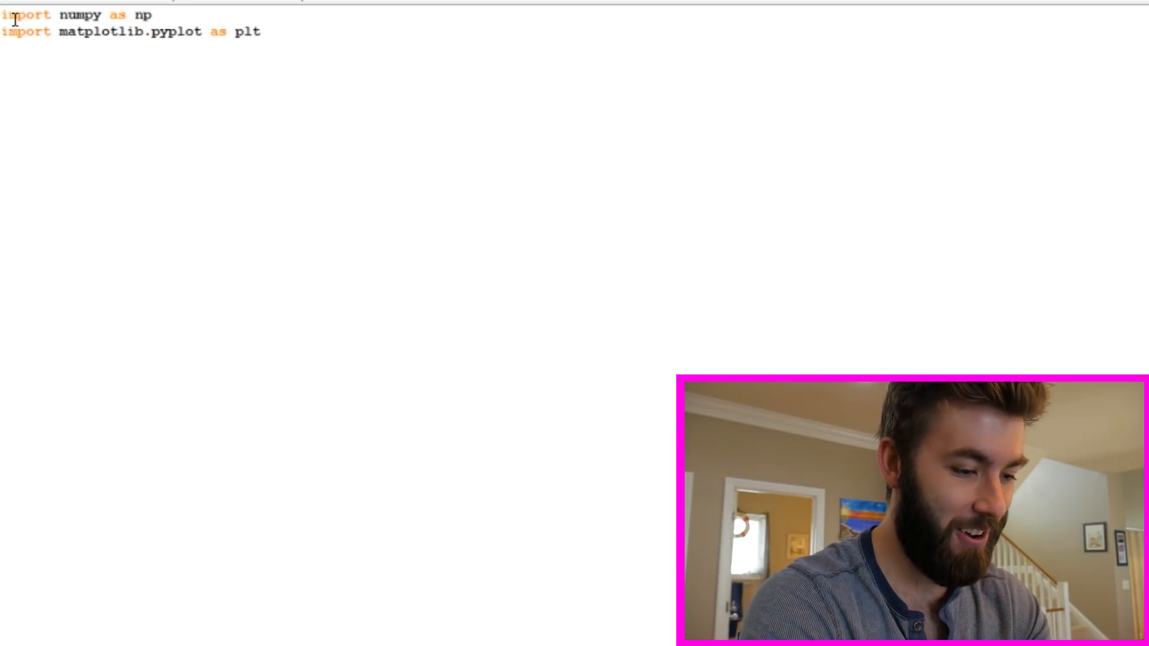
Add the line from scipy.special import legendre
text(frpm)
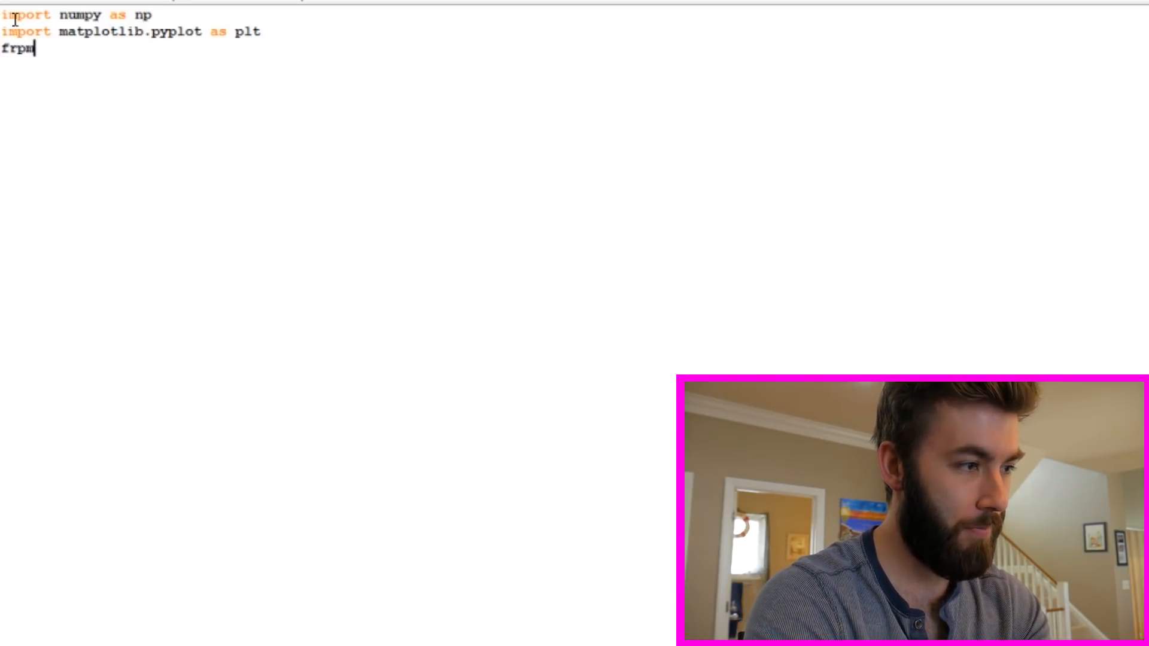
text(from s)
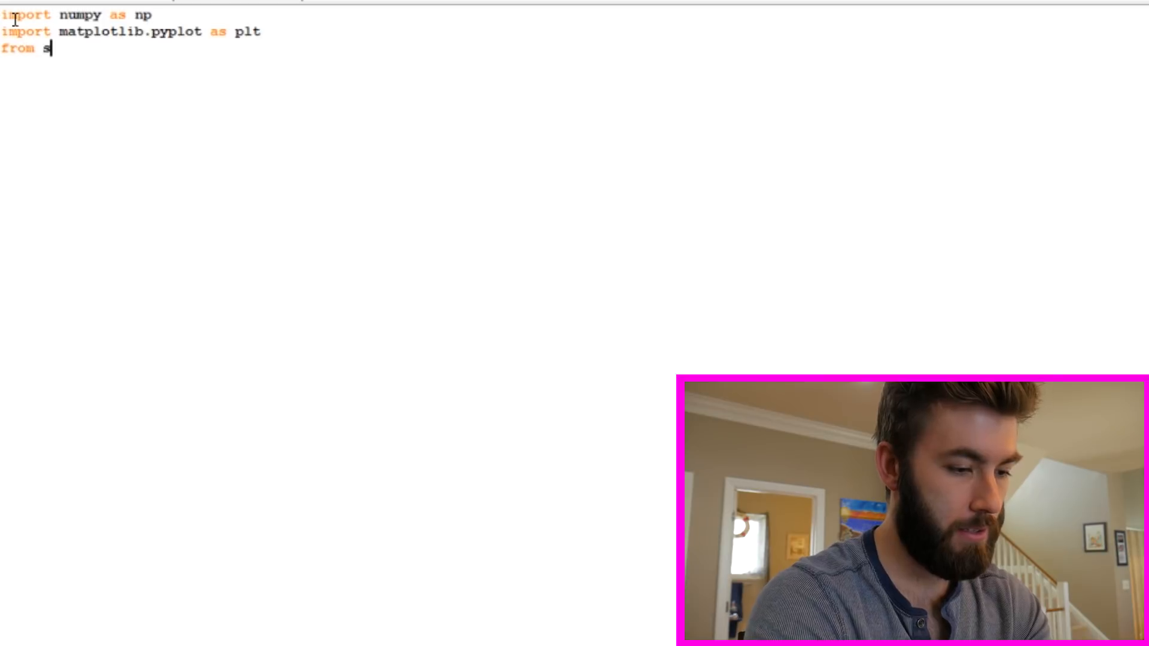
text(cipy)
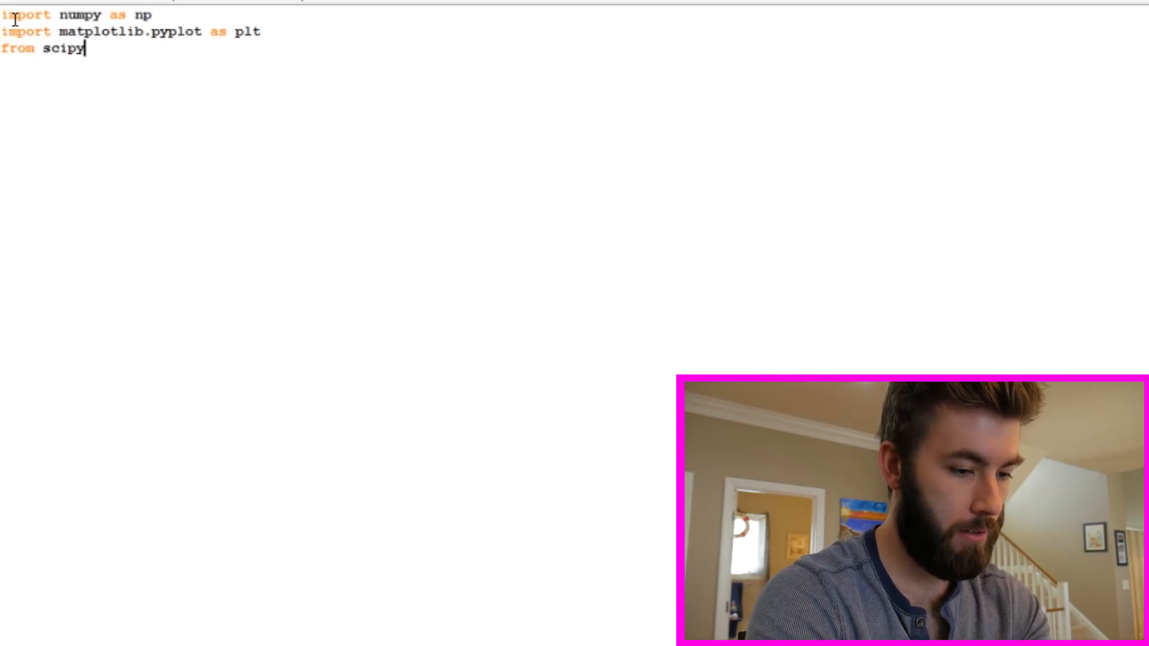
text(.special im)
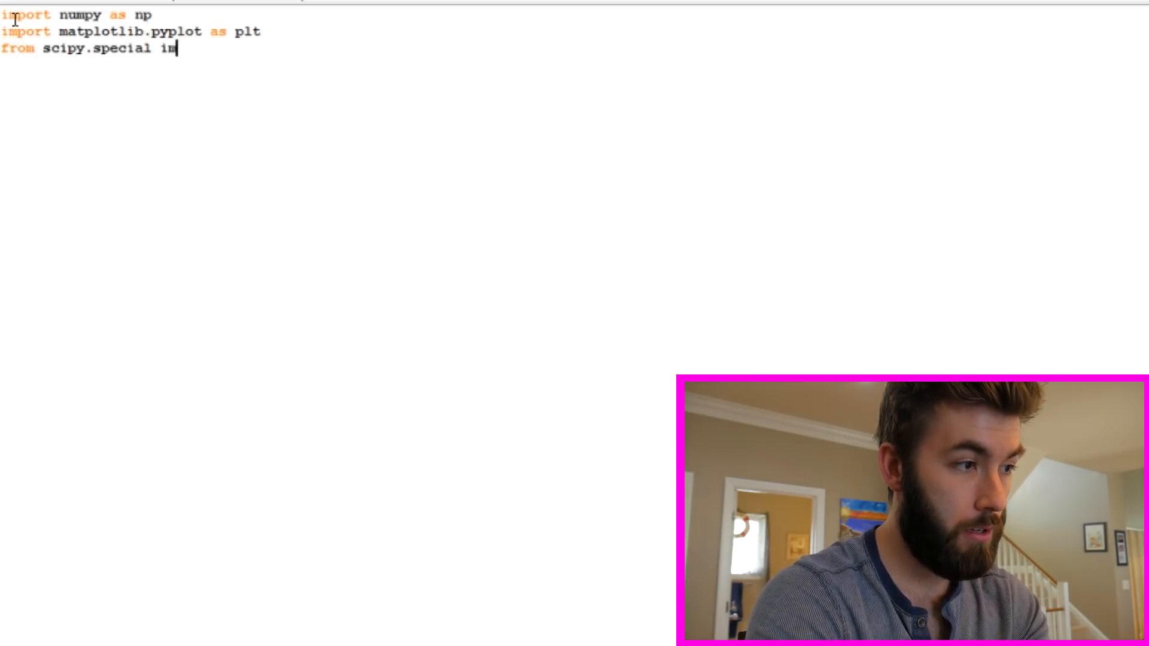
text(port legen)
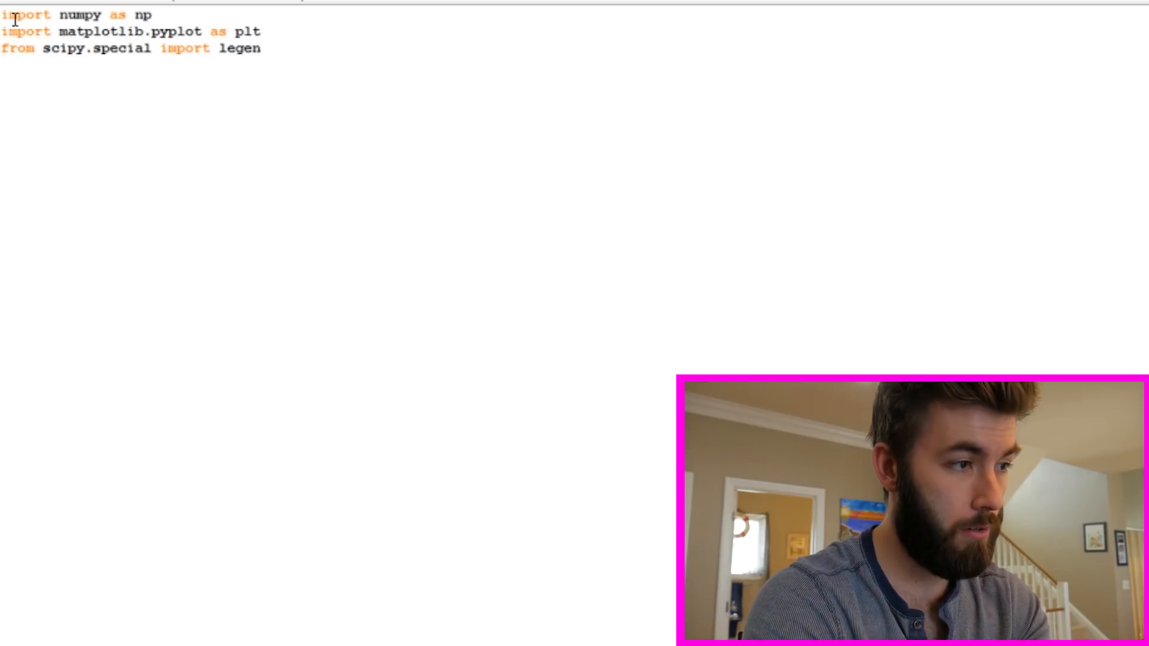
text(dre)
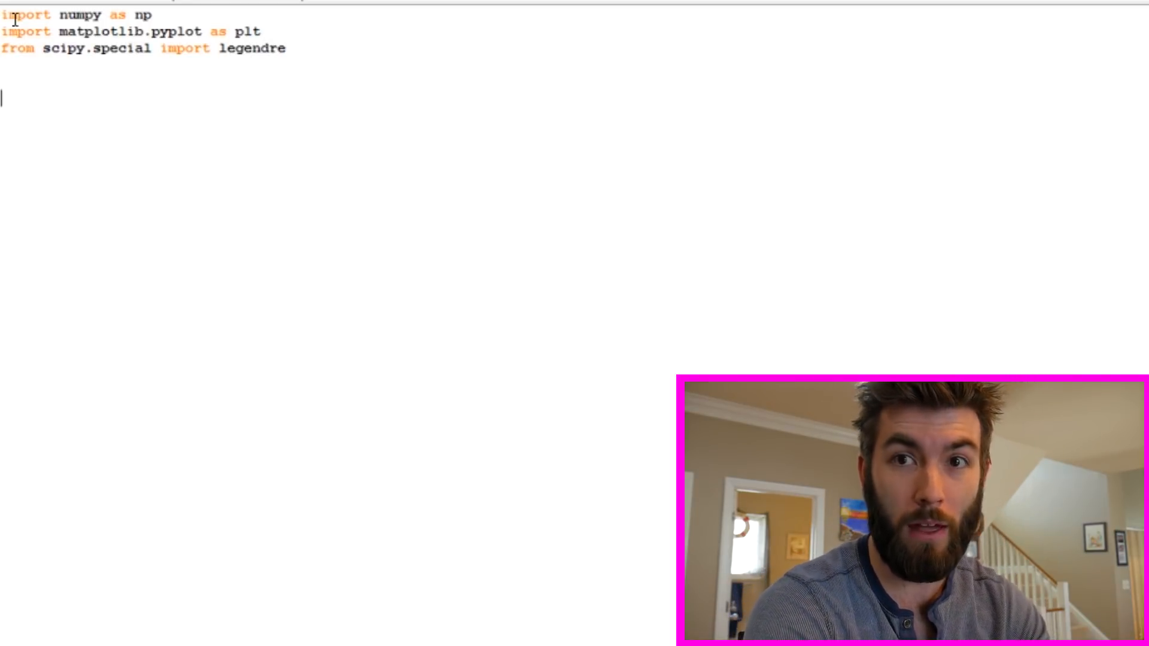
Define xvals = np.linspace(-1,1,N) with a preceding line N 1000
text(xvals = np)
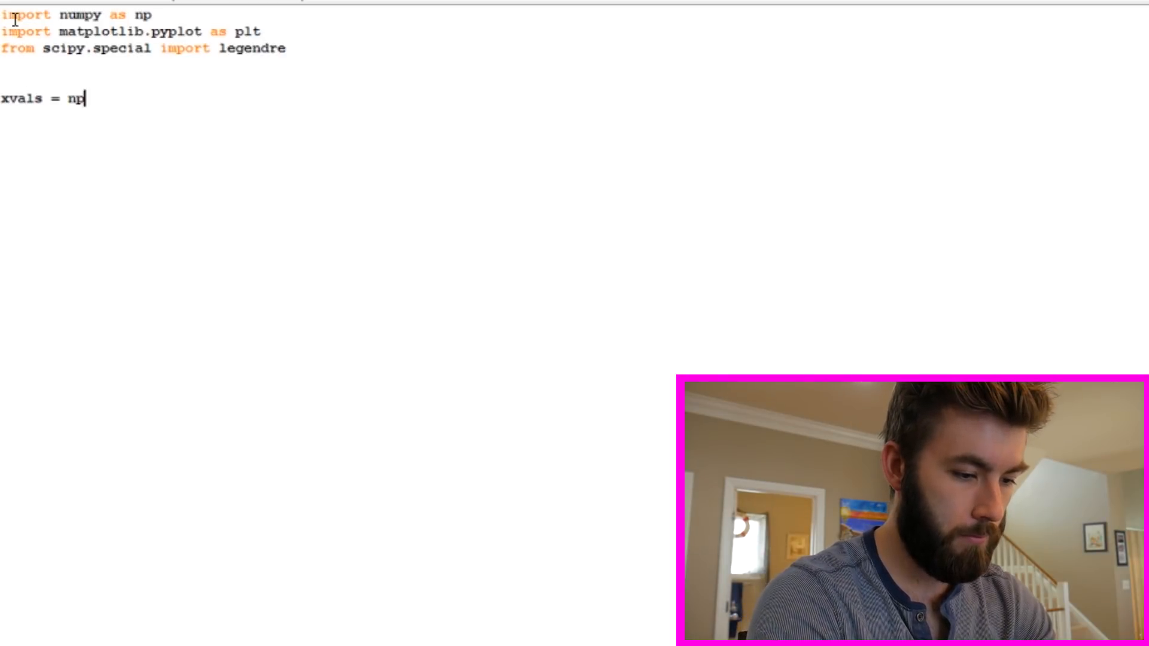
text(.linsp)
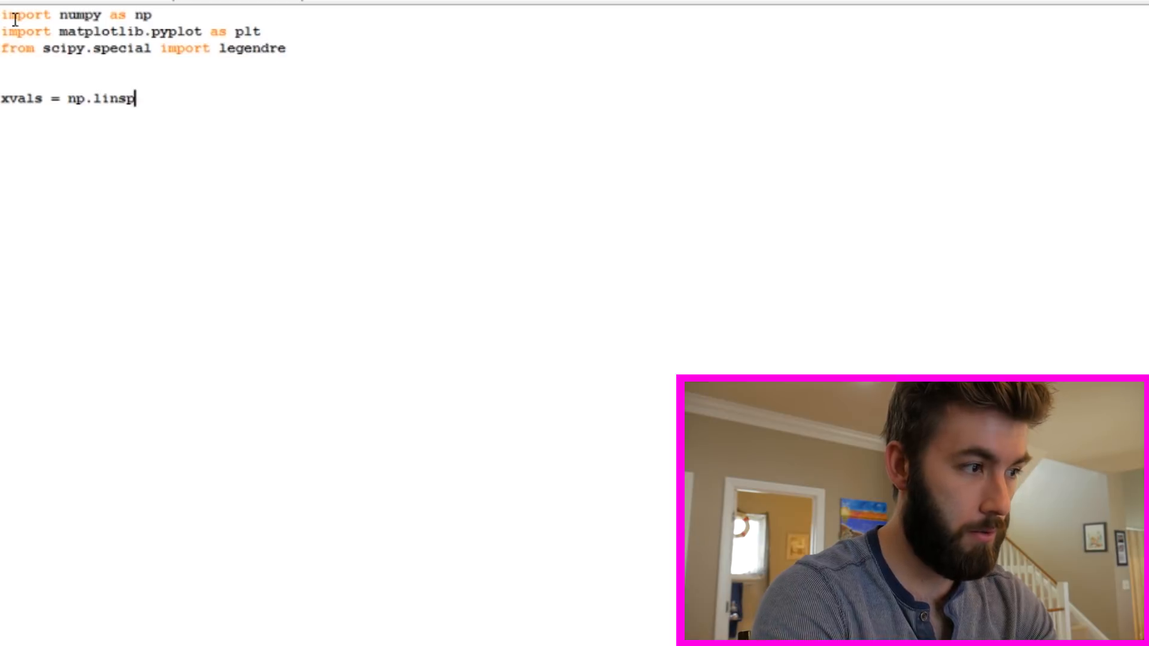
text(ace(0)
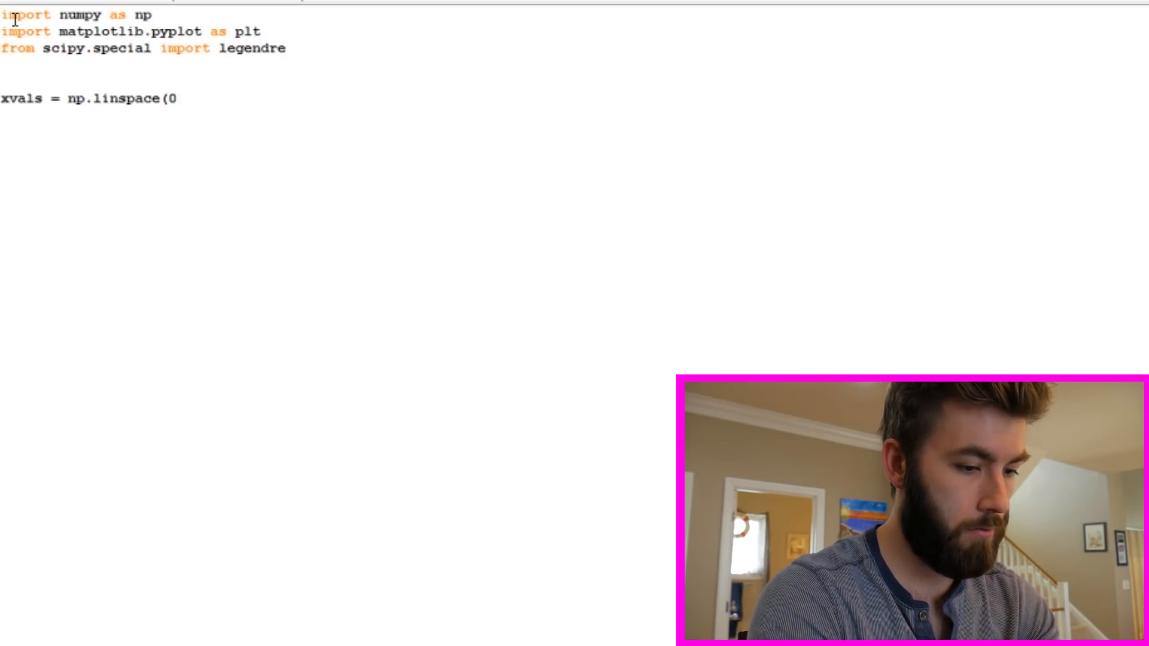
text(-1,1,N)
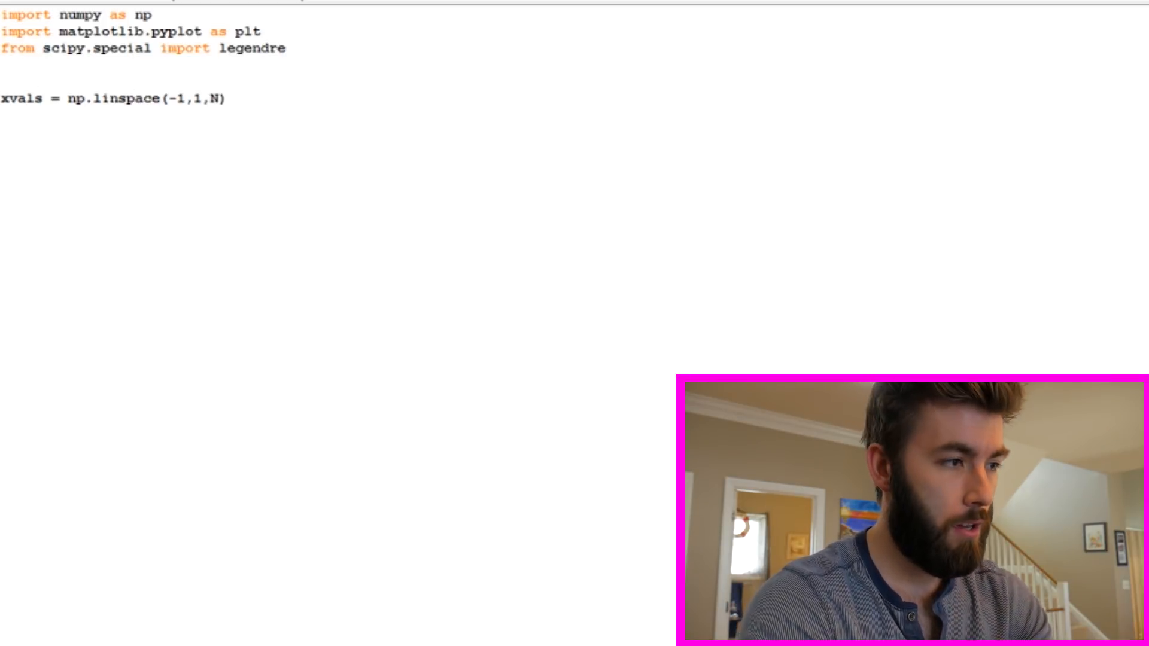
text(N)
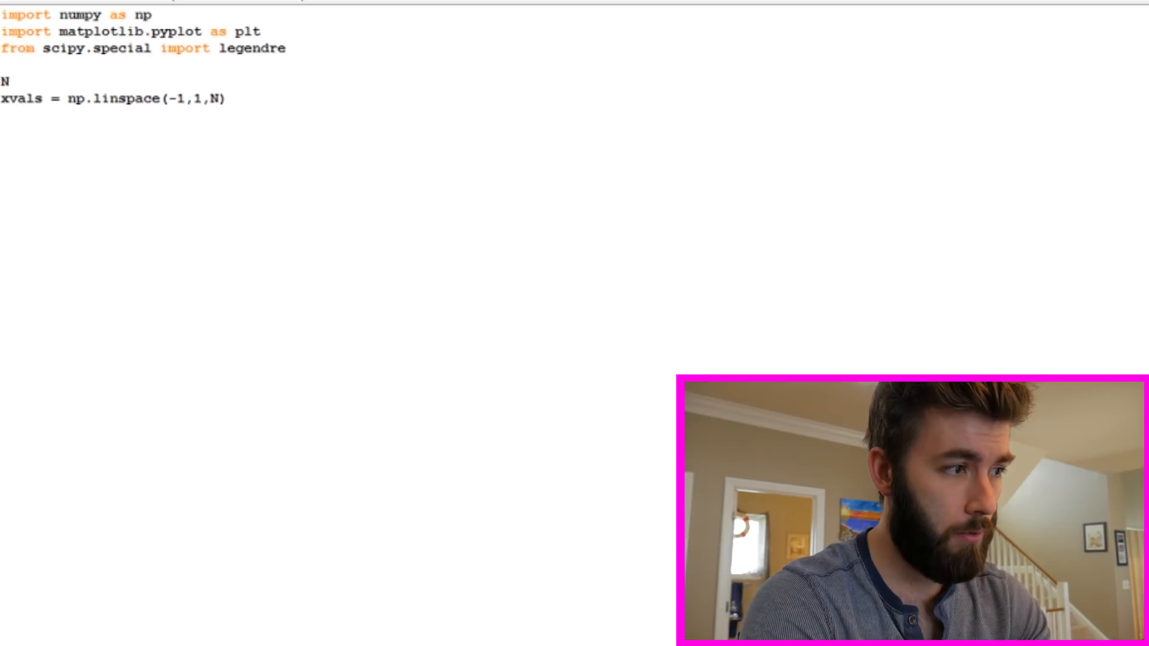
text(1000)
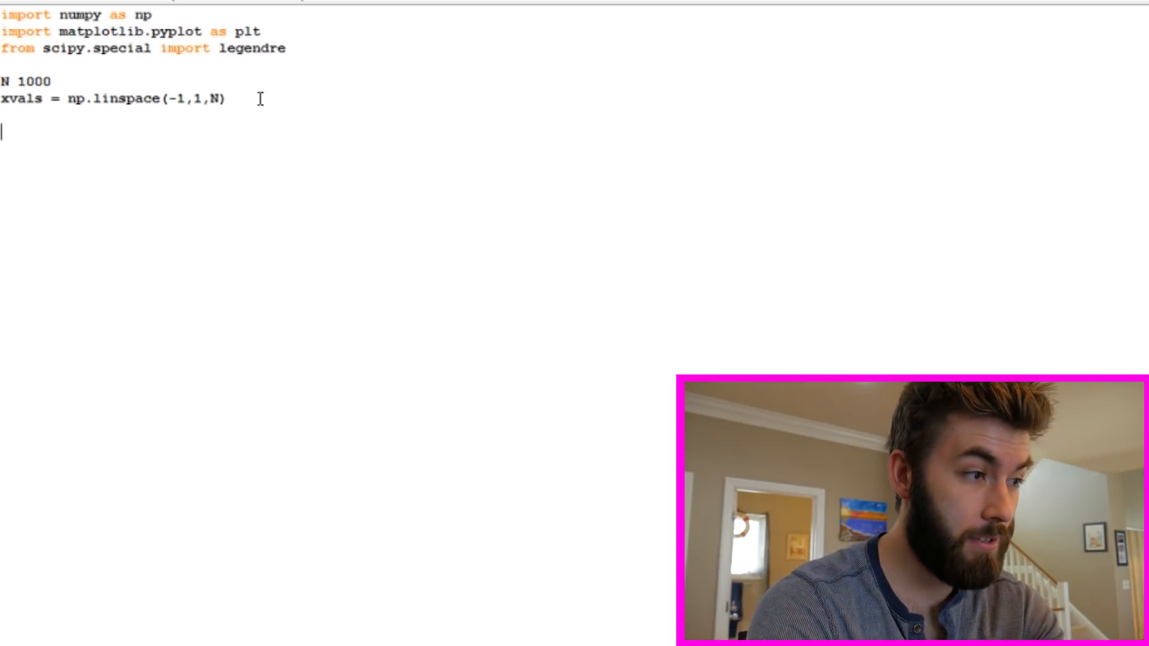
Write the function header def Legendre(x,n):
text(def)
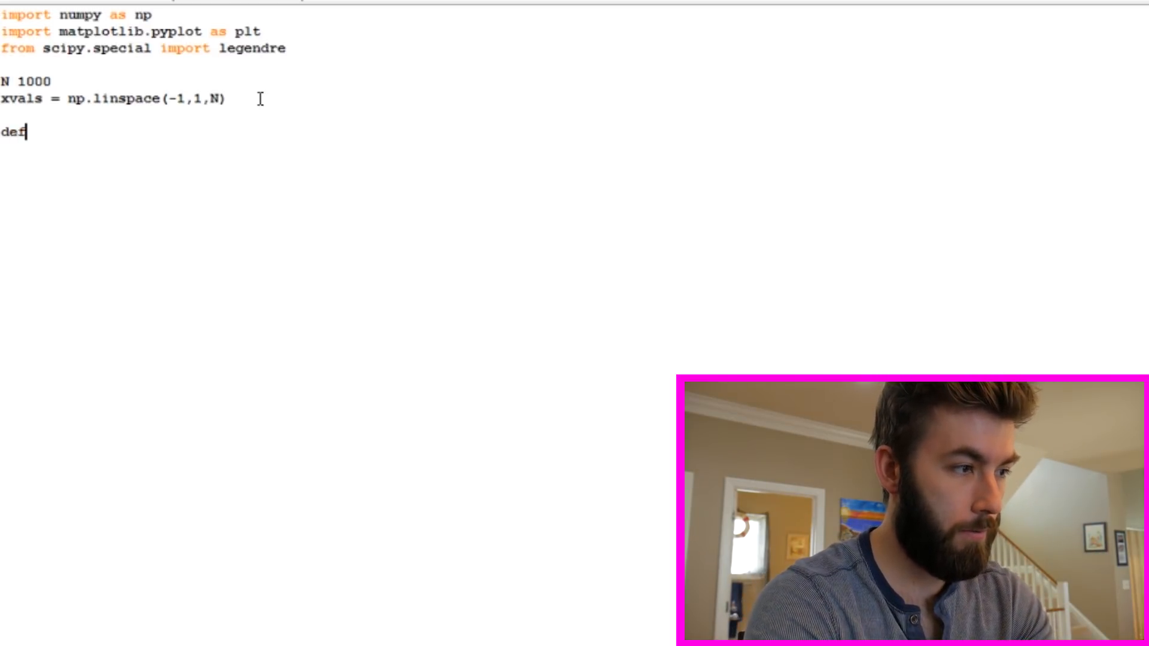
text(ll)
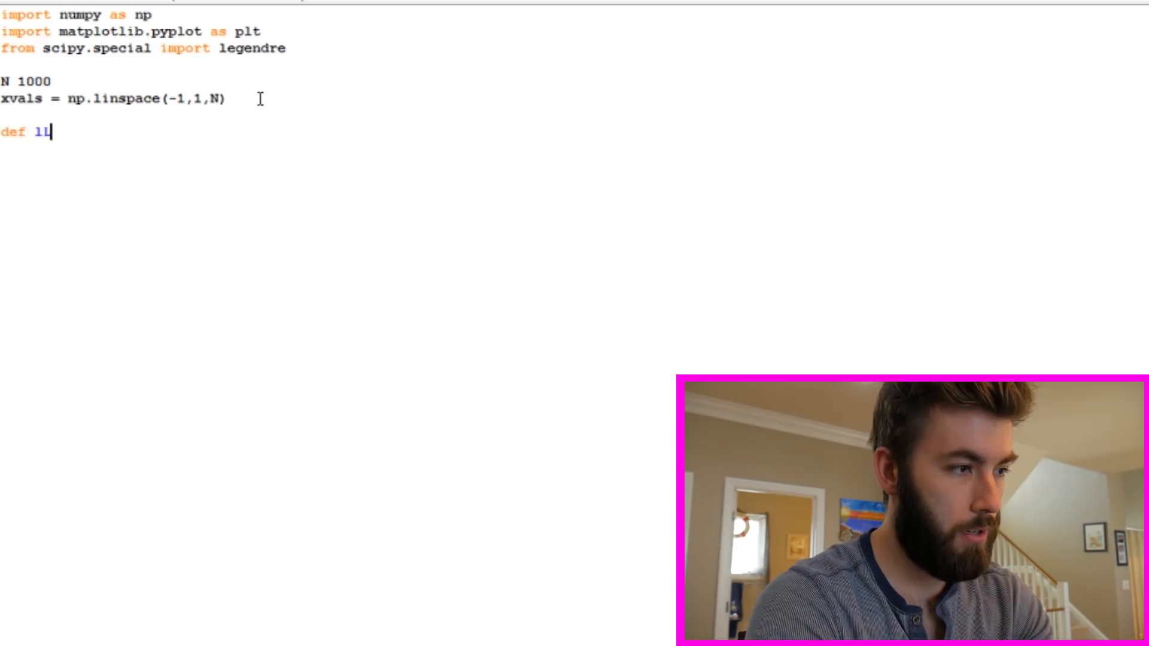
text(Legend)
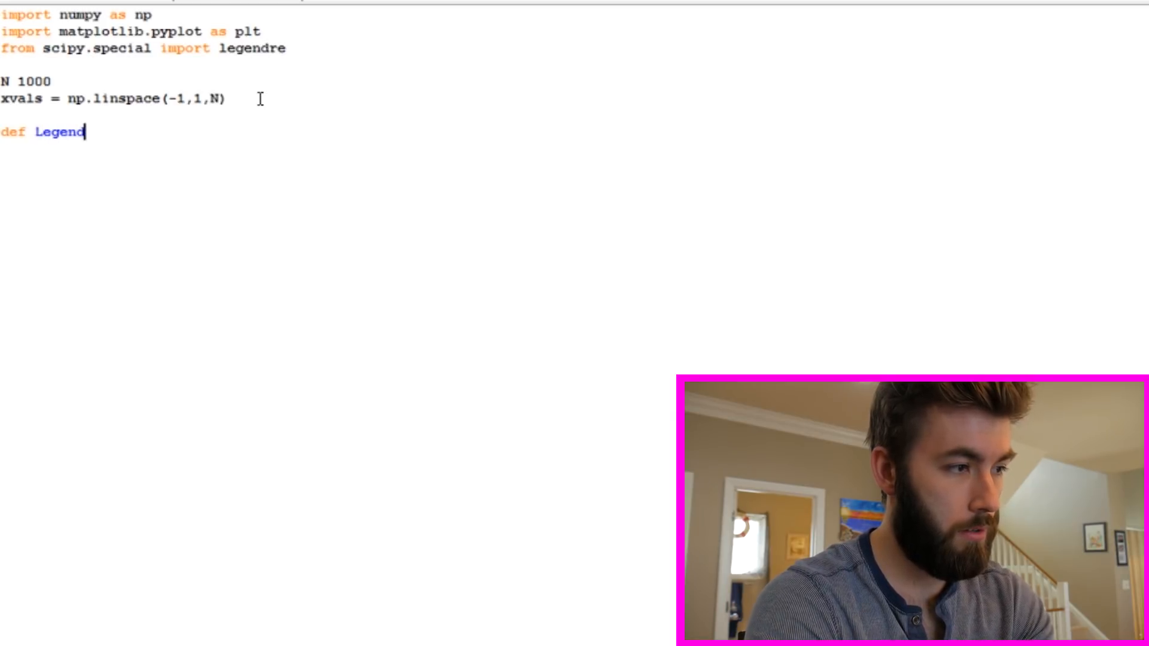
text(re(x)
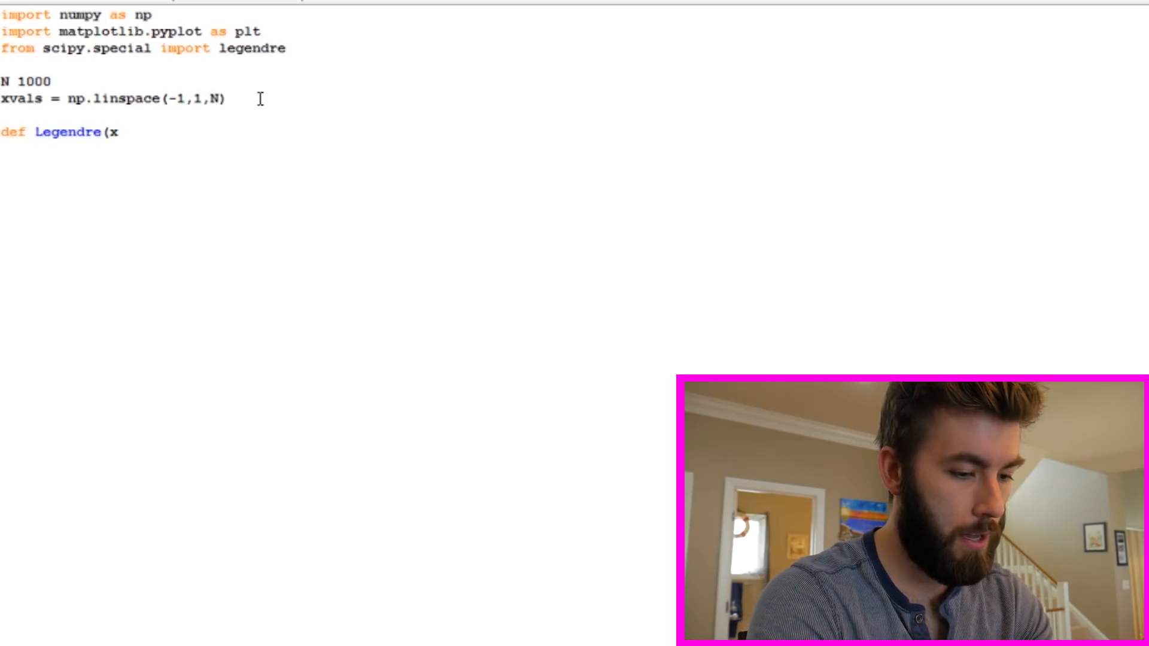
text(,n))
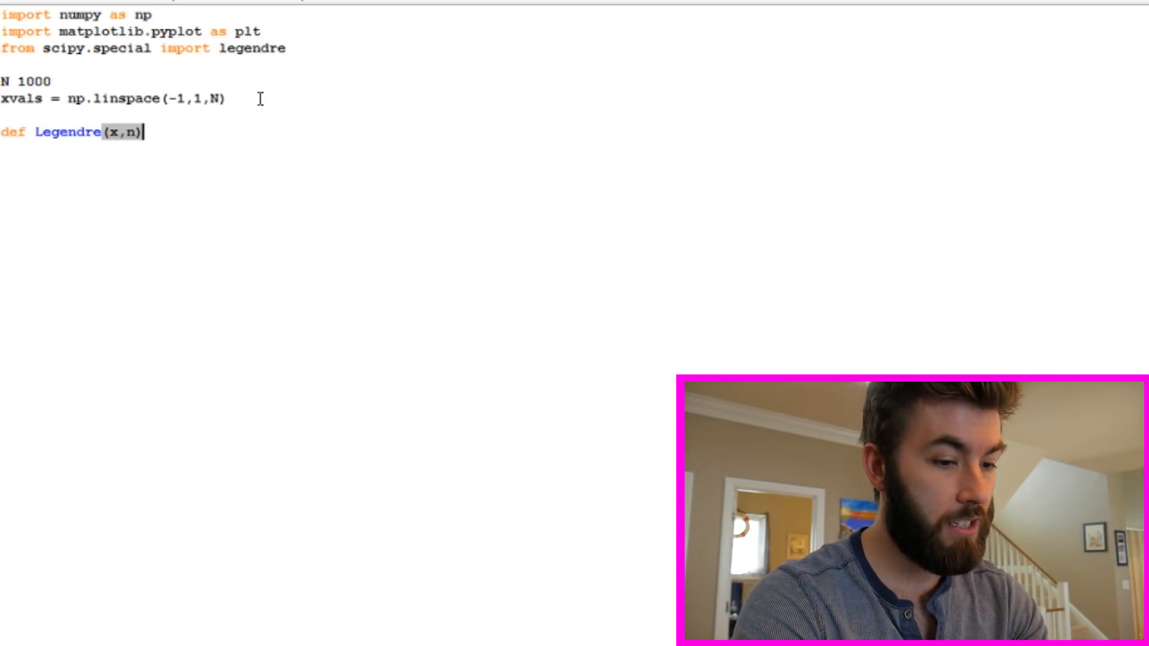
text(:)
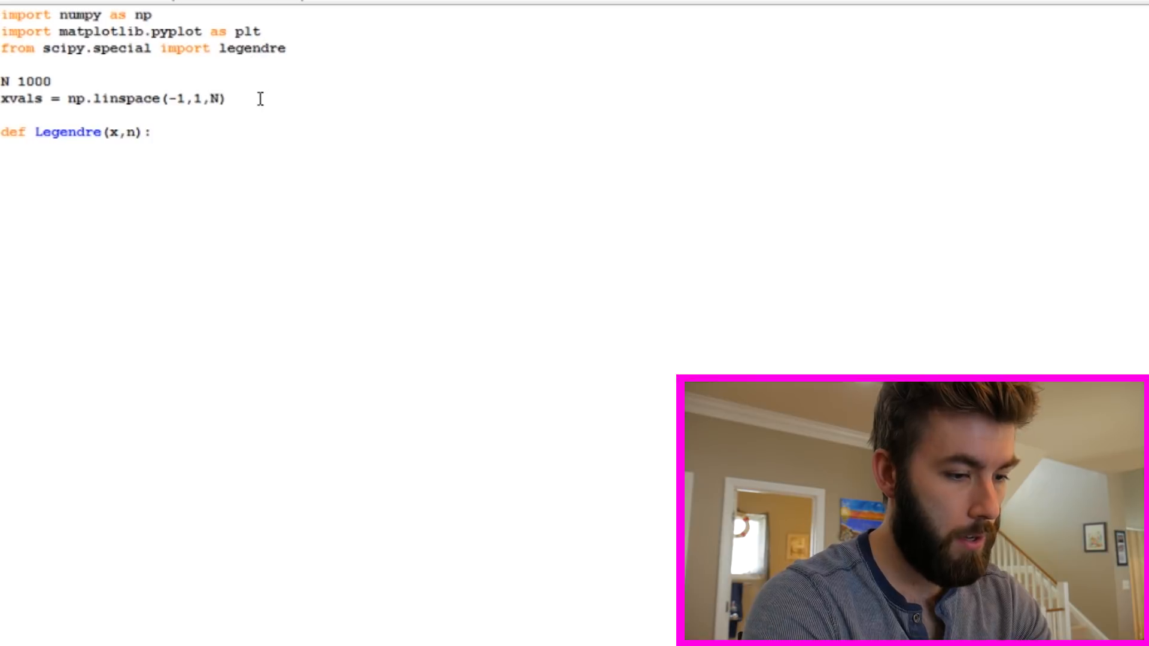
Fill the body with leg = legendre(n), P_n = leg(x) and return P_n
text(leg =)
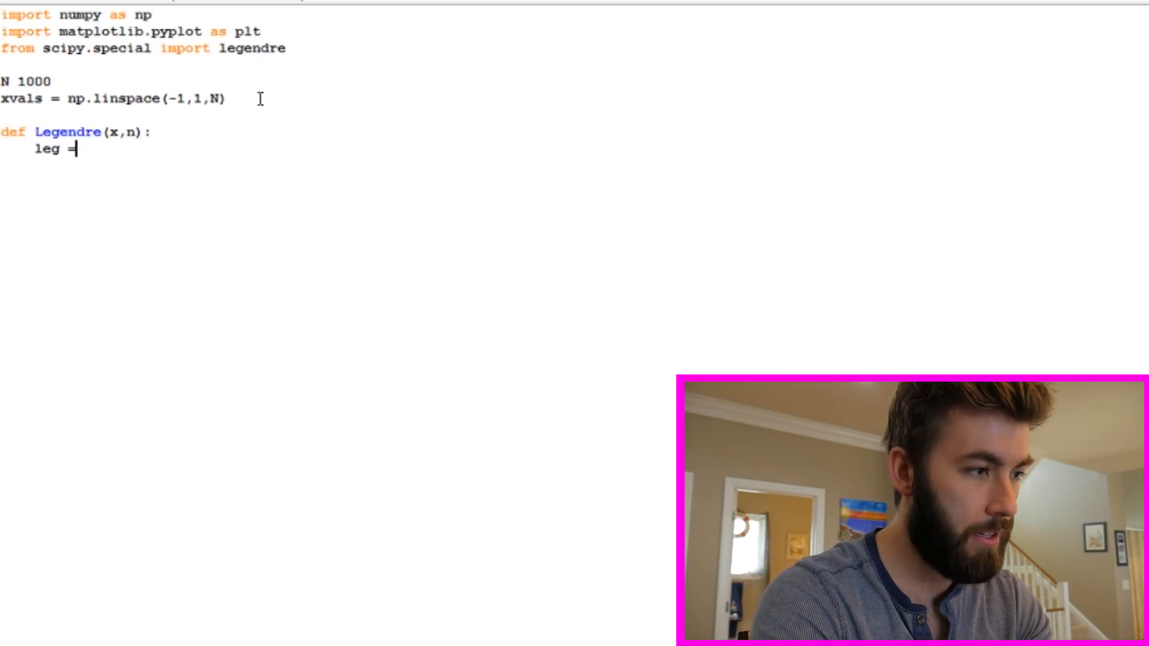
text(lege)
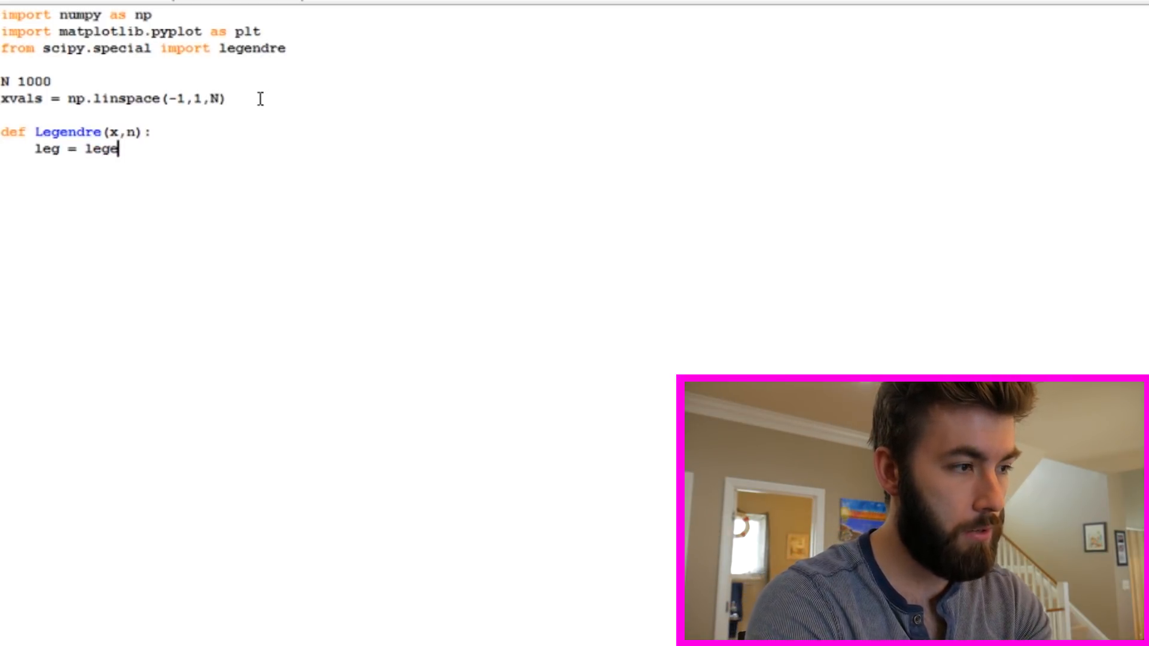
text(ndre()
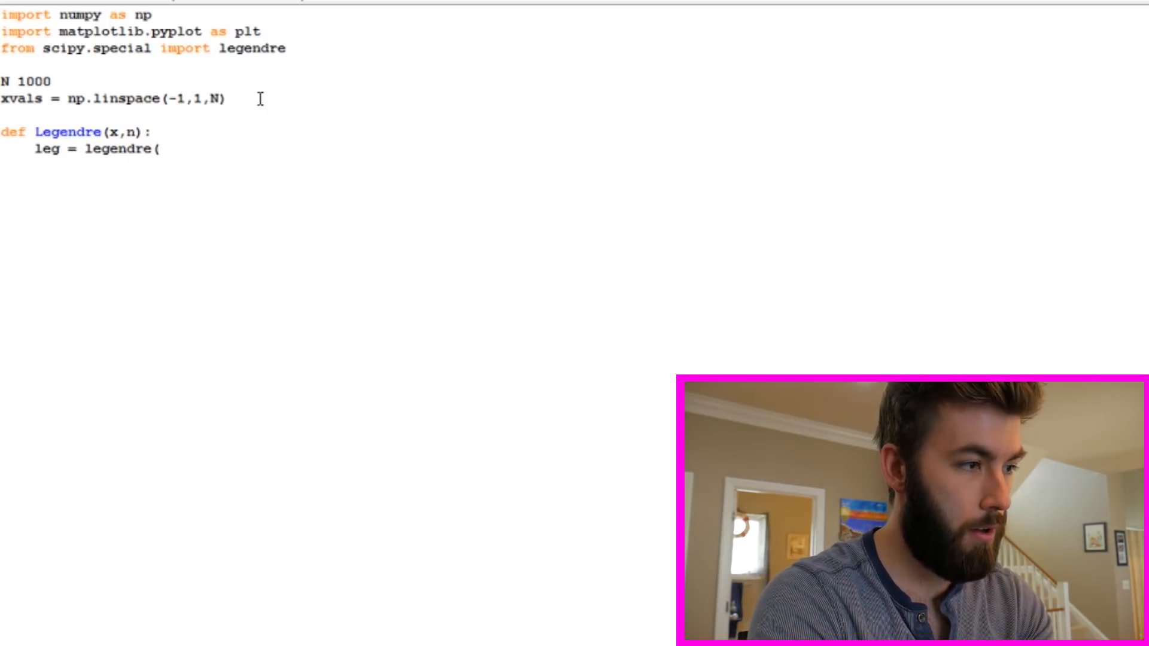
text(n))
text(P)
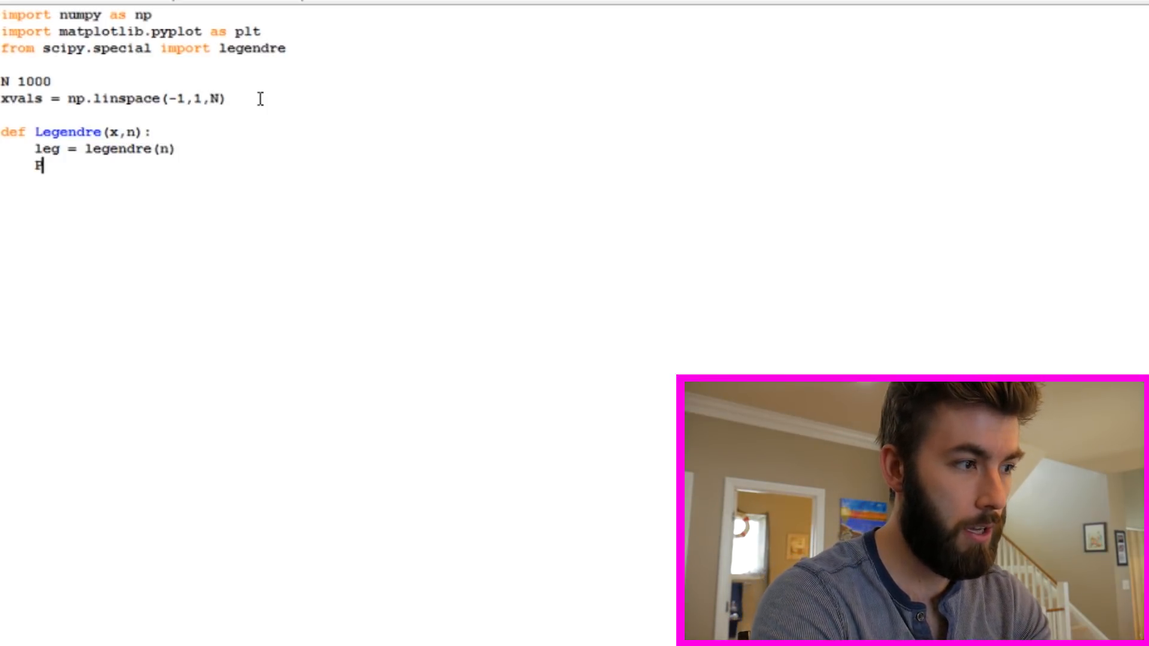
text(_n =)
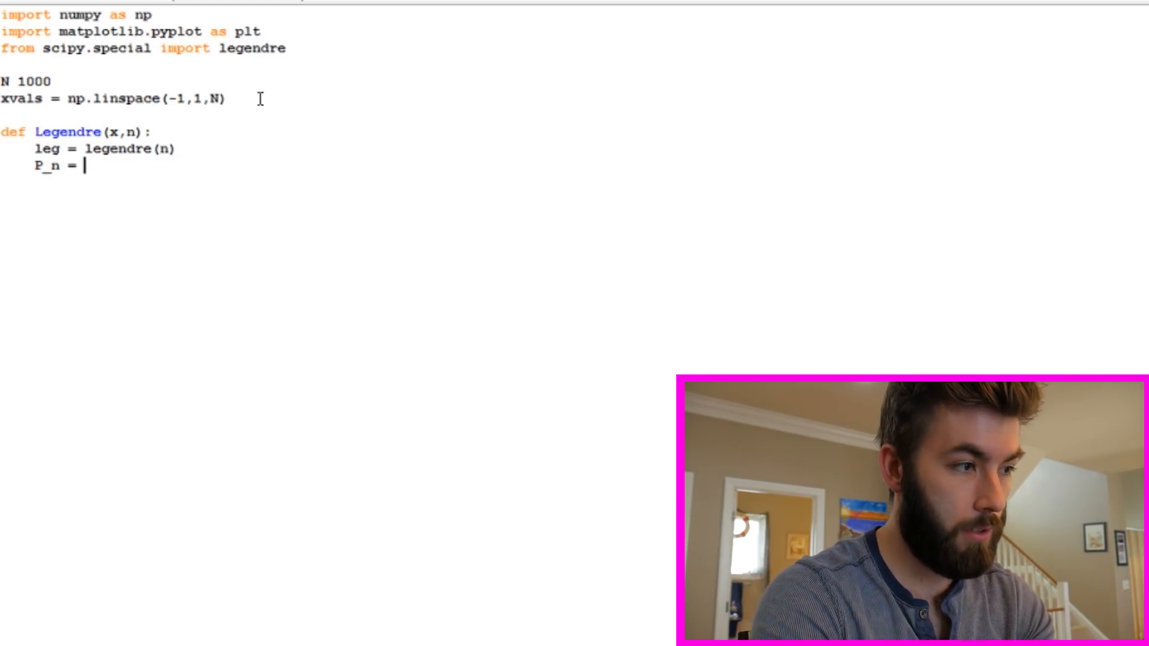
text(leg(x)
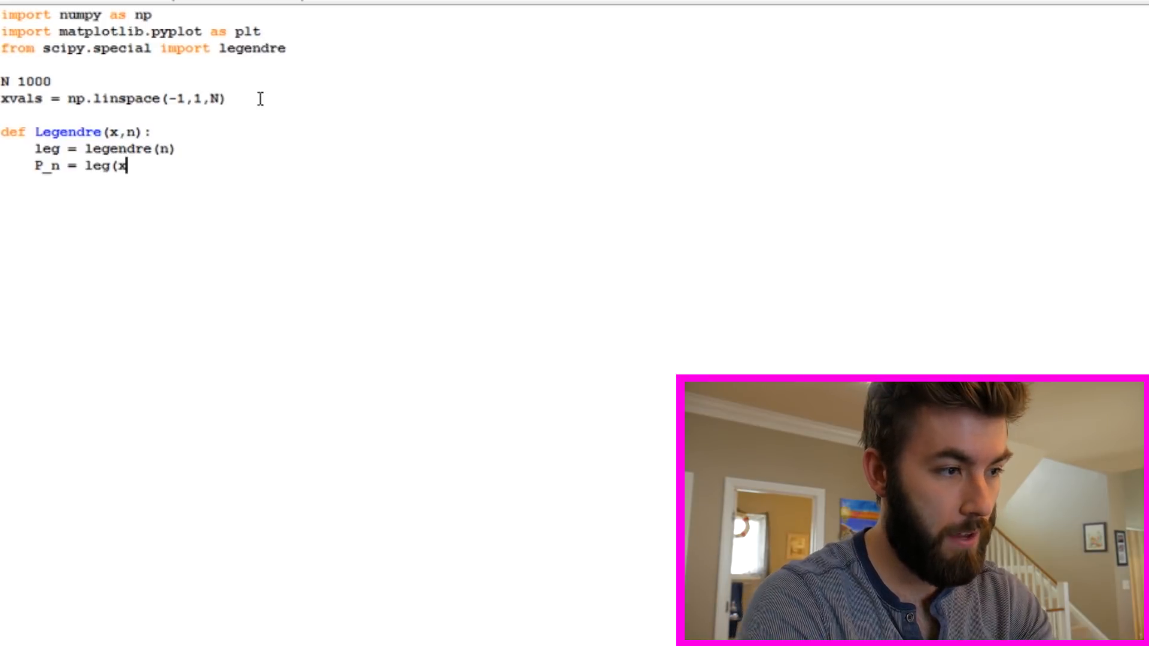
text())
text(return)
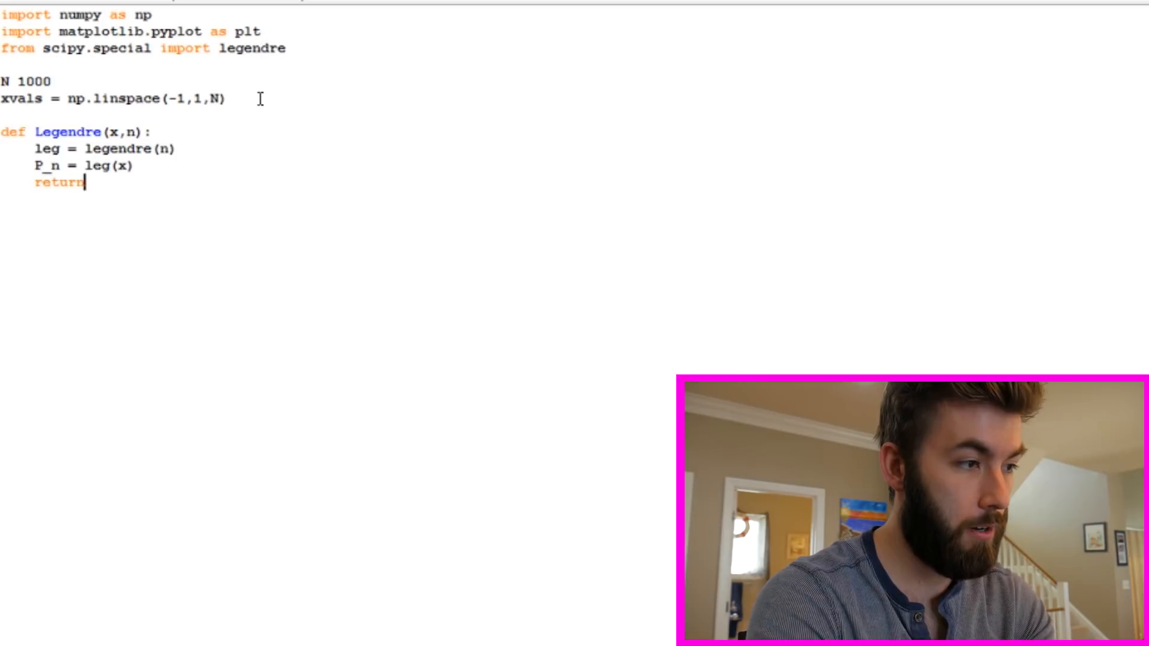
text(P_n)
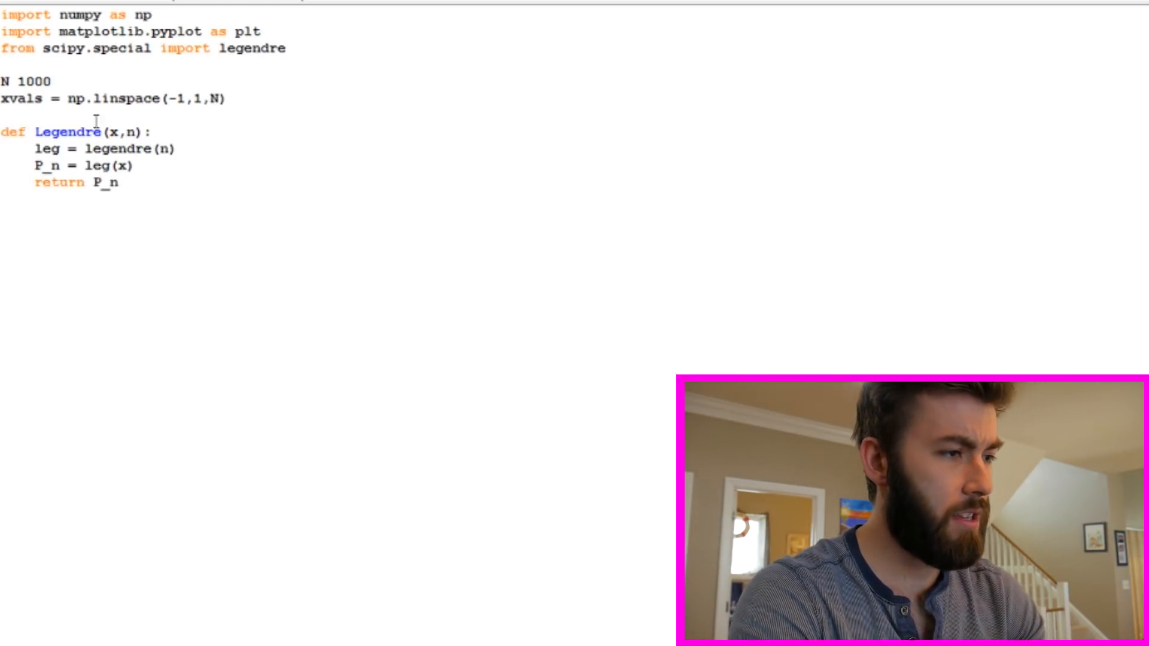
Rename the function from Legendre to frank
double_click(67, 132)
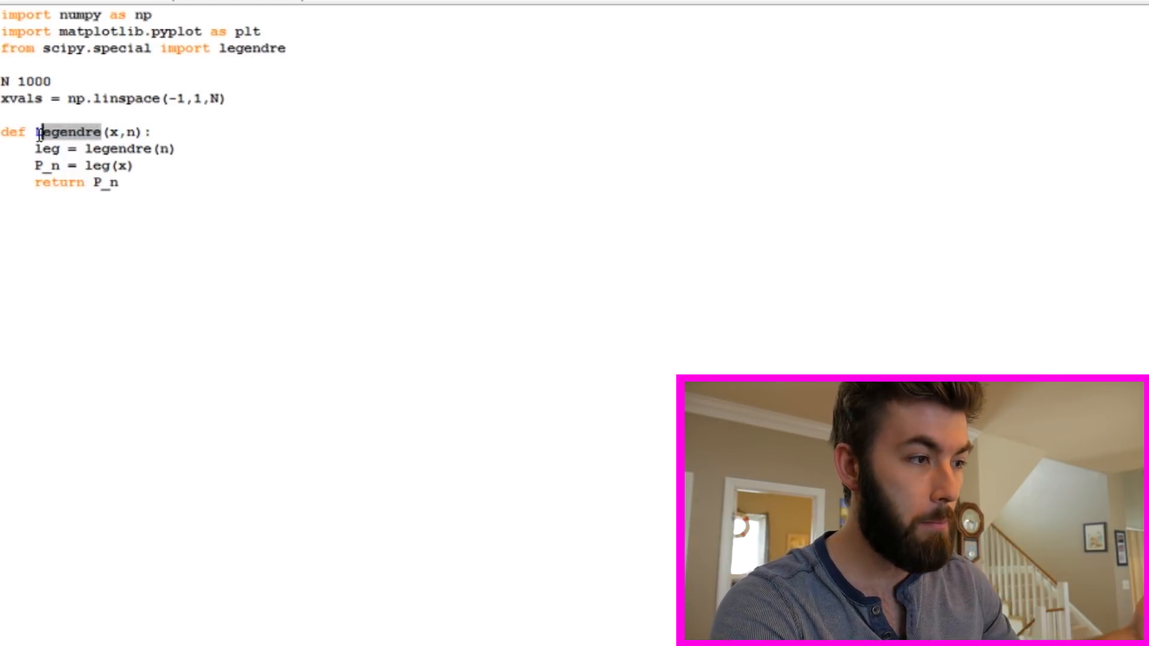
text(frank)
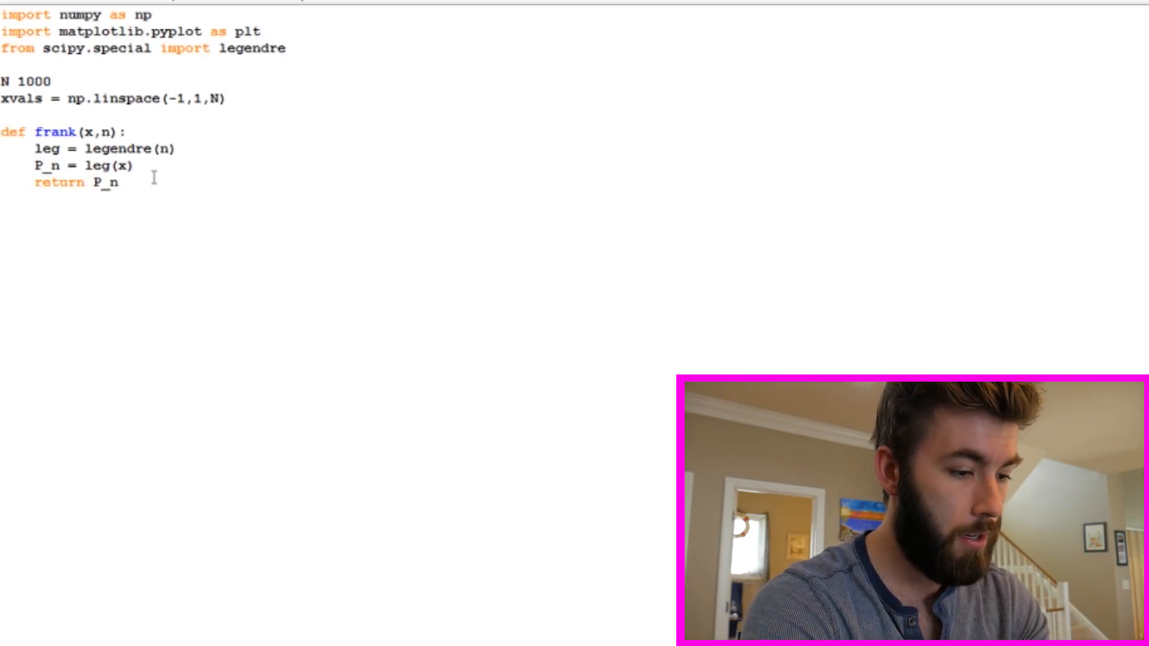
Assign func, func1, func2 as frank(xvals,1), frank(xvals,2), frank(xvals,3)
text(func =)
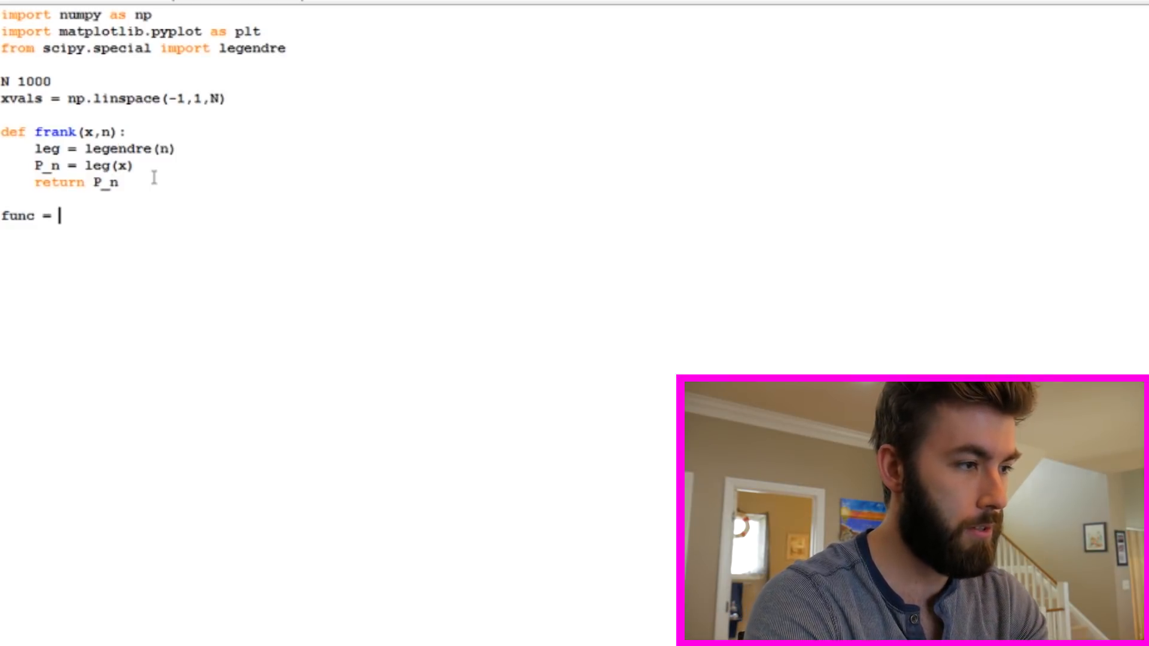
text(frank)
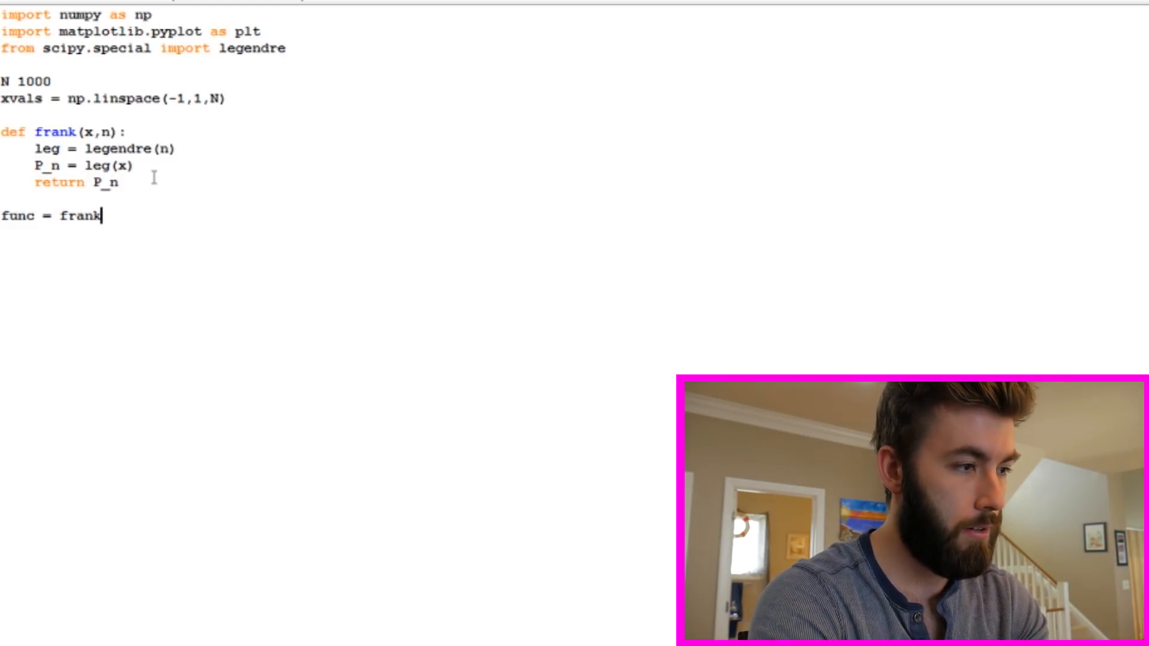
text((x)
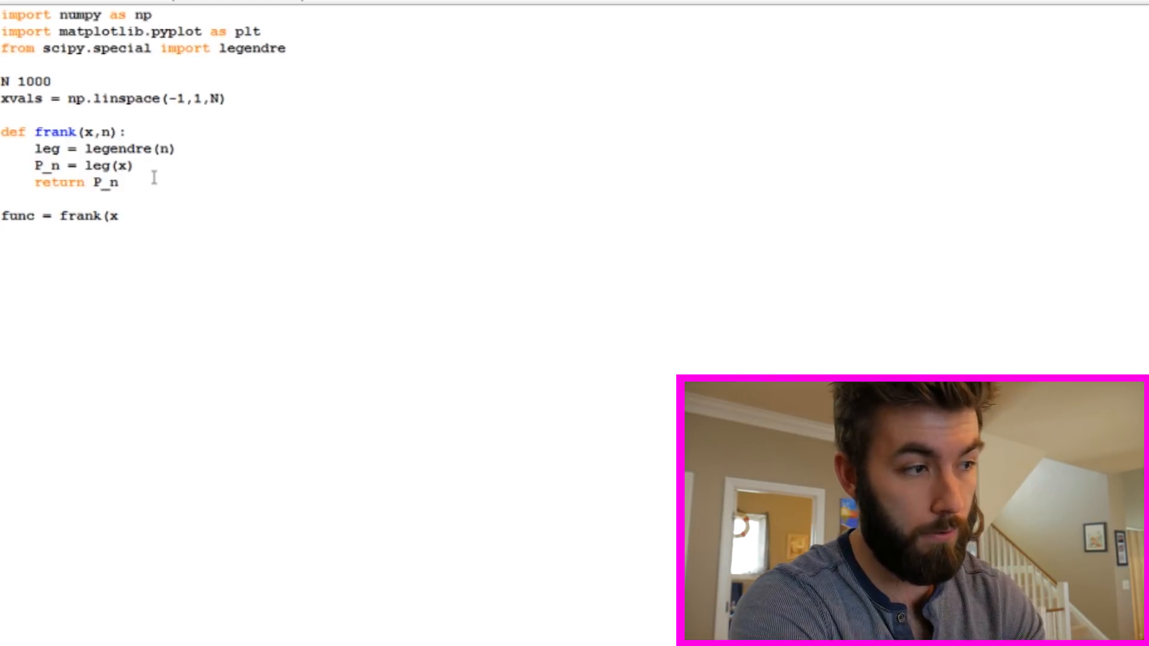
text(vals,)
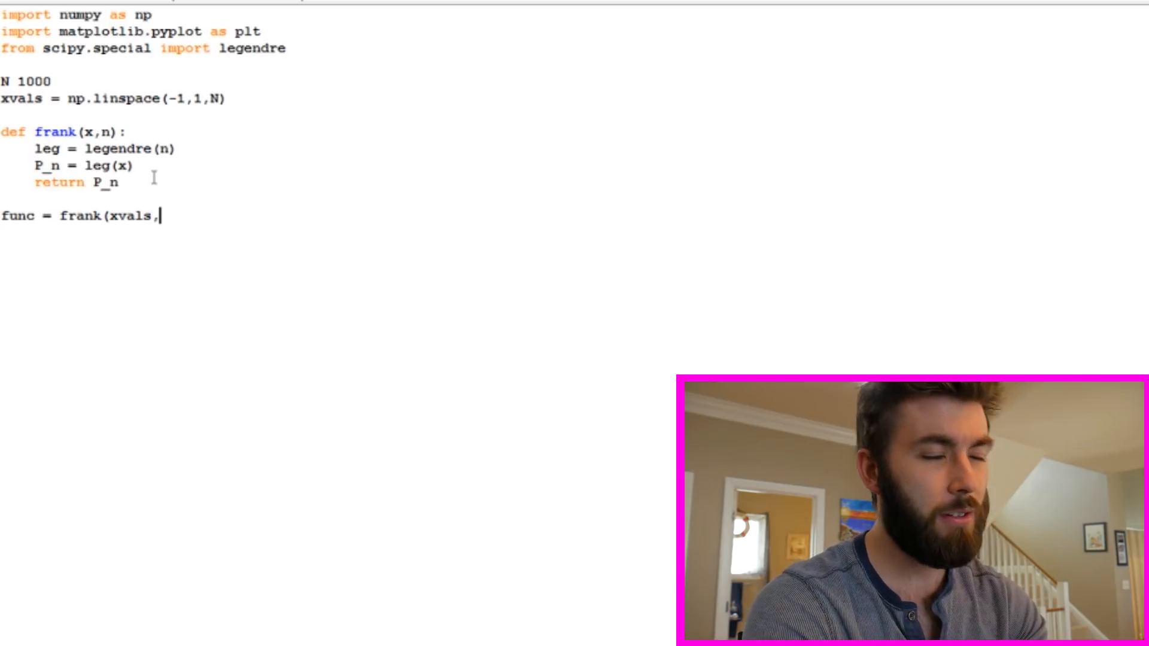
text(1)
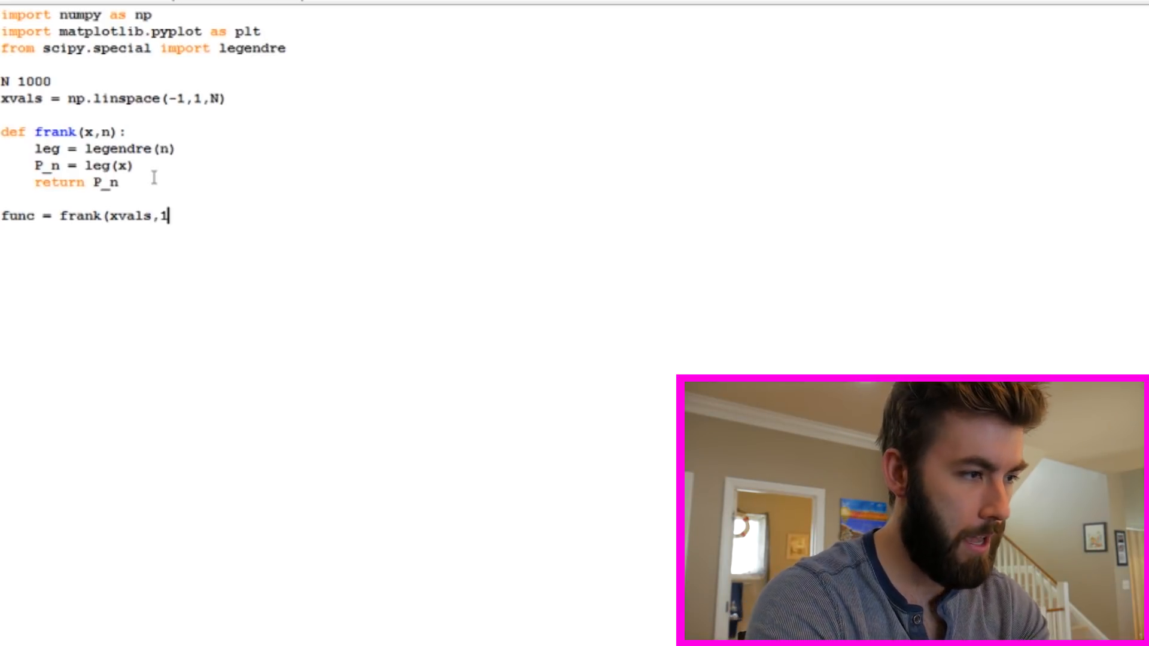
text())
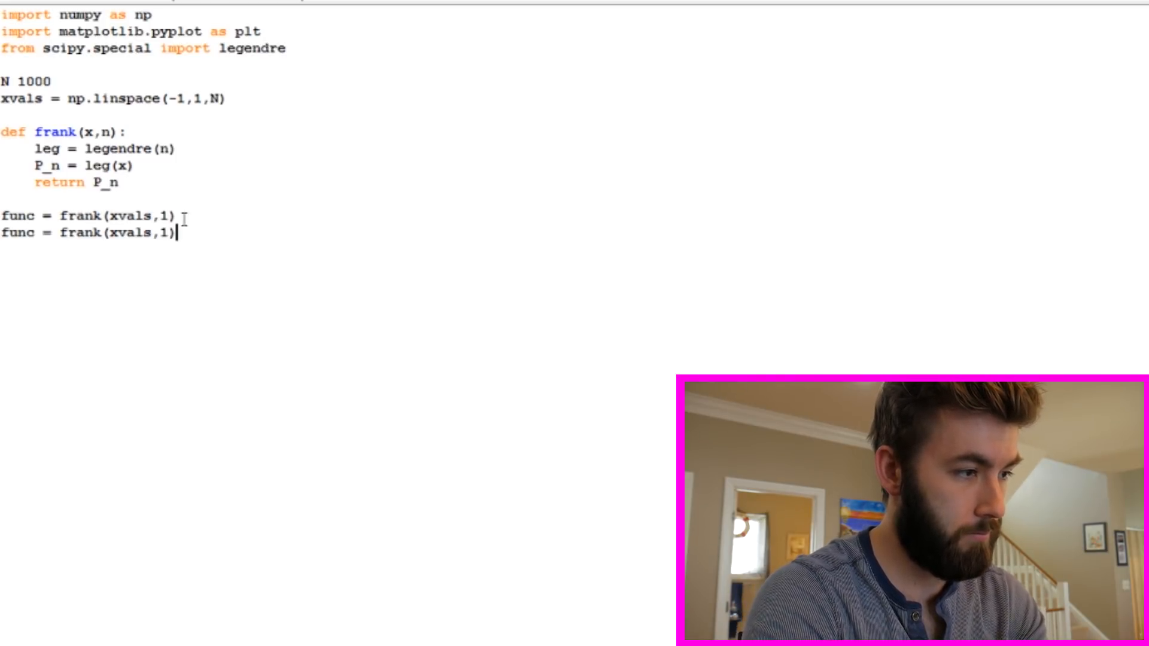
text(func = frank(xvals,1))
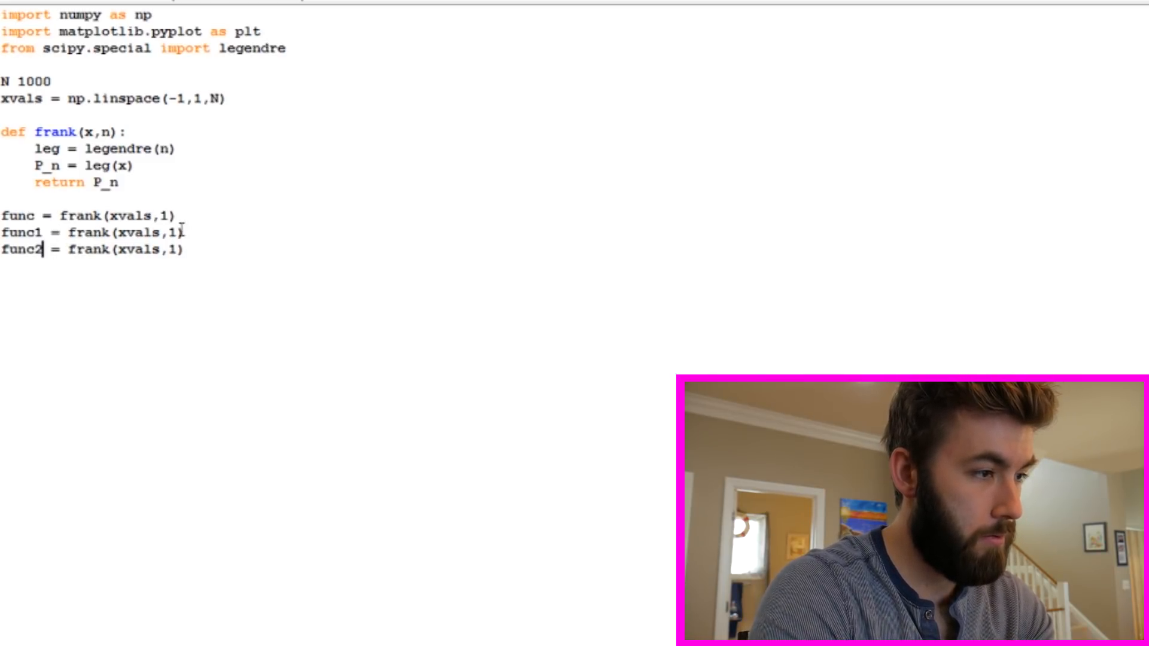
text(2)
text(3)
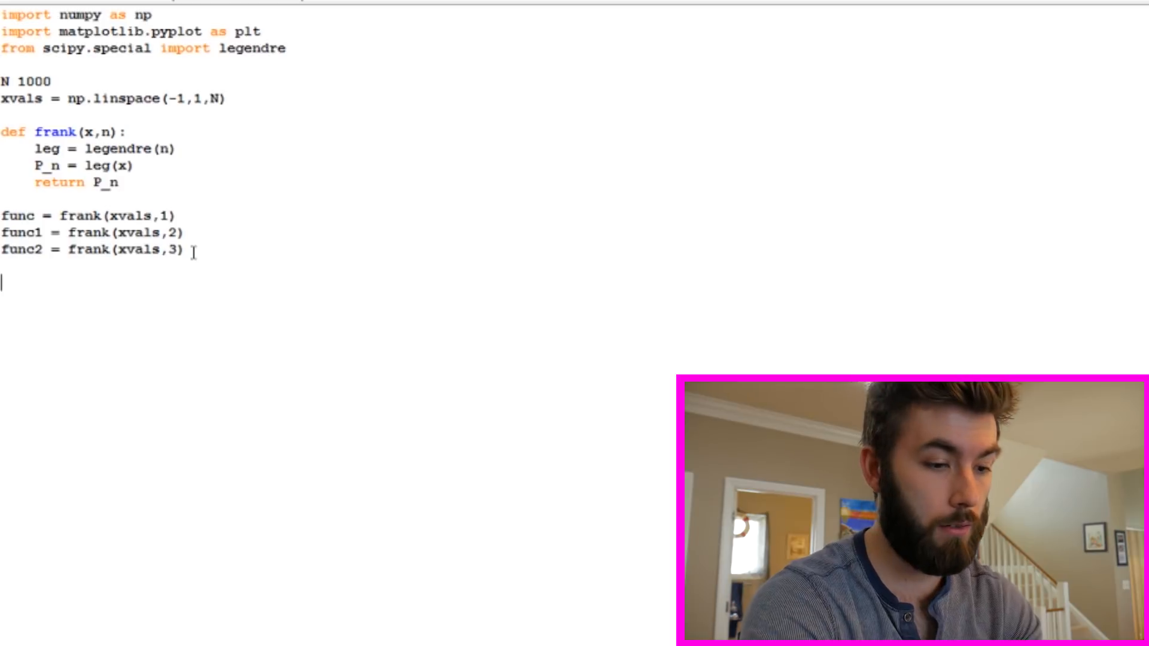
Add three plt.plot lines drawing func, func1, func2 as 'r--', 'b--', 'g--' labelled n = 1, 2, 3
text(plt.pl)
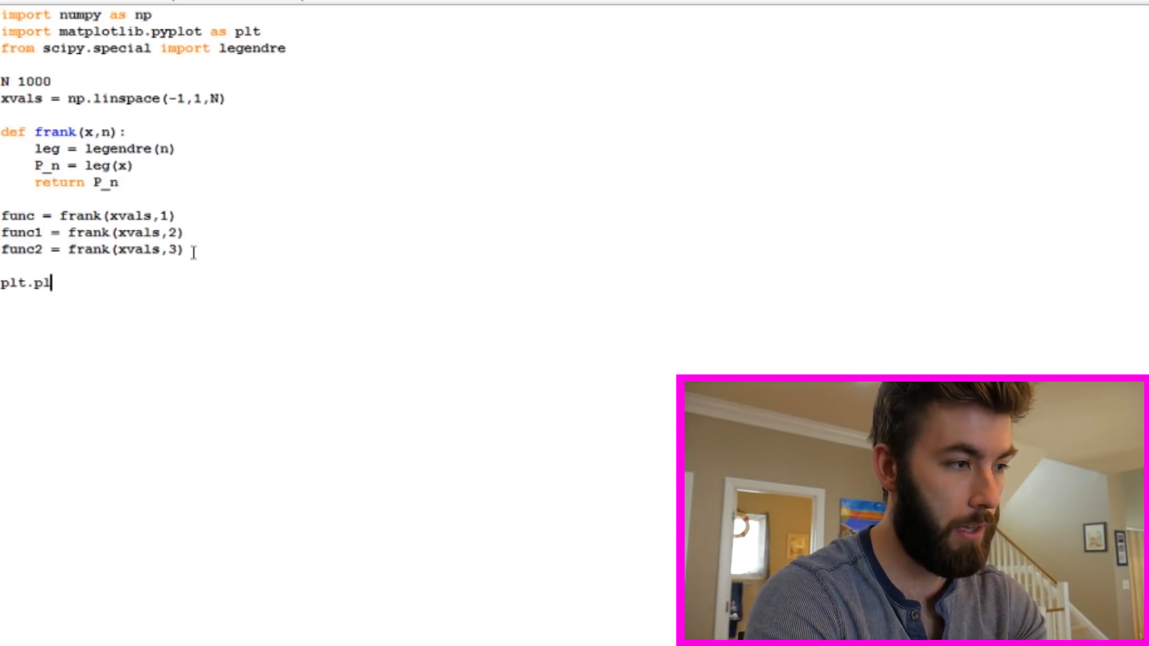
text(ot(xvals,)
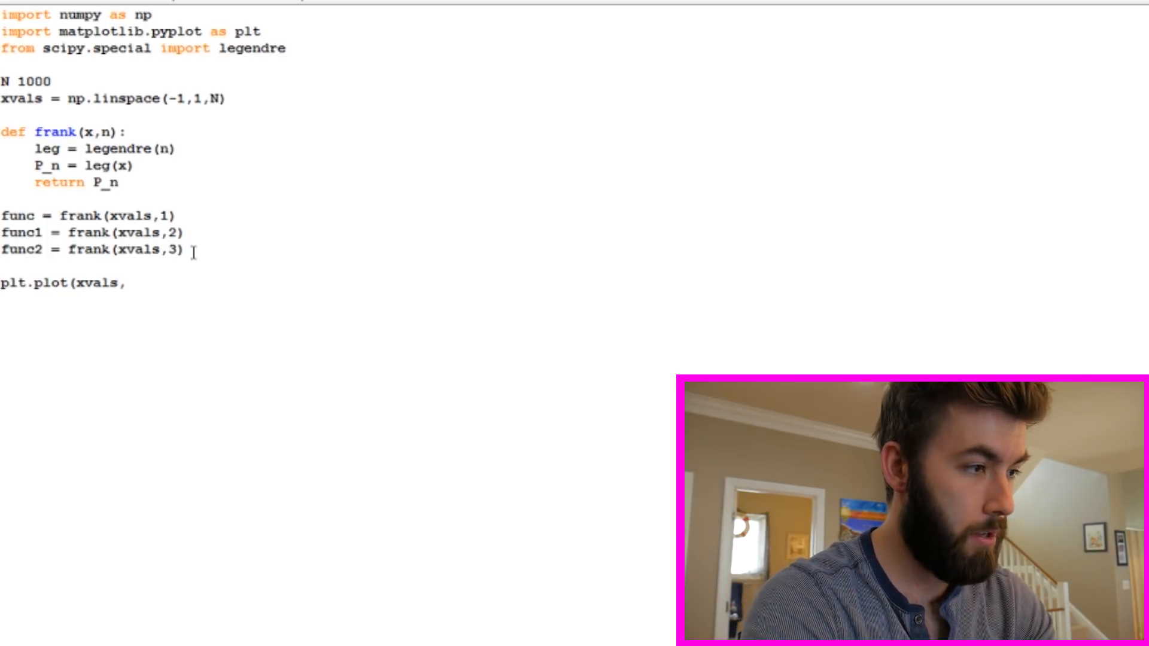
text(func,)
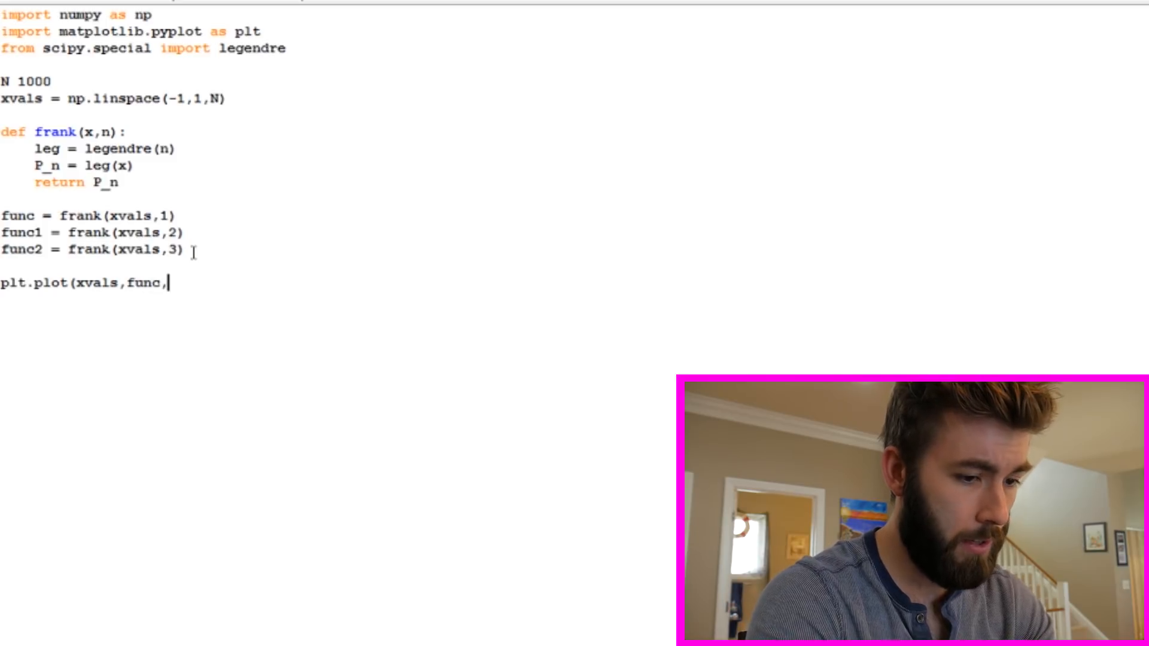
text('r)
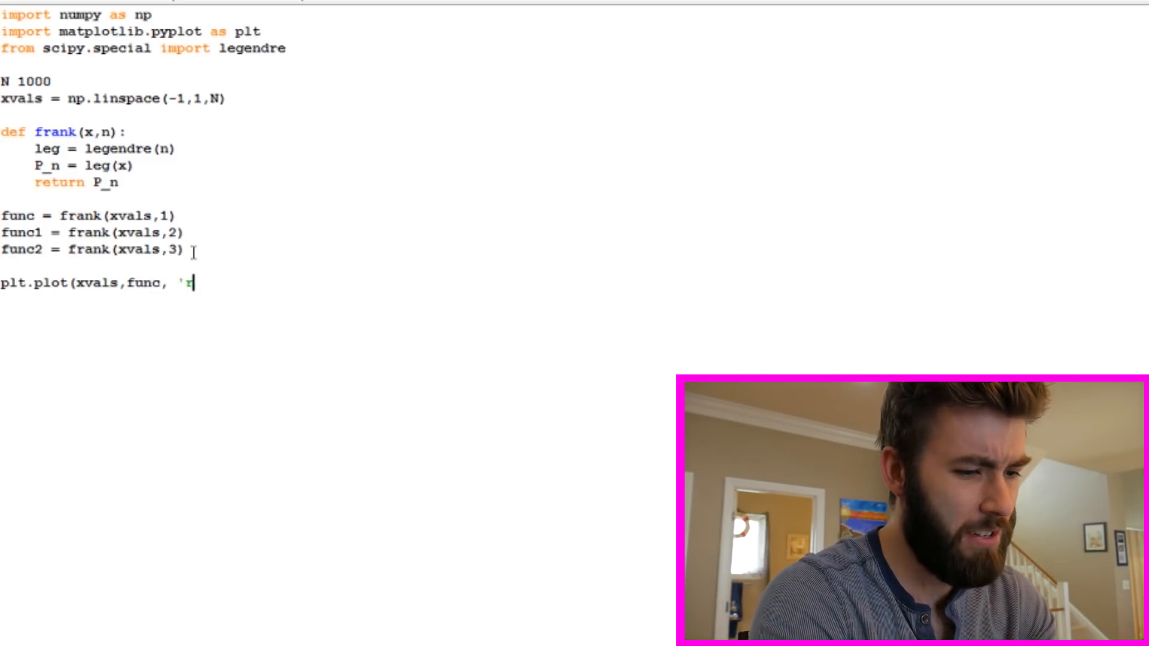
text(--')
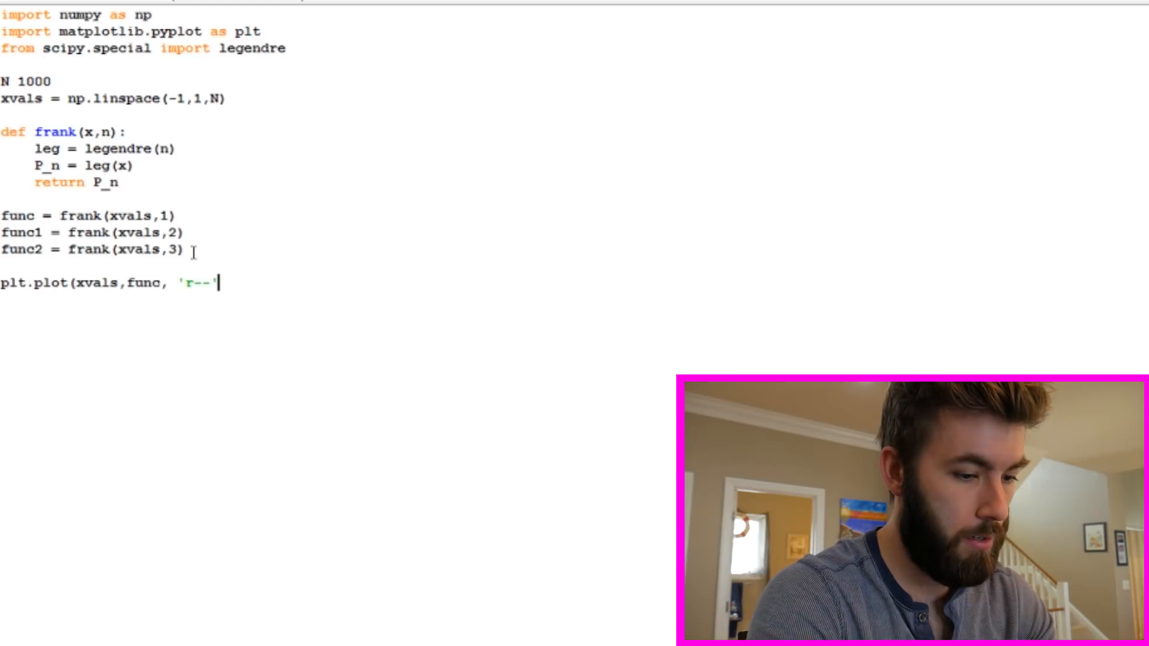
text(, label)
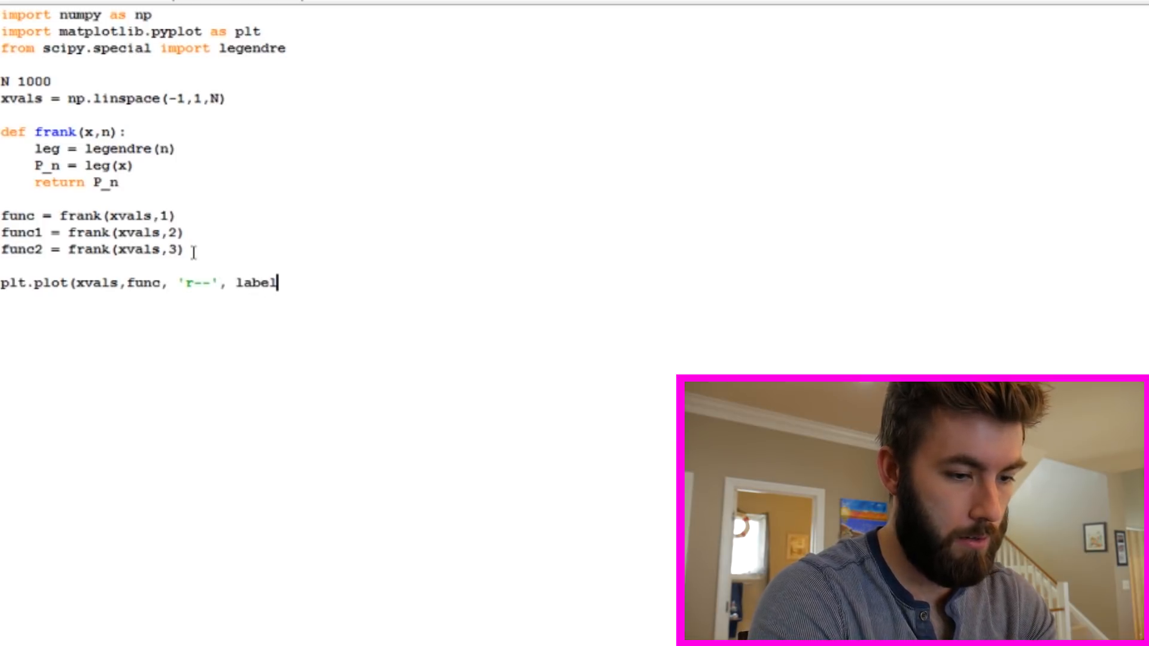
text(= ")
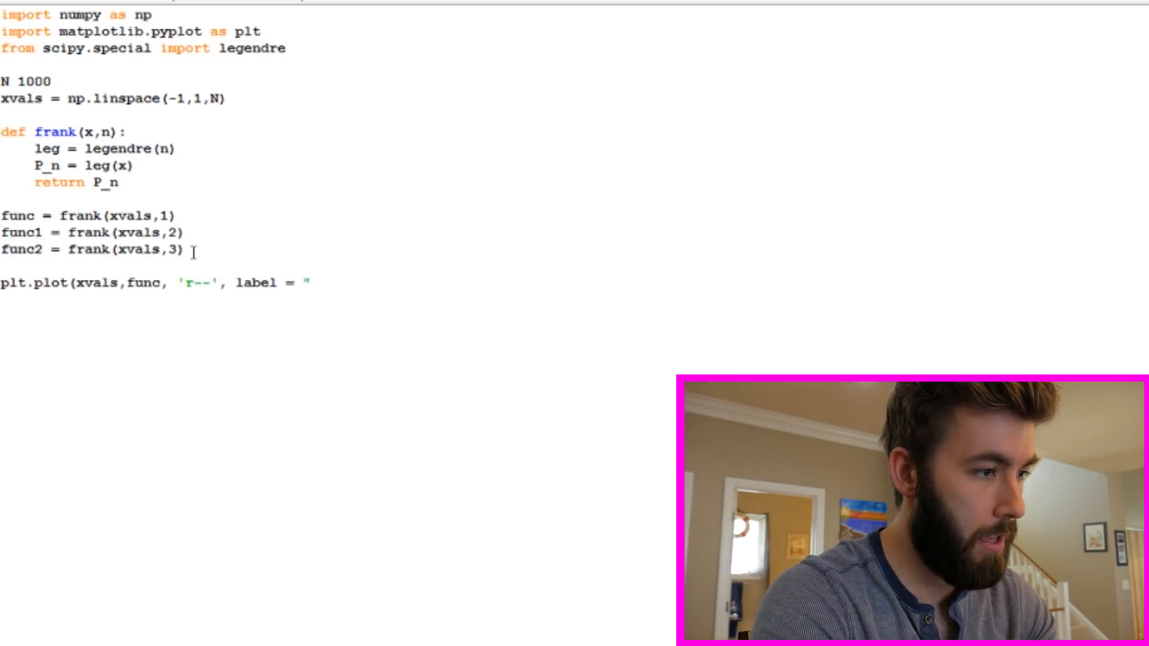
text(n = 1)
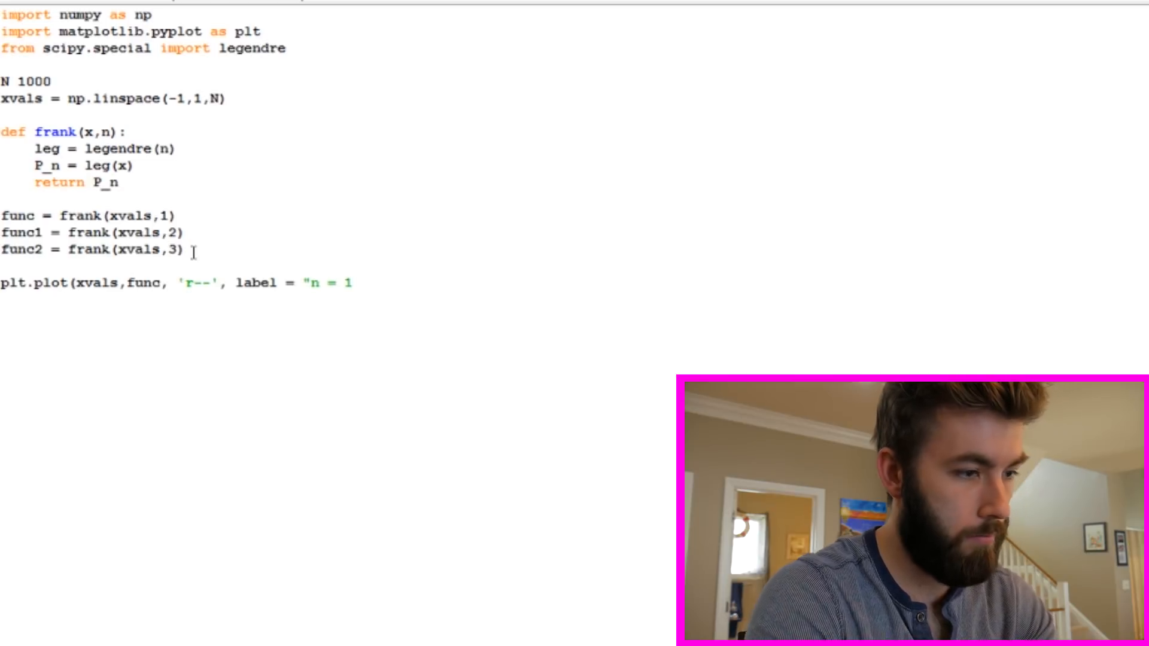
text("))
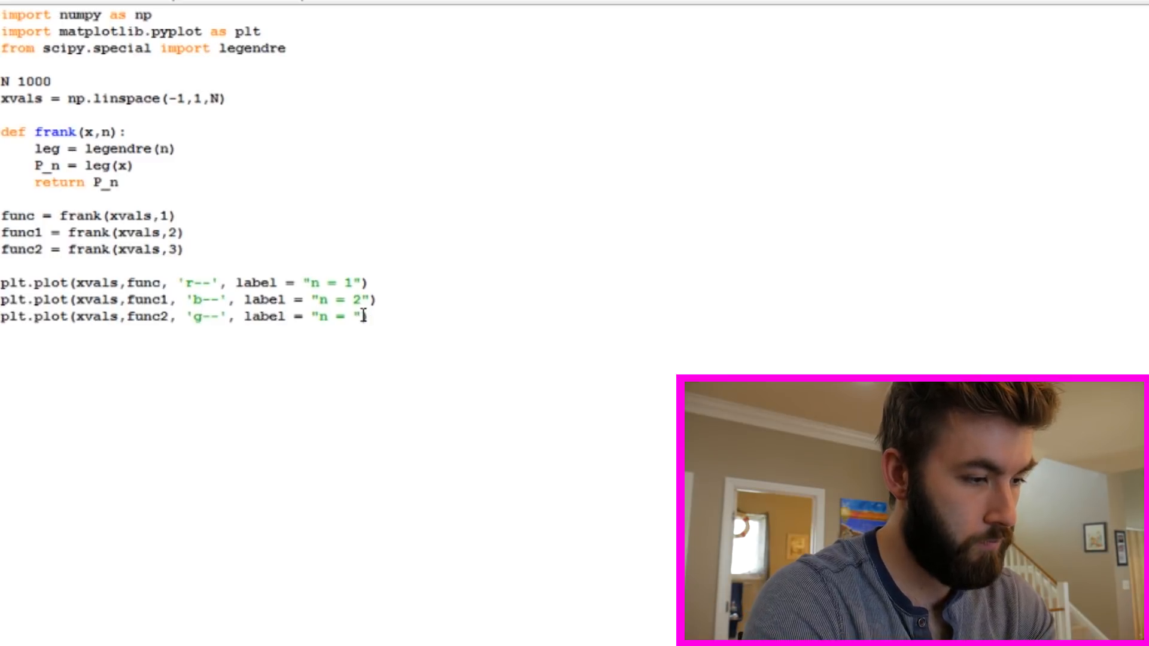
text(3"))
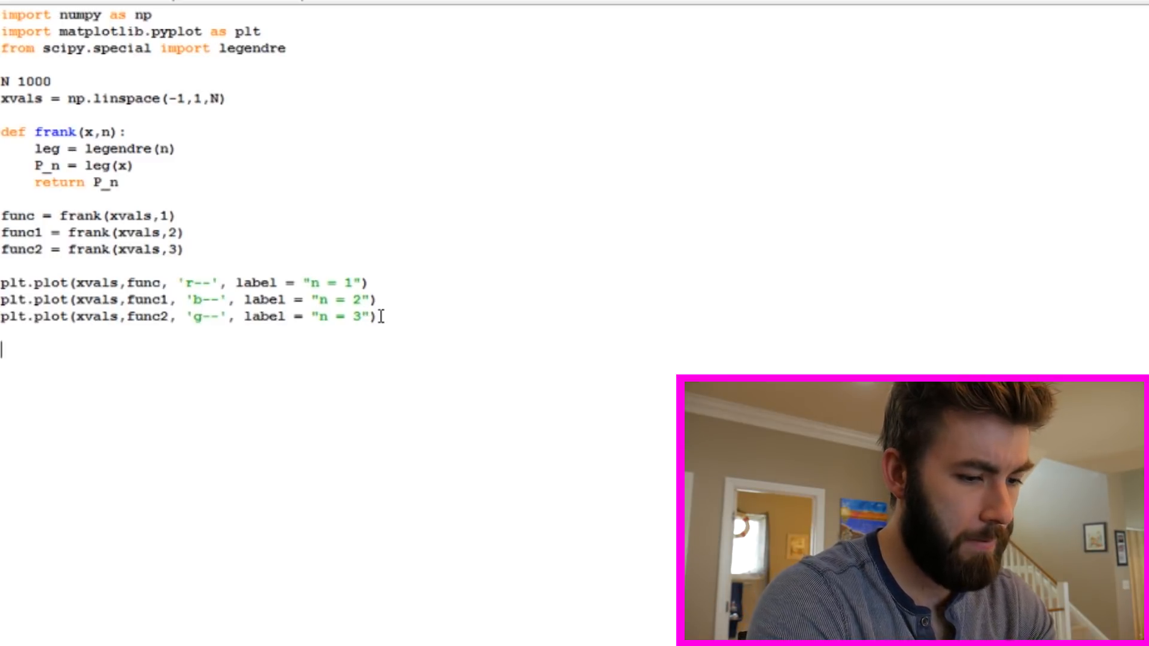
Add plt.title("First 3 P_n(x)")
text(plt.title)
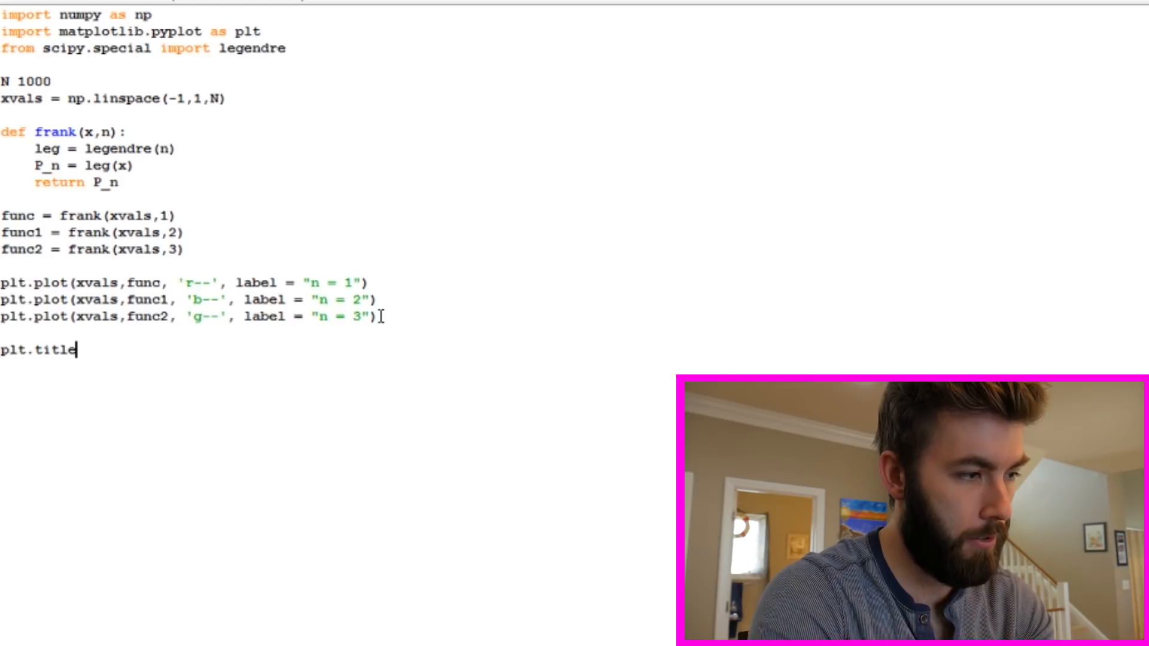
text(("Firs)
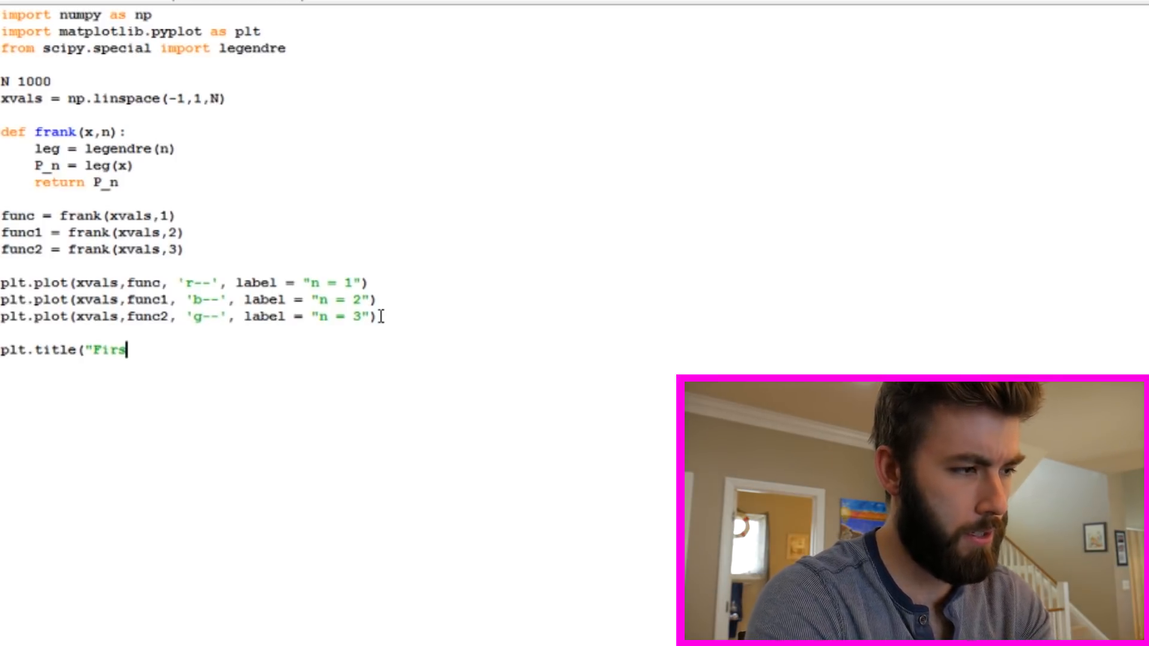
text(t 3)
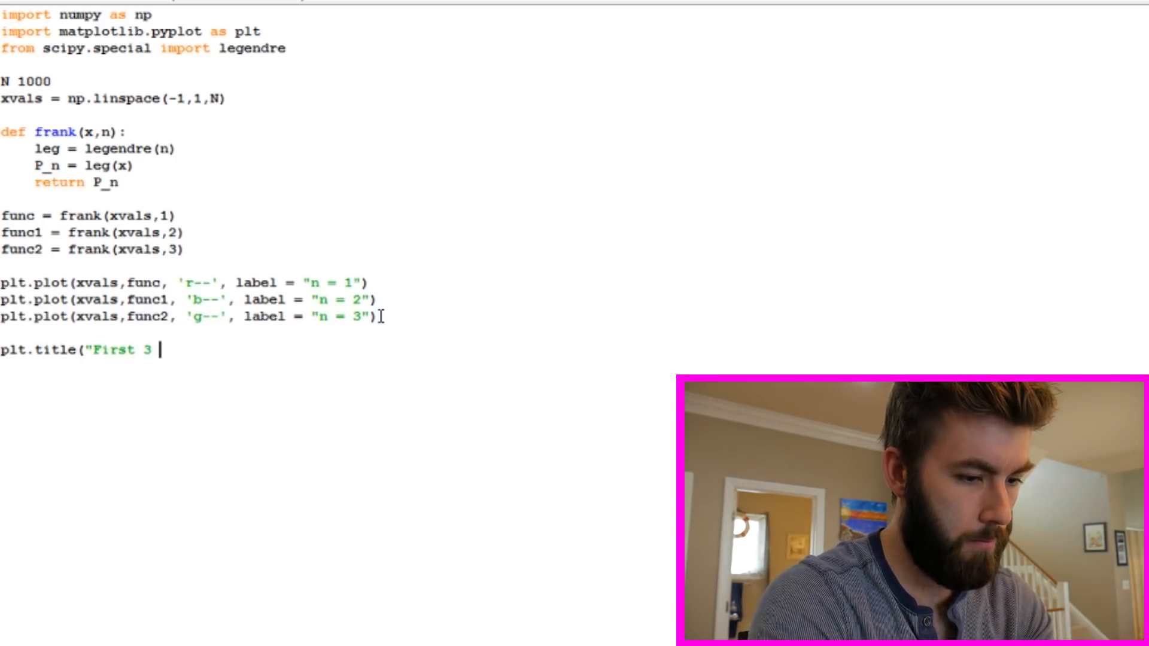
text(P_)
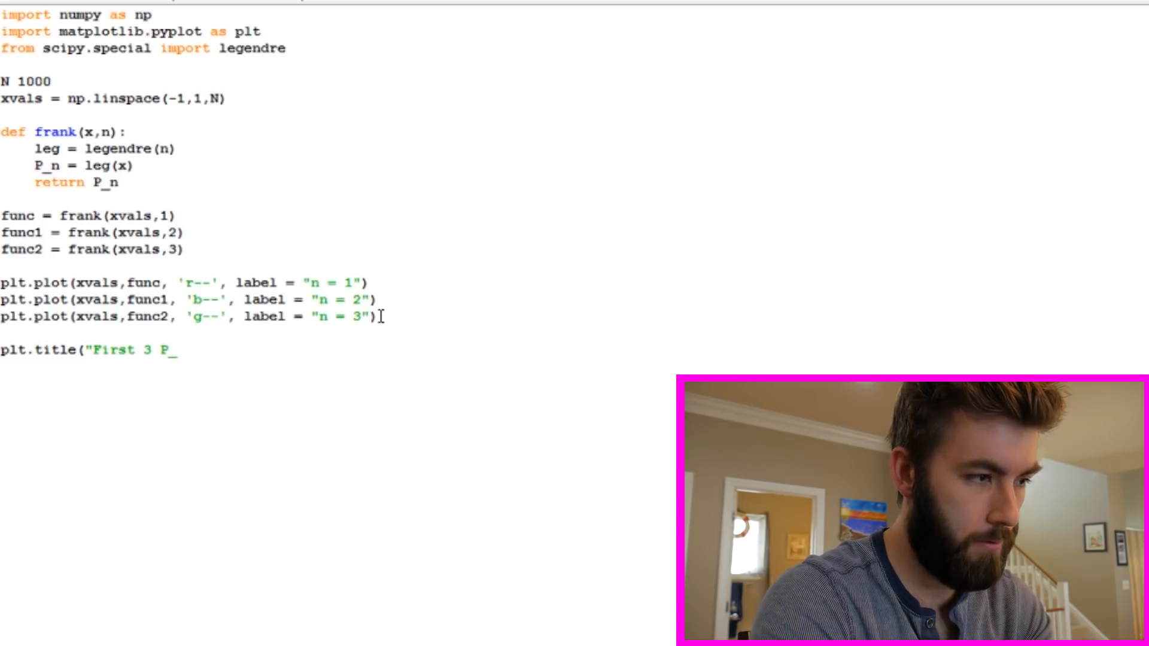
text(n)
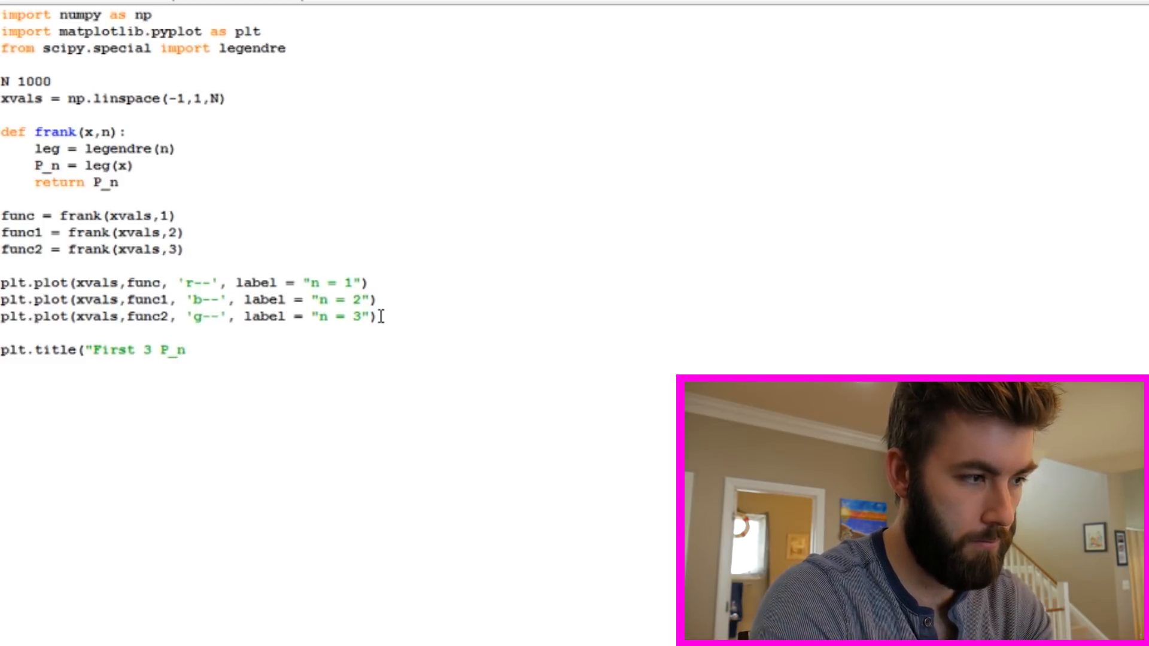
text((x))
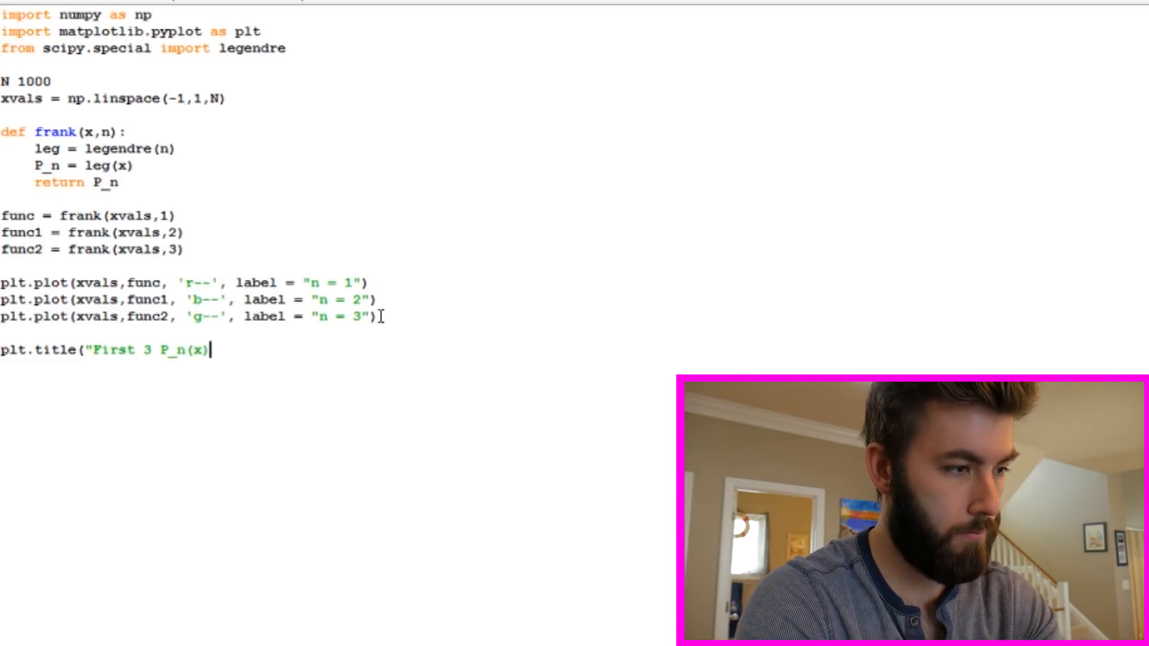
text("))
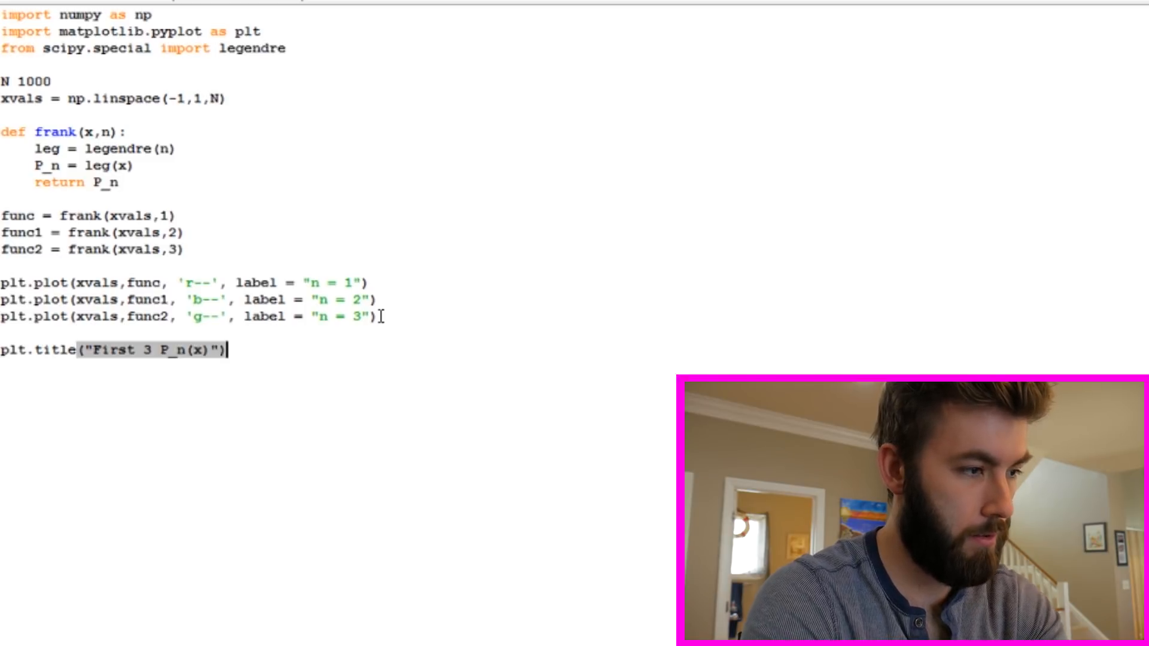
Finish with plt.grid(), plt.legend() and plt.show()
text(plt)
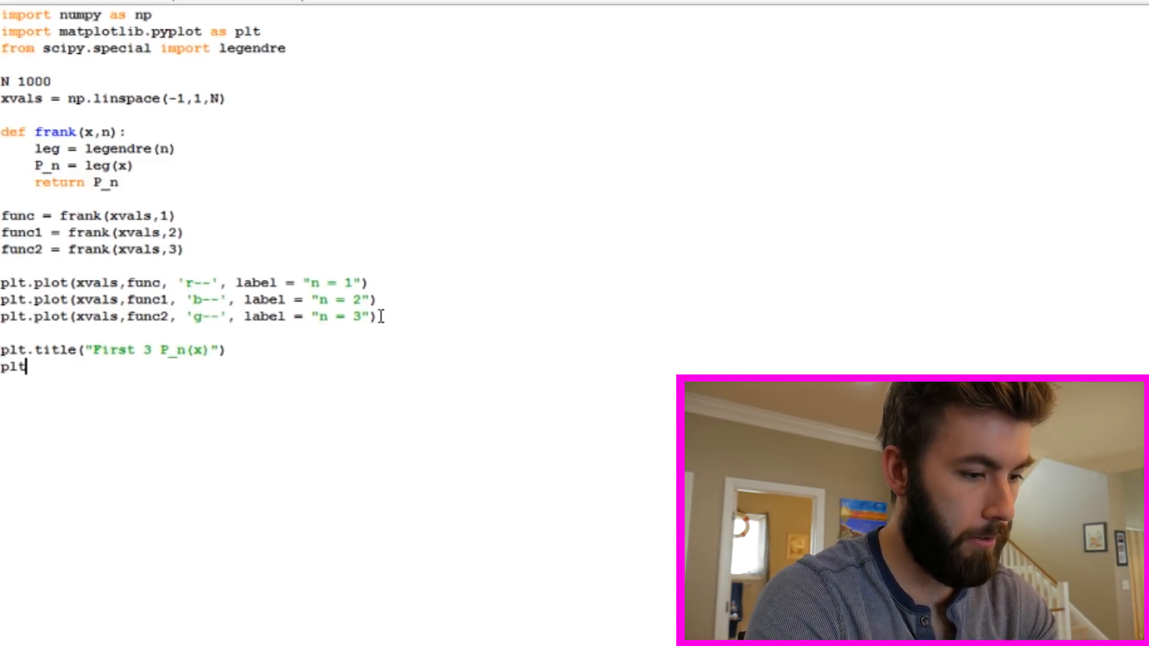
text(.gr)
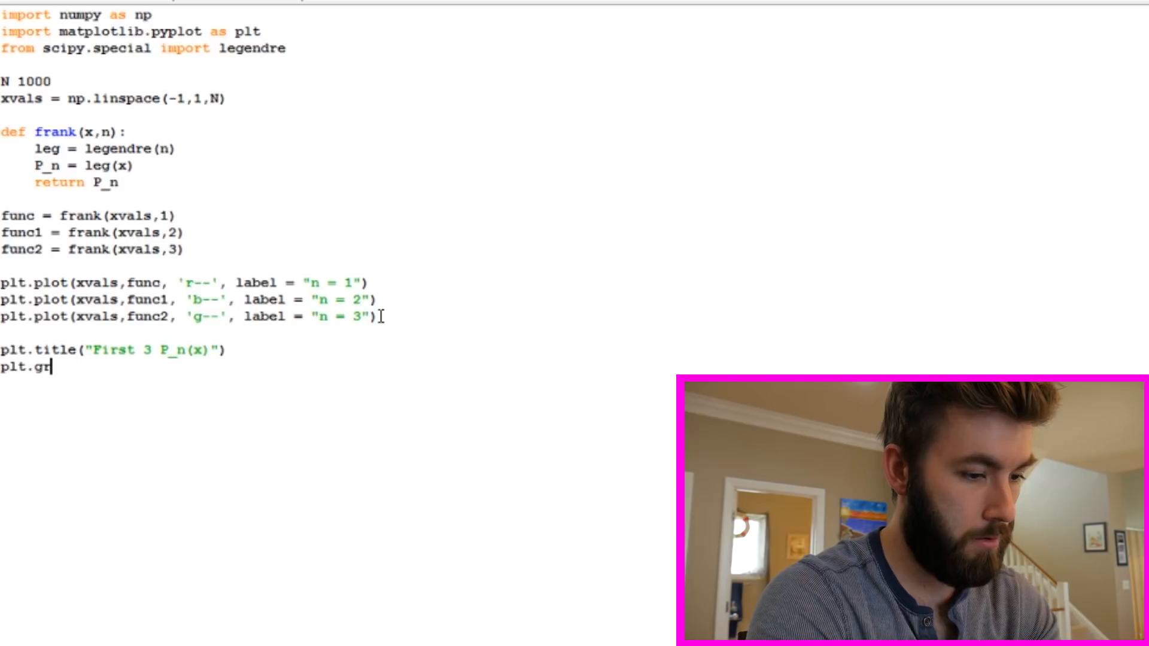
text(id())
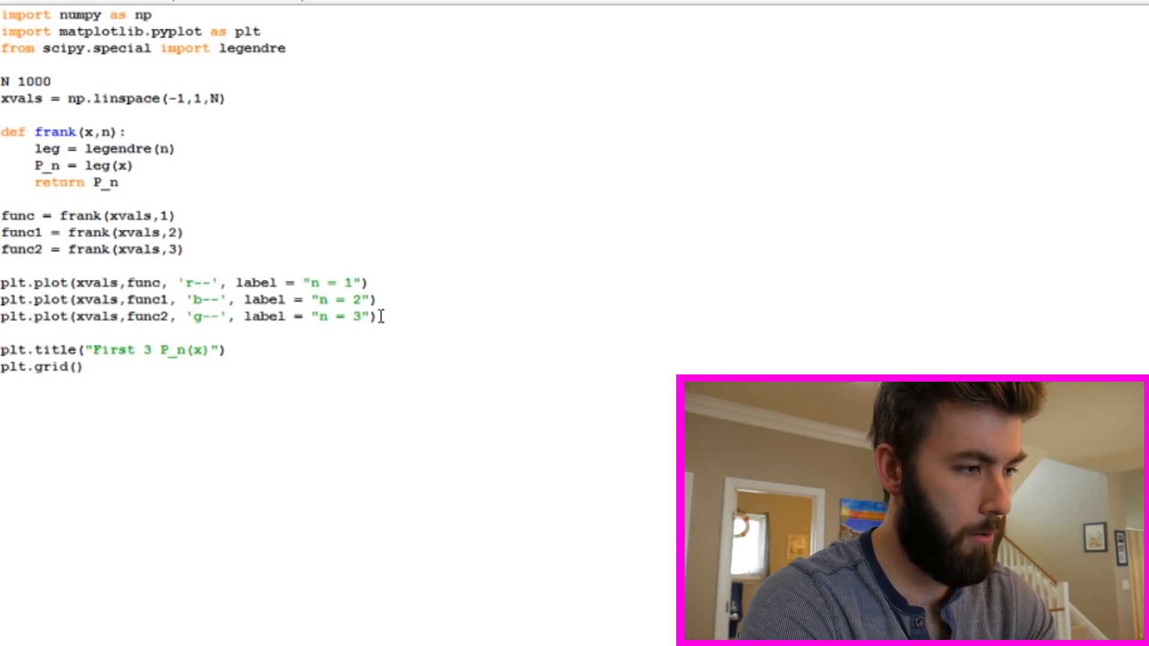
text(plt.)
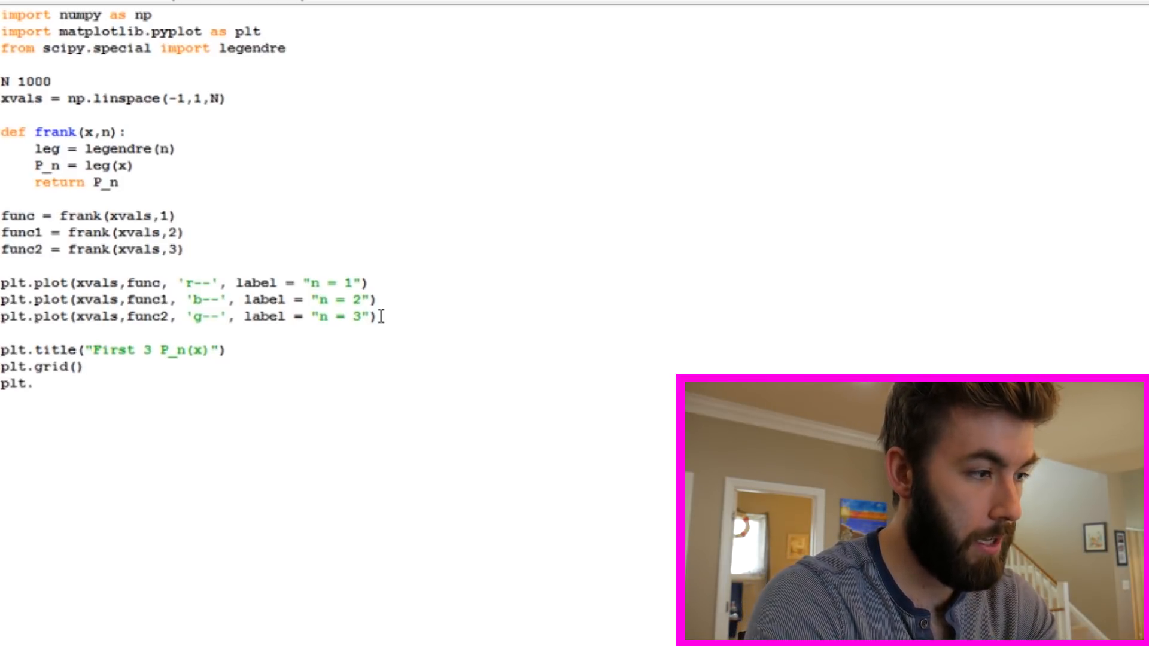
text(legen)
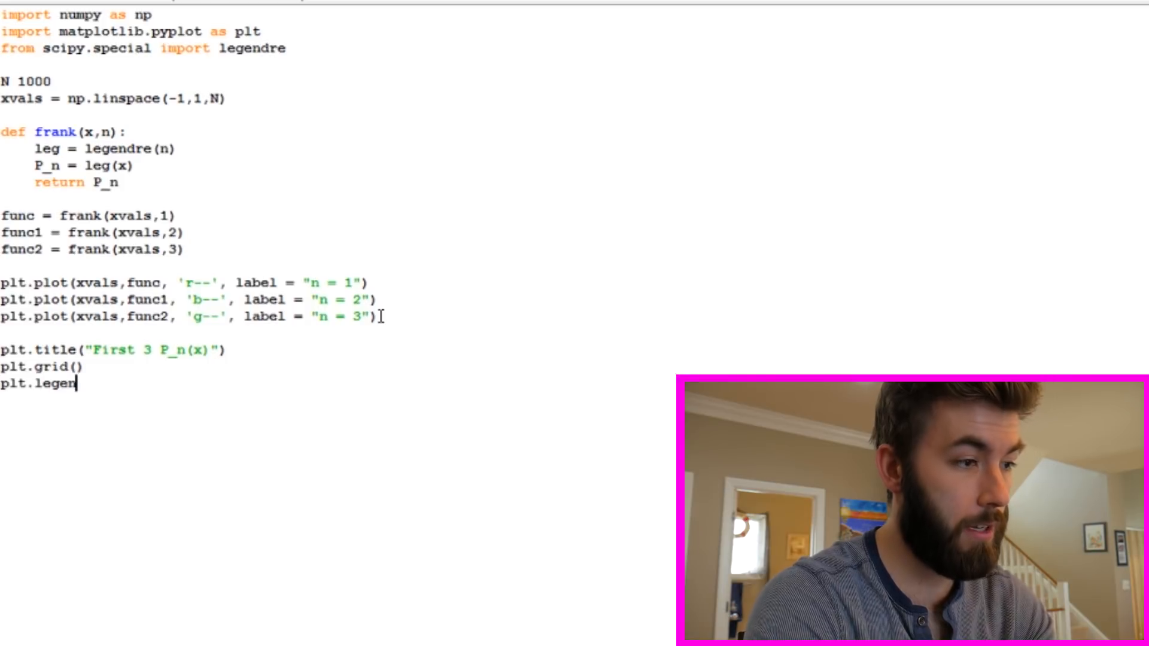
text(d())
text(pl)
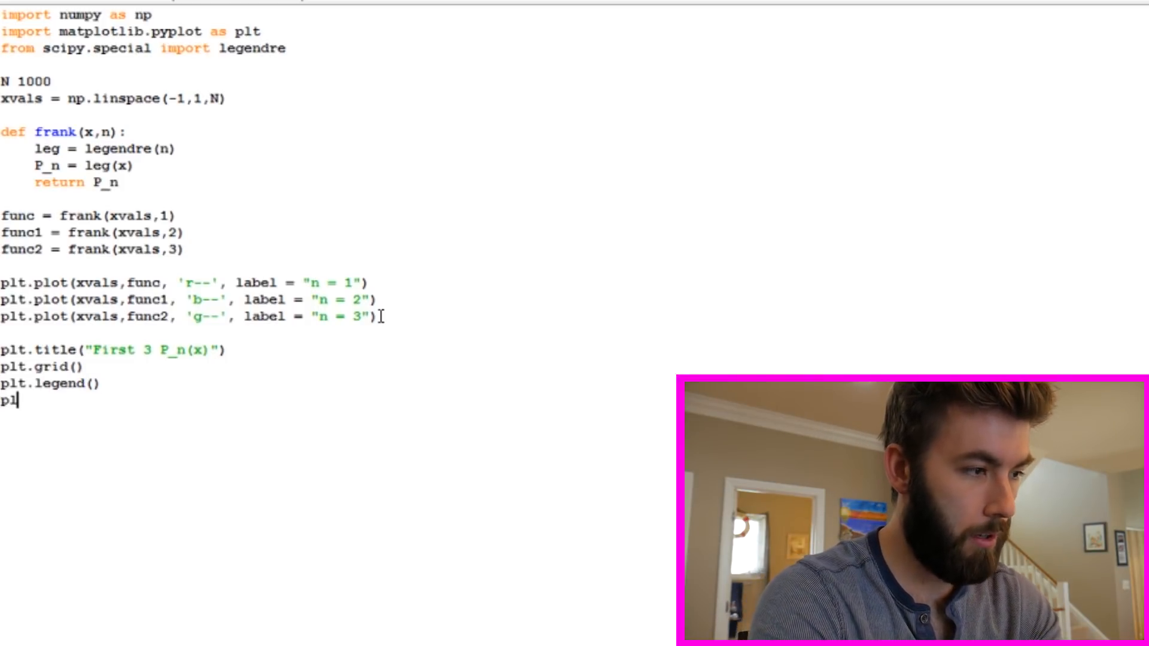
text(t.show())
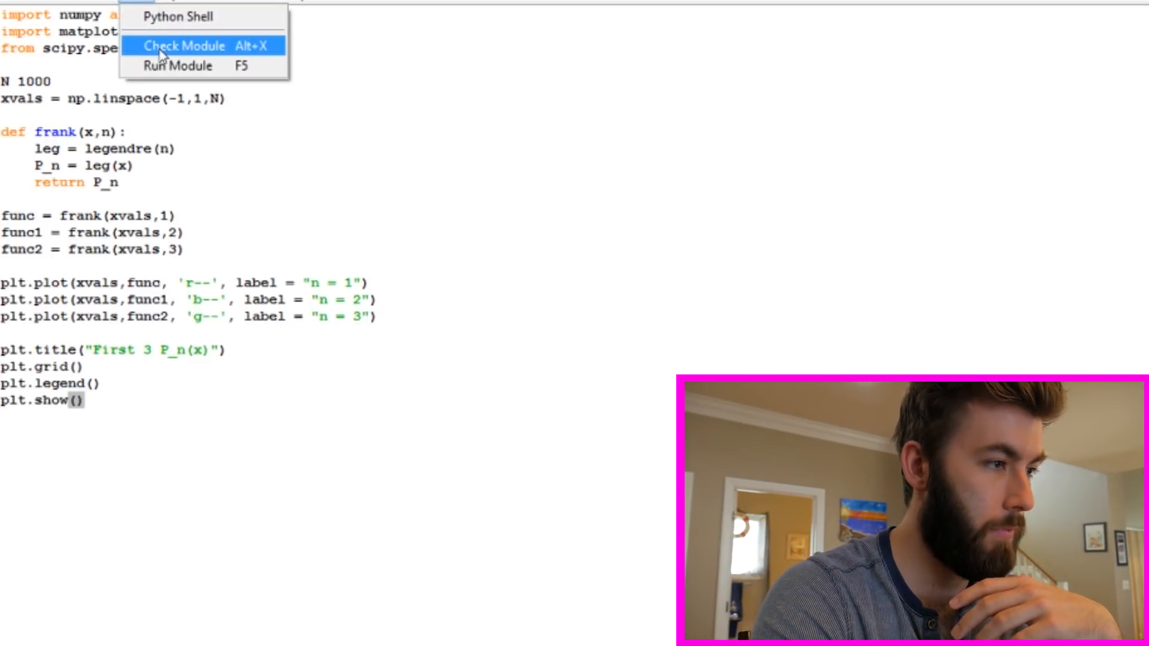
Run the module, view the figure of three legended curves, and close it
click(186, 45)
text( =)
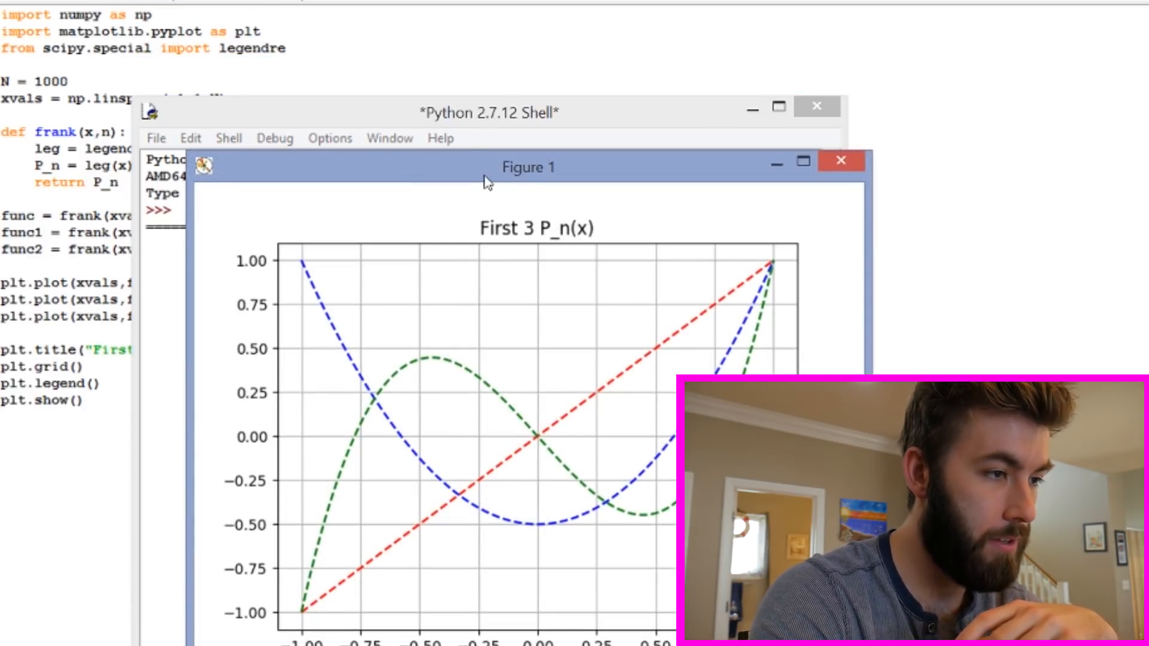
drag(527, 167, 399, 86)
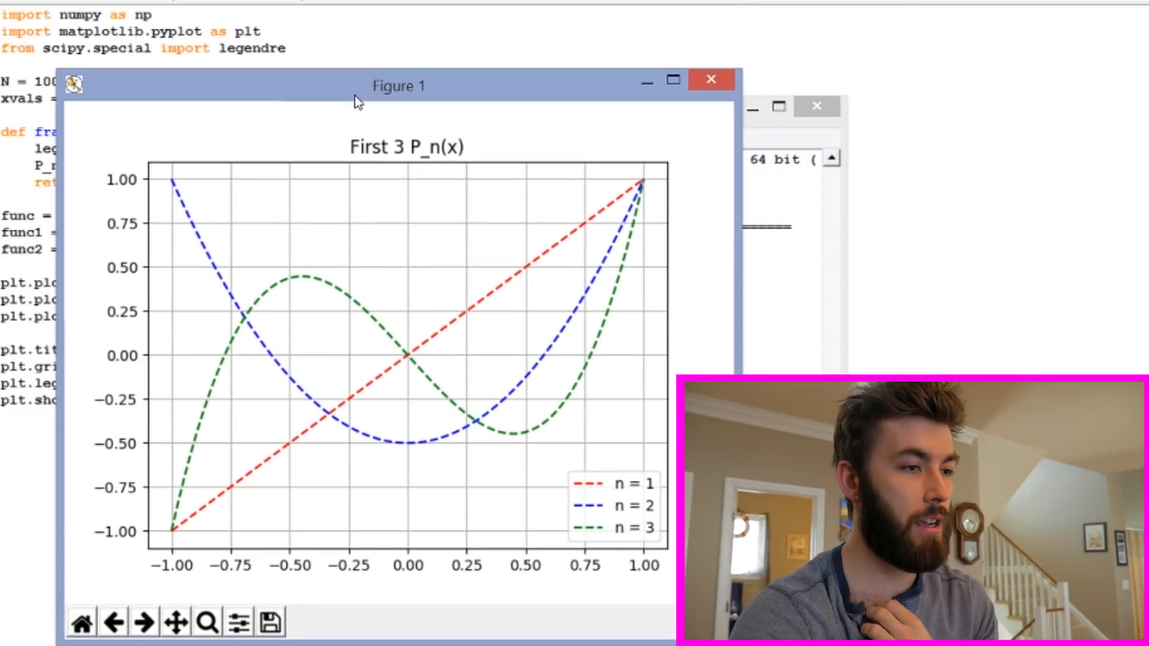
mouse_move(614, 275)
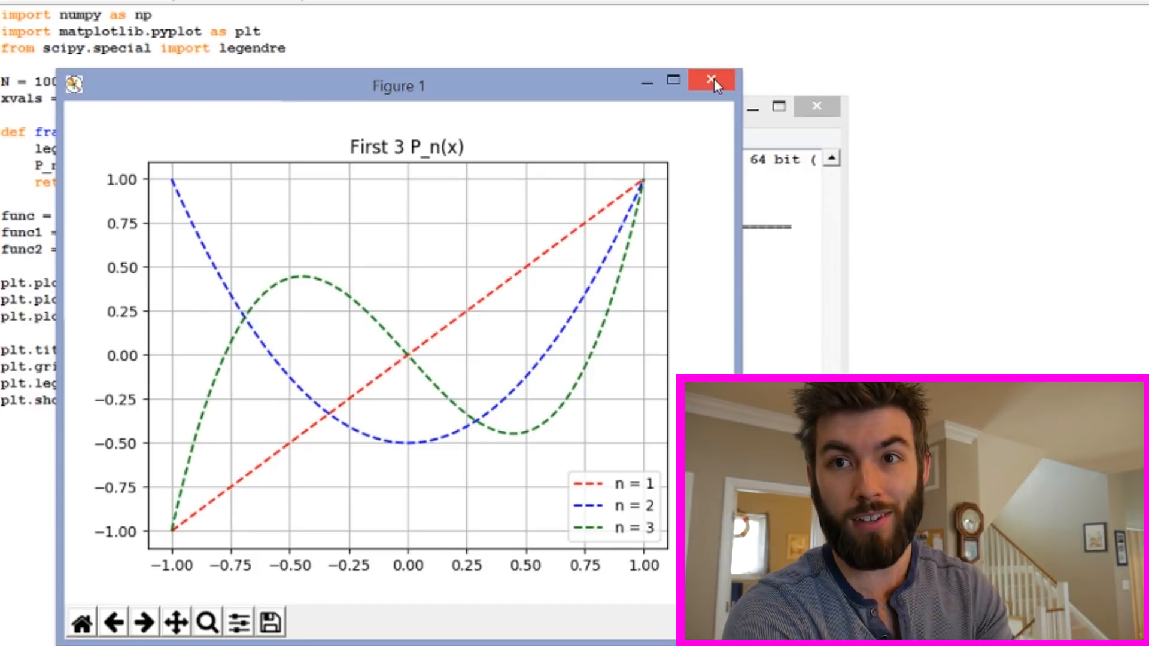
click(709, 79)
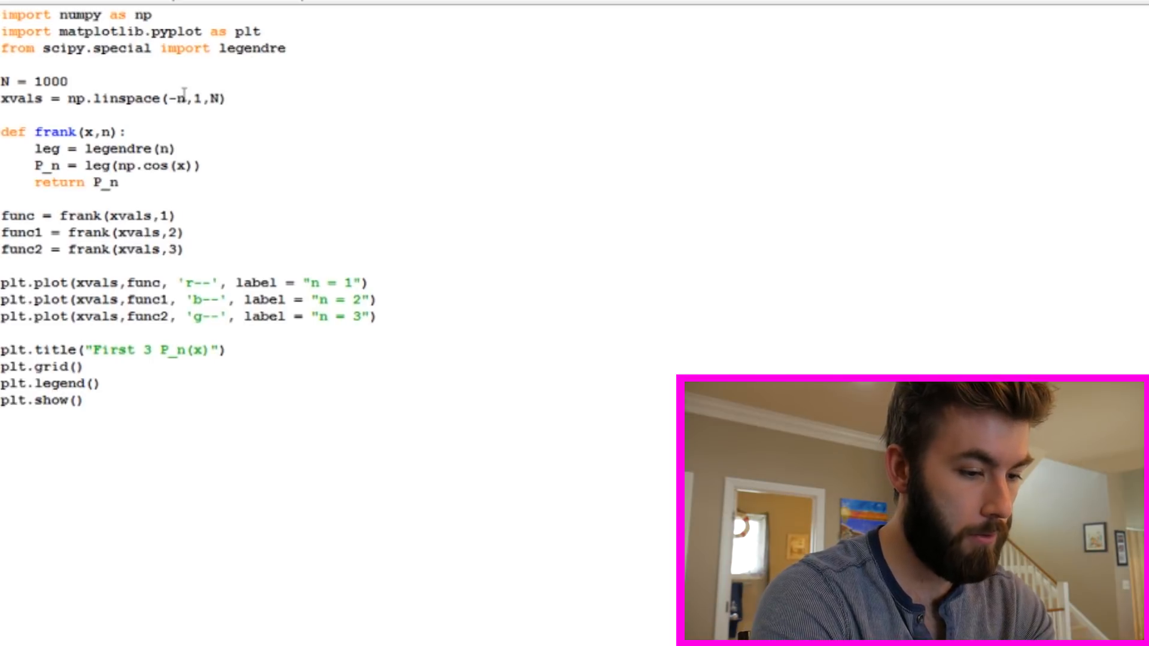
Change the linspace range to -np.pi to np.pi and rerun to see the cos(x)-based curves
text(p.pi)
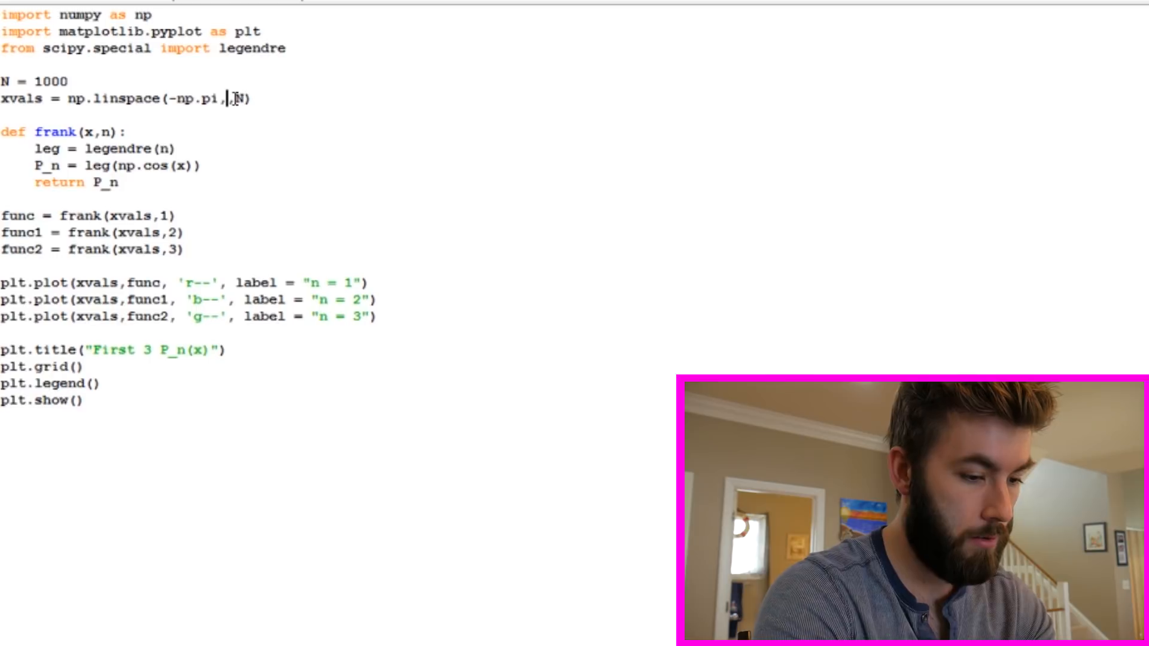
text(np.pi)
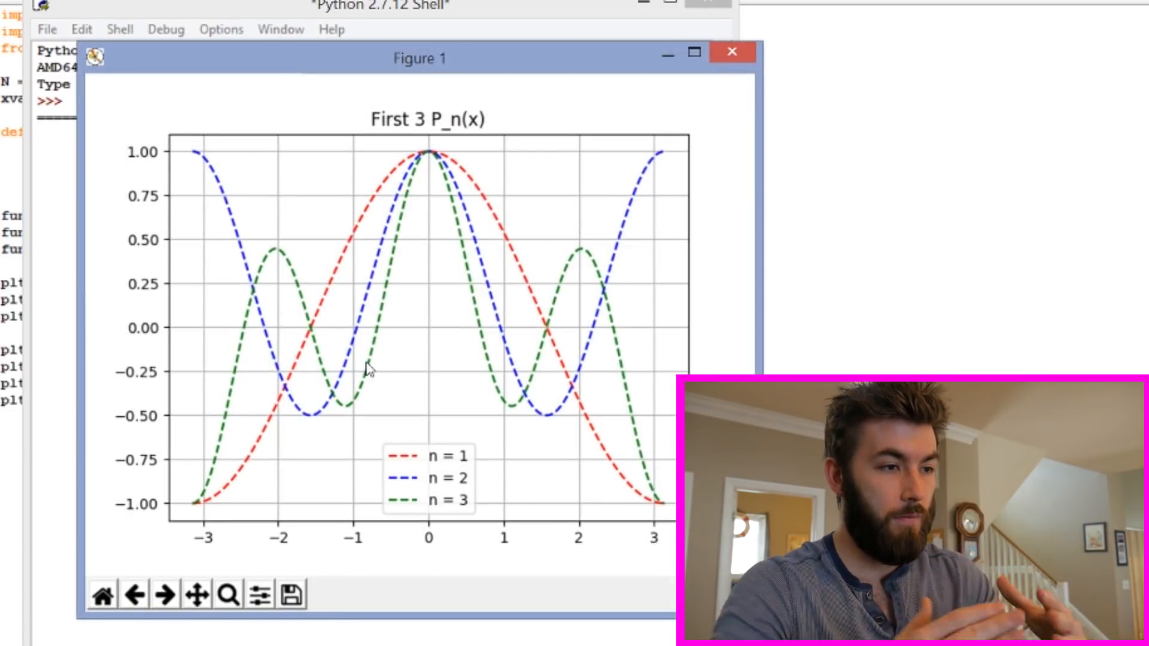
mouse_move(479, 359)
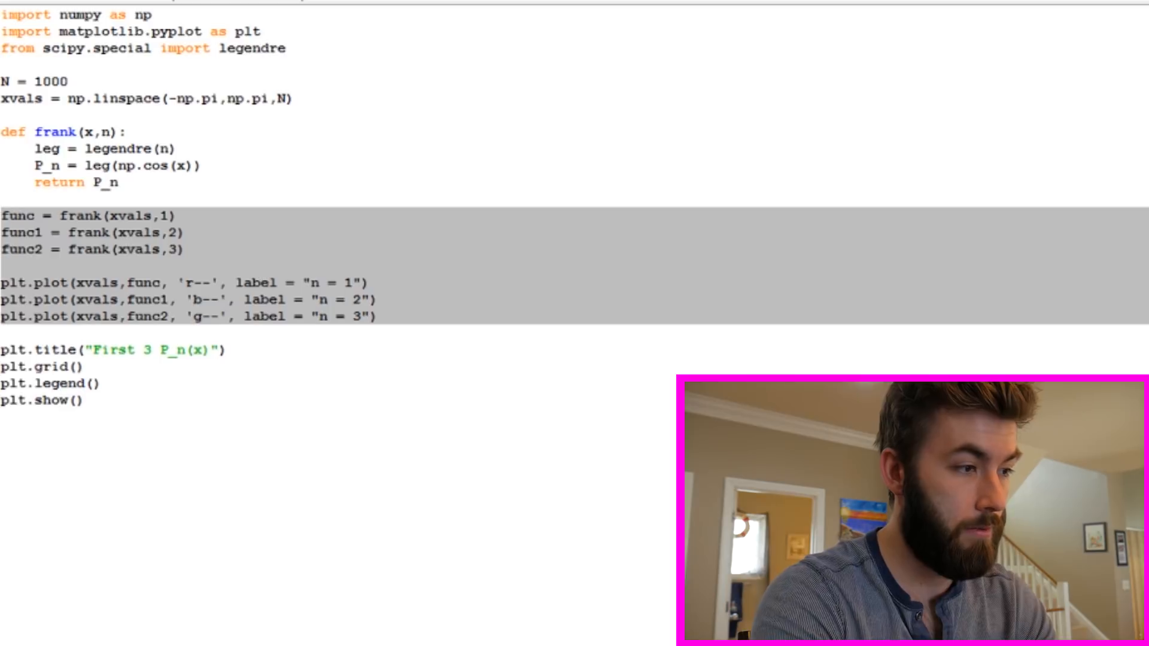
Delete the three func assignments and their three plt.plot lines
key(Delete)
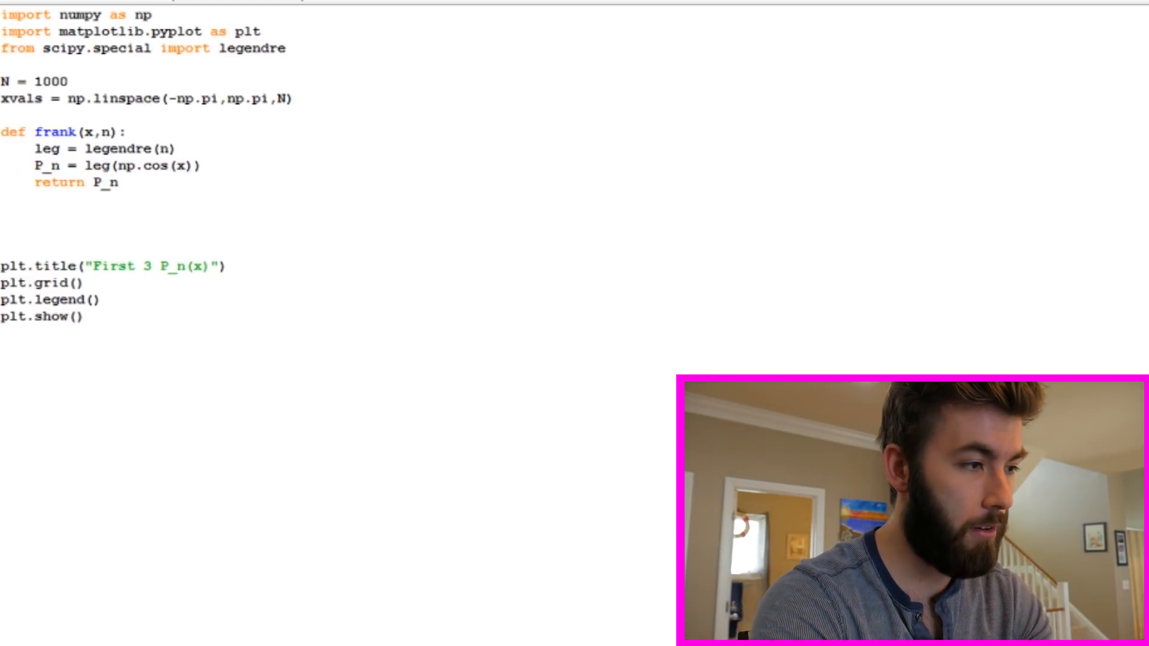
Write for i in range(1,16): with body func = frank(xvals,i)
text(fir)
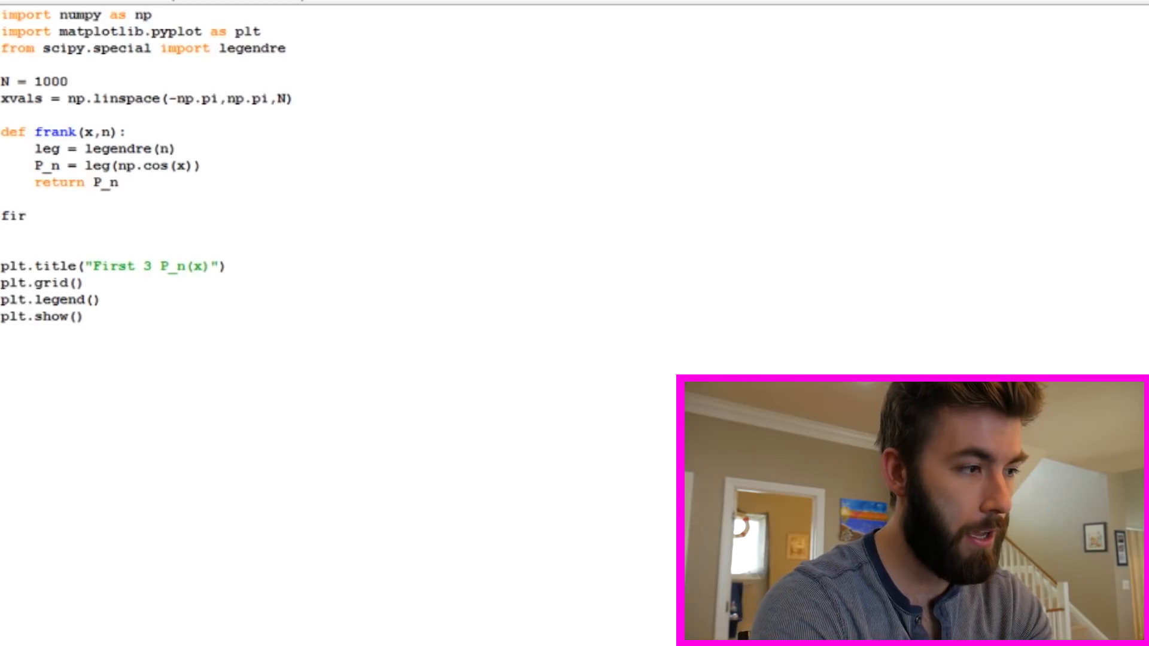
text(or i in r)
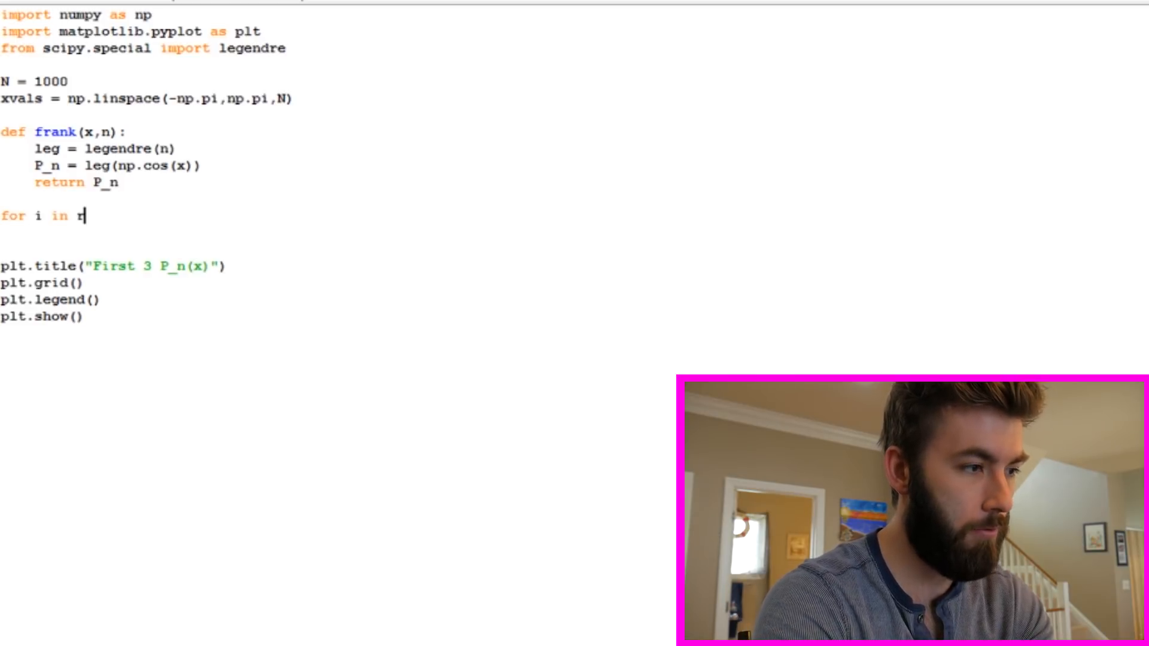
text(ange()
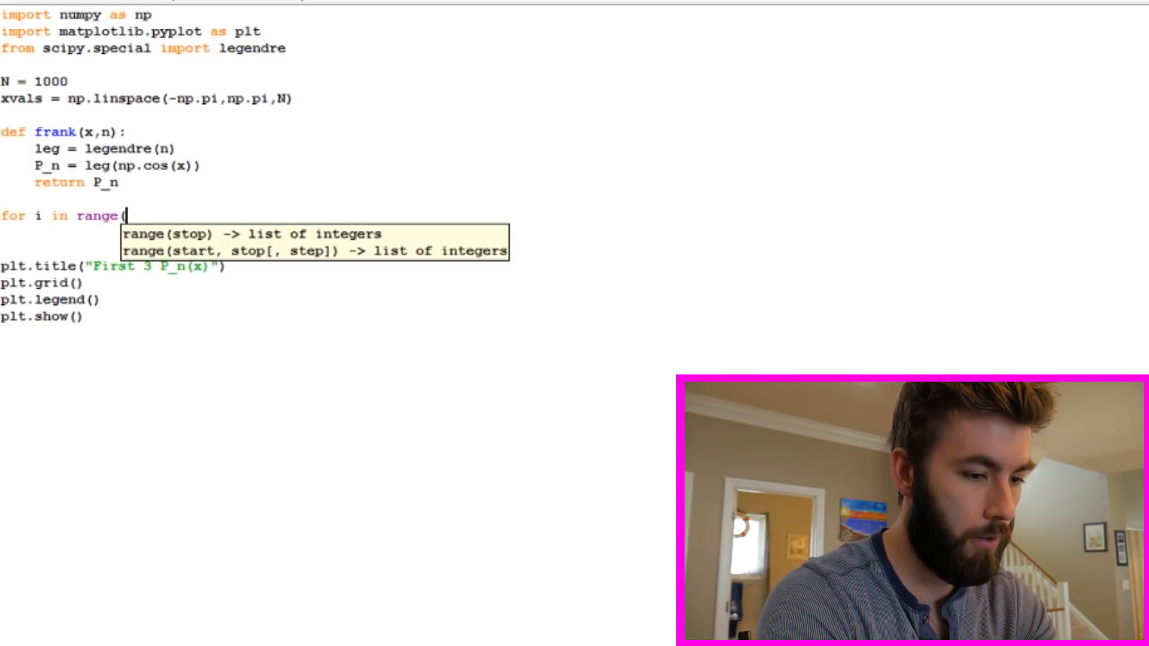
text(1,16)
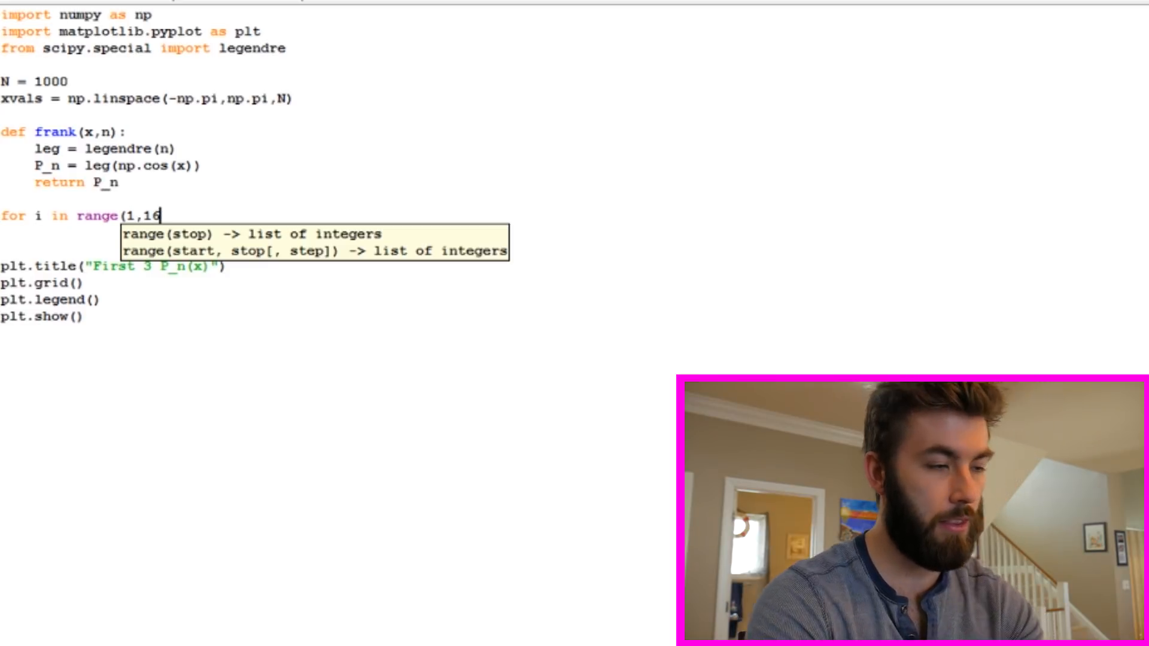
text()")
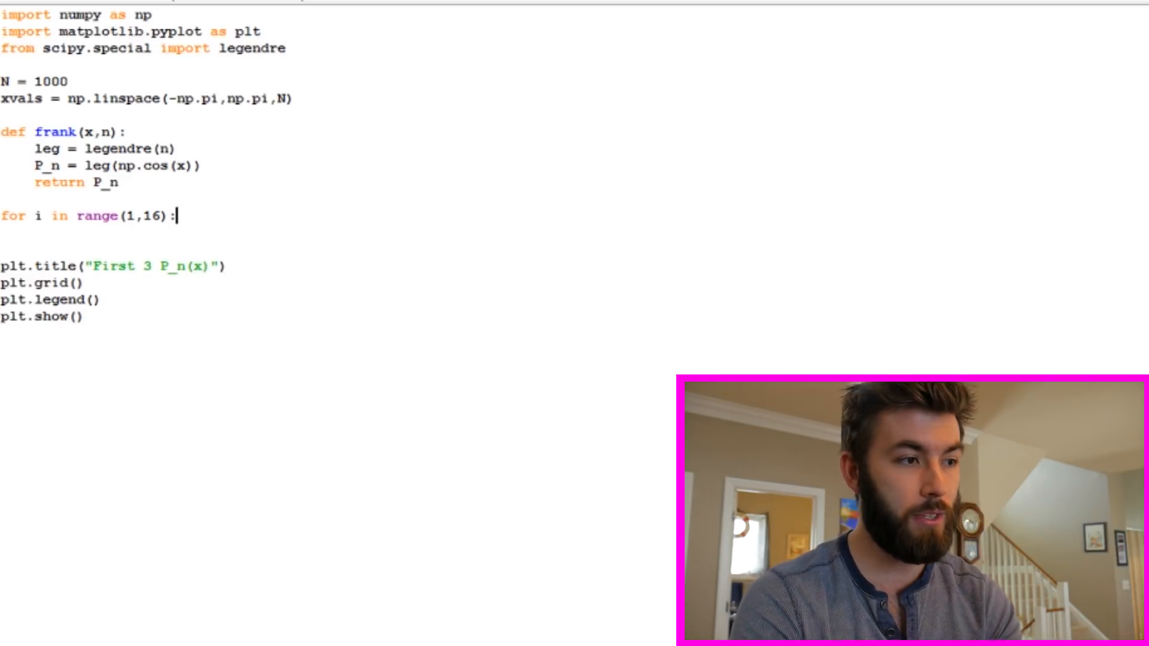
key(enter)
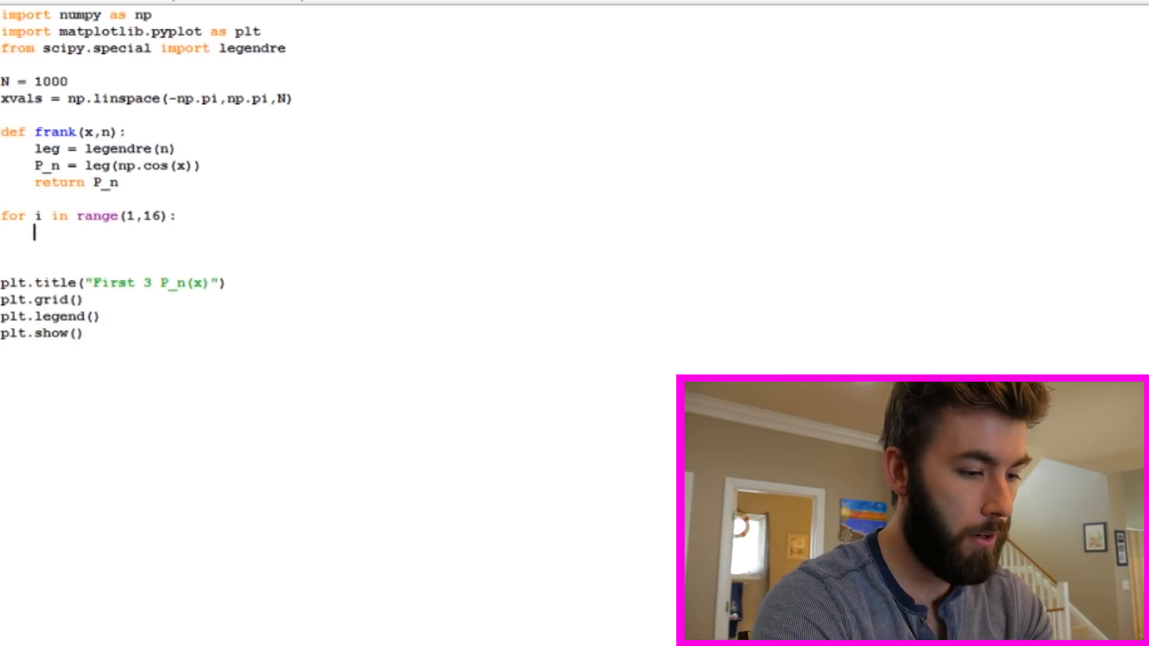
text(func =)
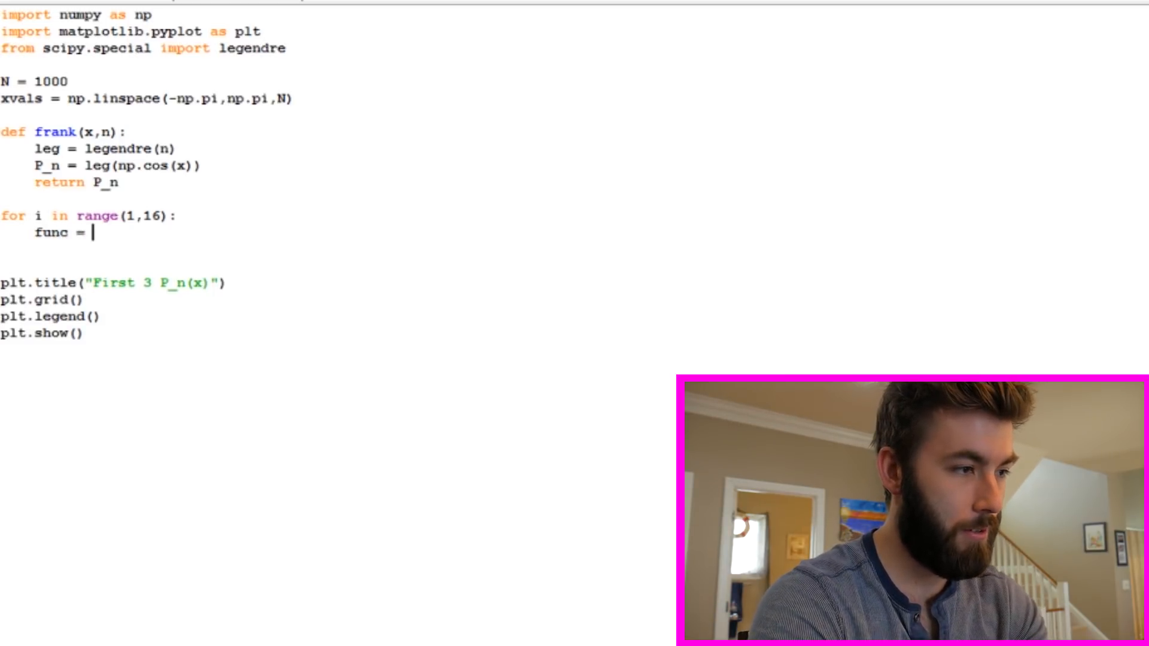
text(frank()
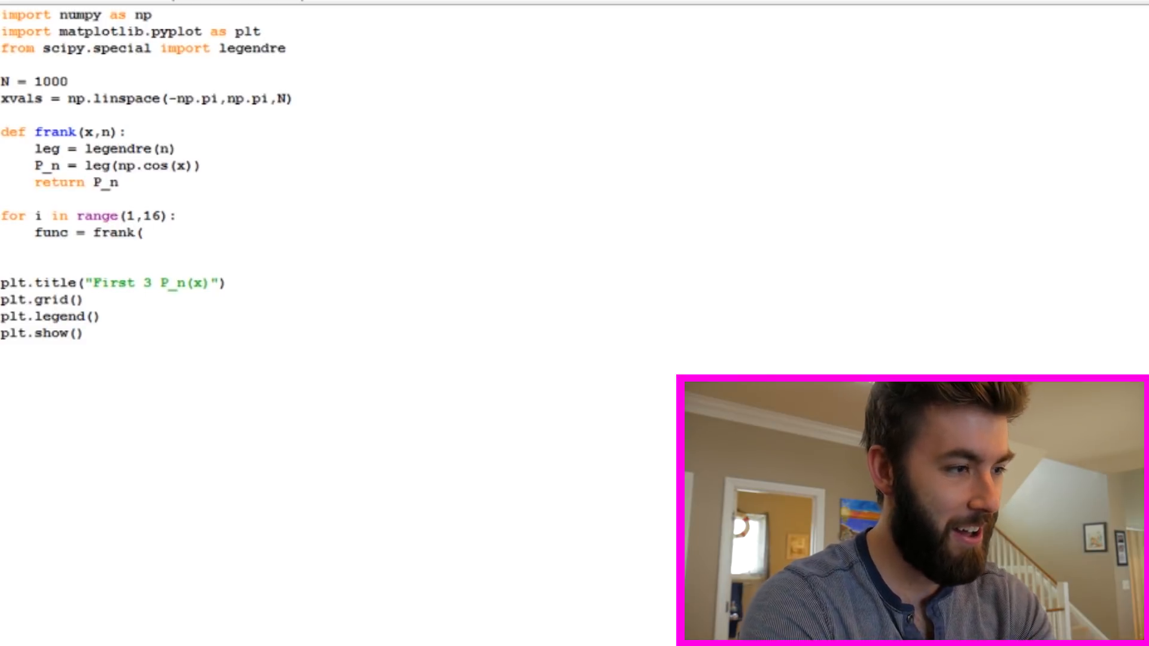
text(xvals,)
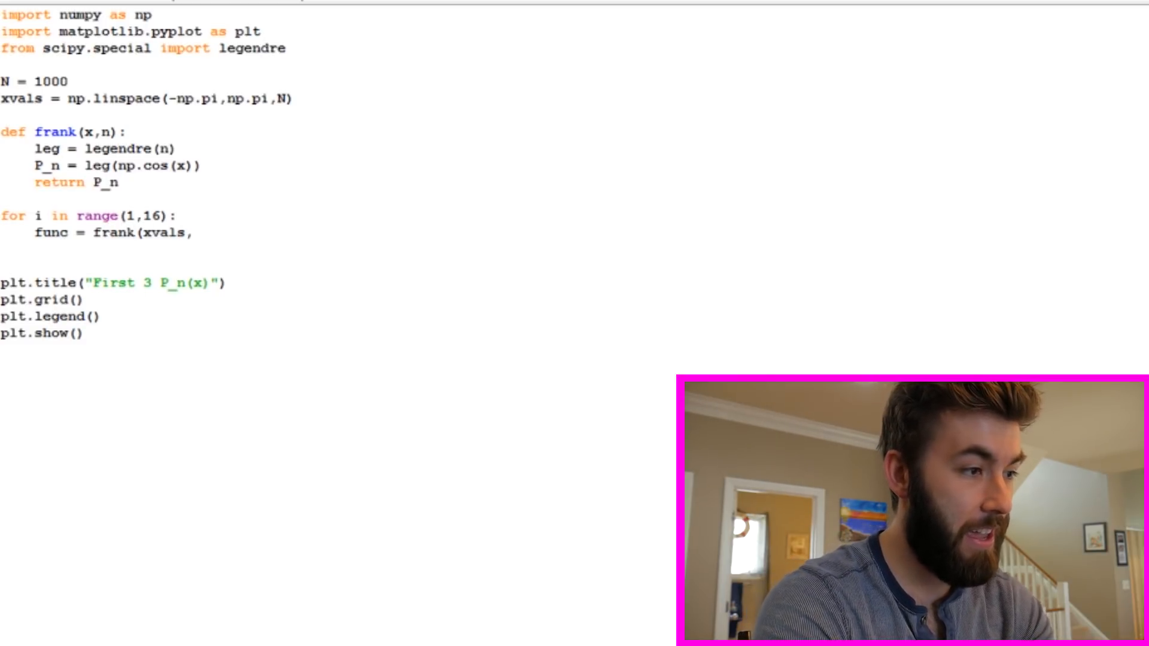
text(i)
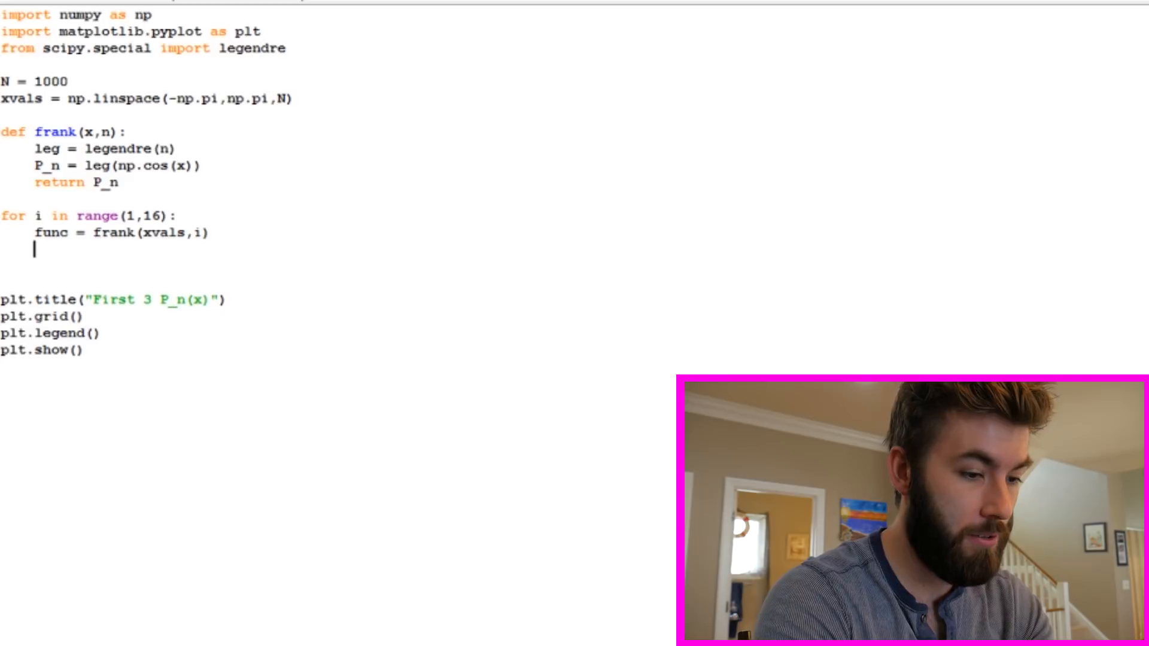
Inside the loop, plot xvals against func with label "n = " + str(i)
text(plt.plot()
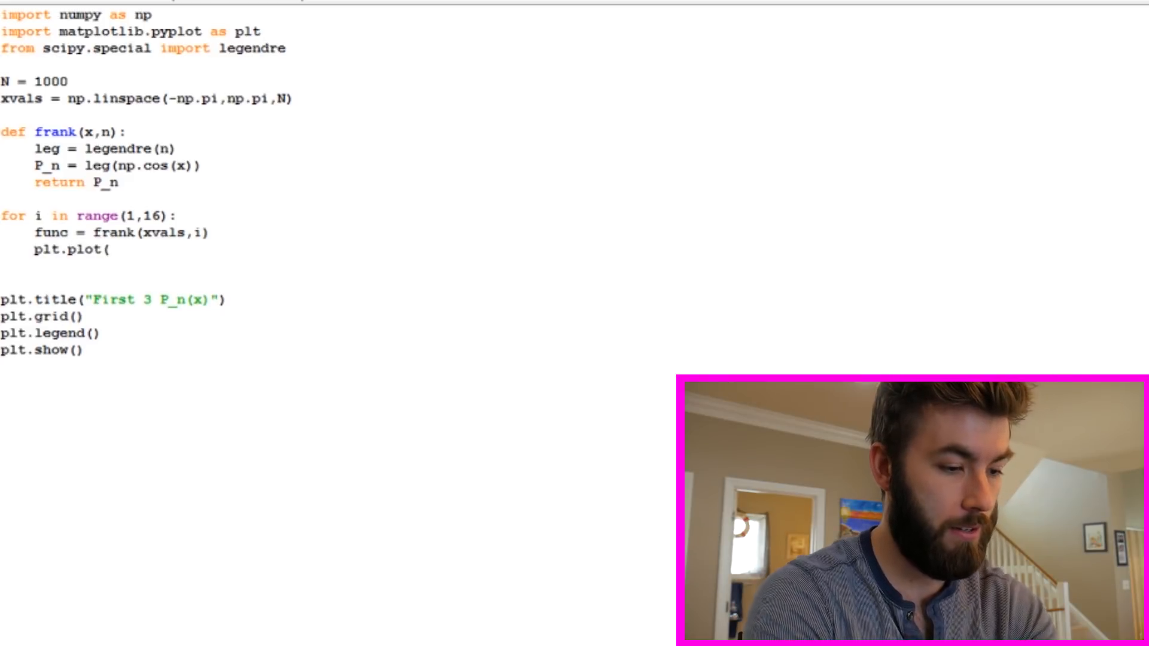
text(xvals,func)
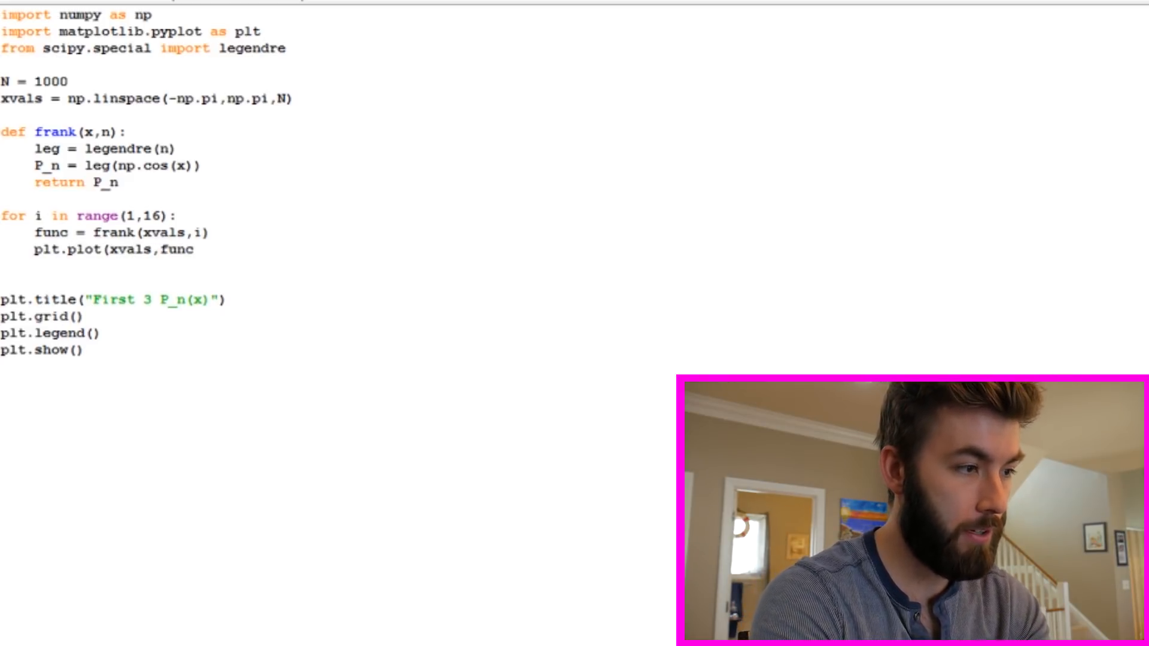
text(,)
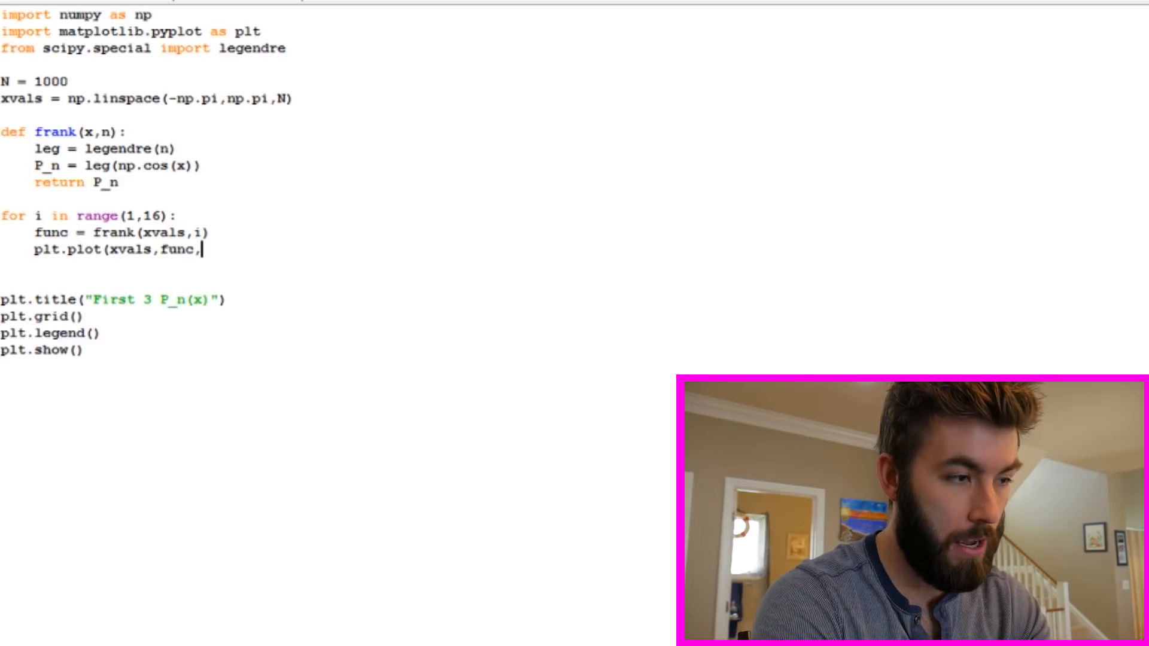
text(labe)
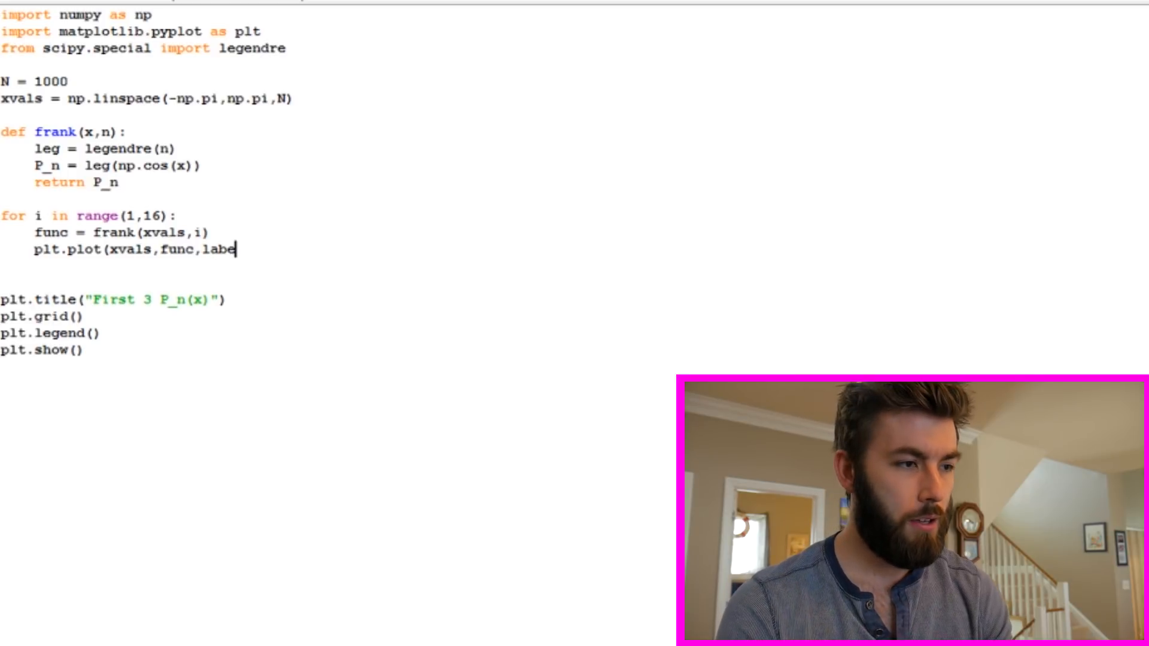
text(l =)
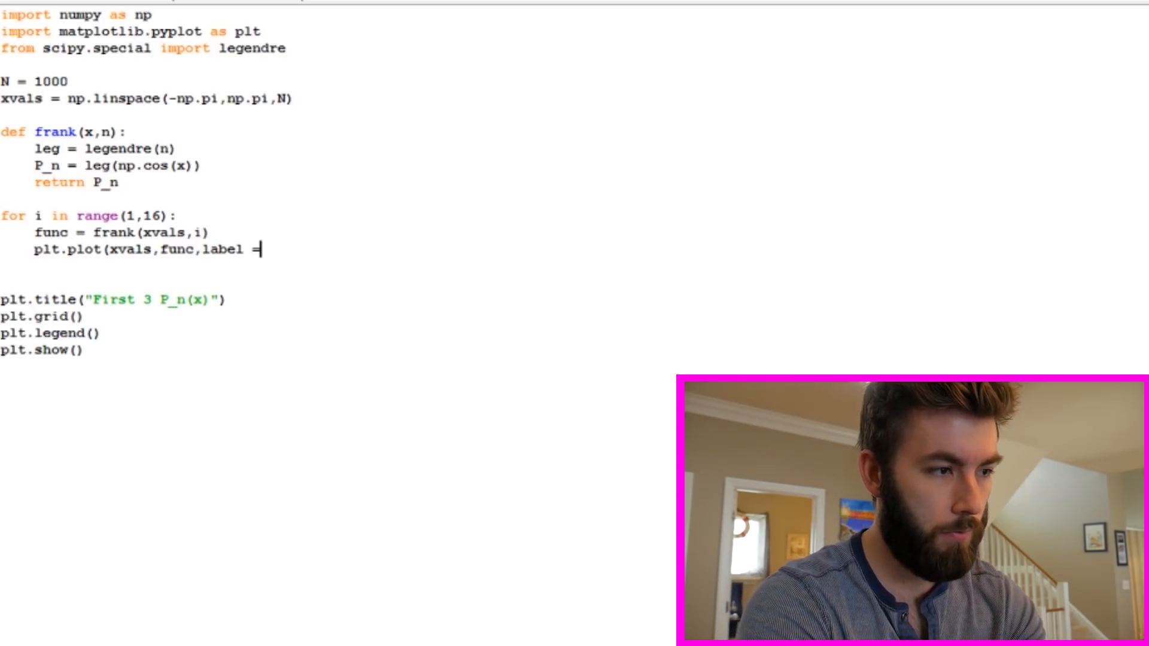
text("n =)
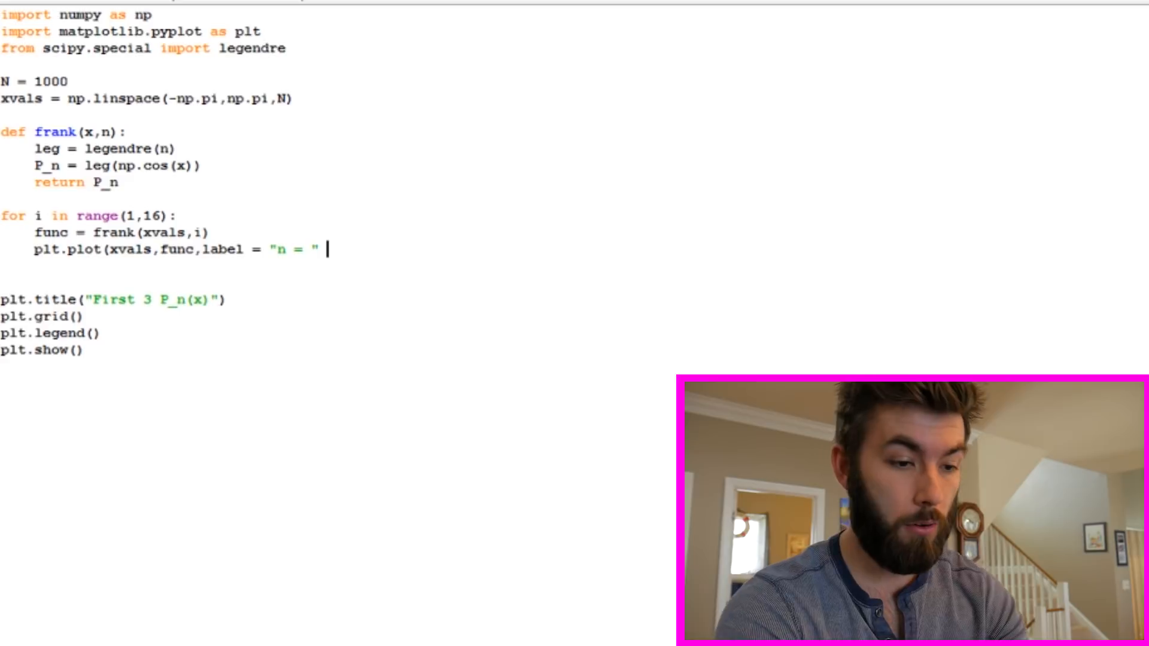
text(+)
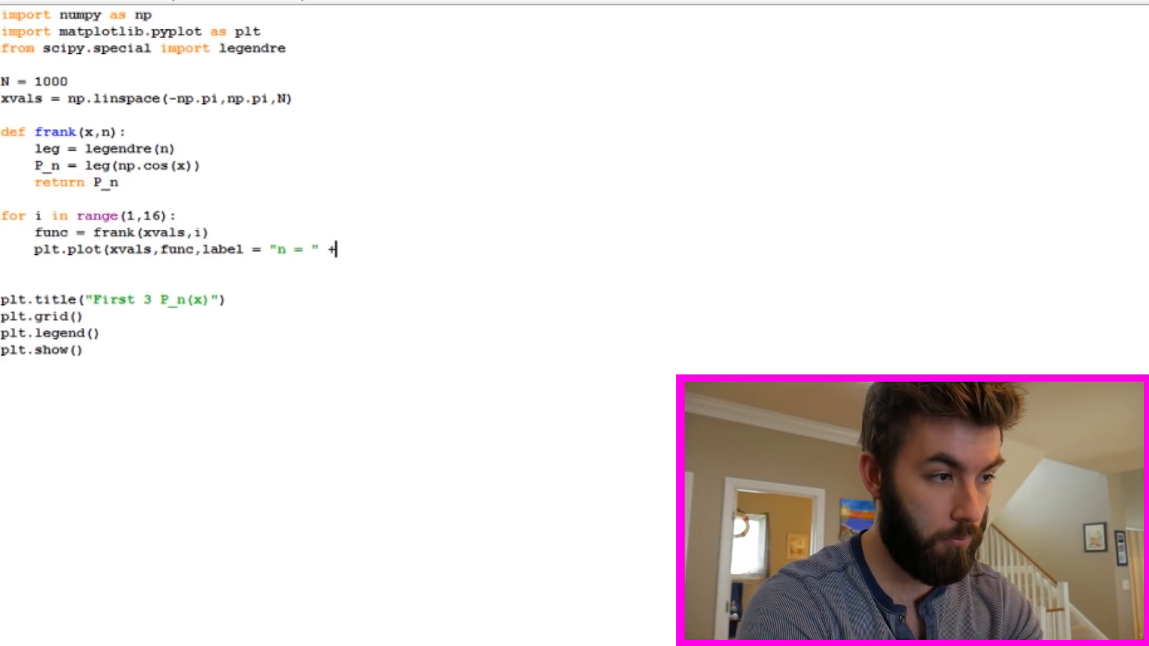
text(str)
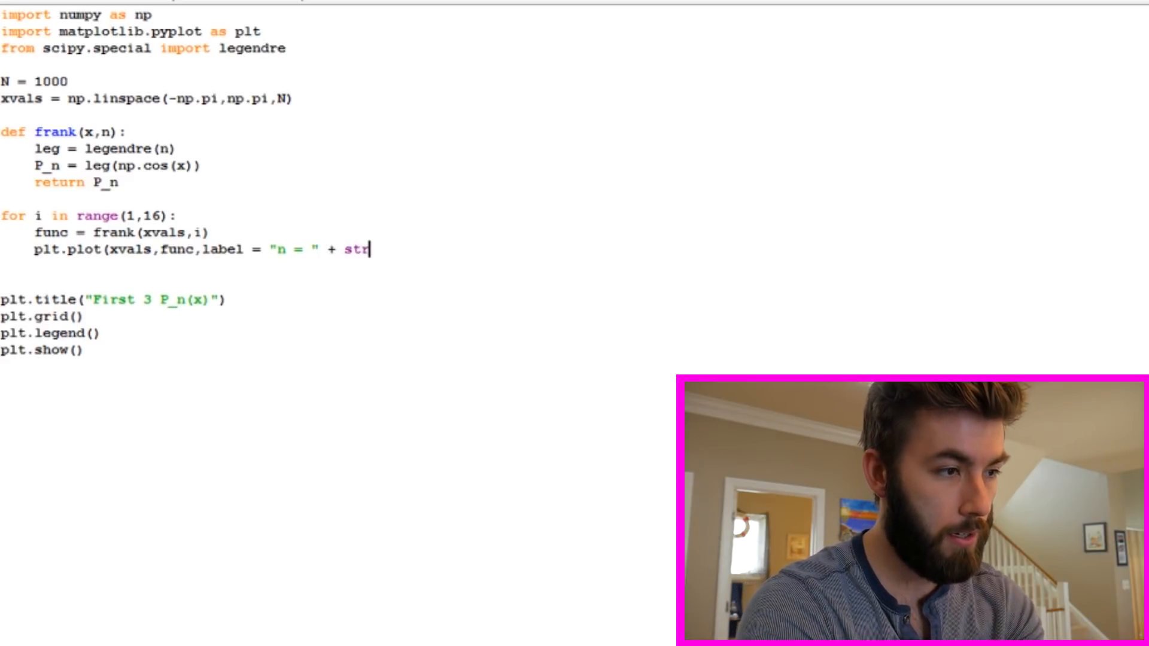
text((i)
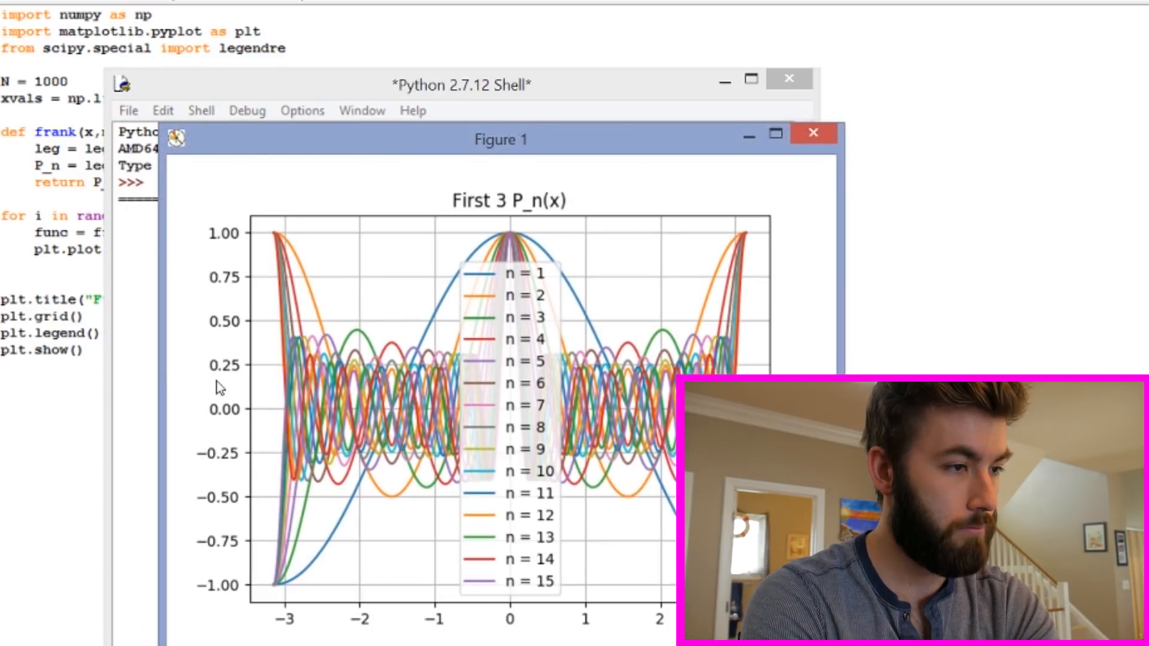
Maximize the Figure 1 window showing the fifteen Legendre curves of cos(x) with the n = 1–15 legend
drag(501, 138, 396, 105)
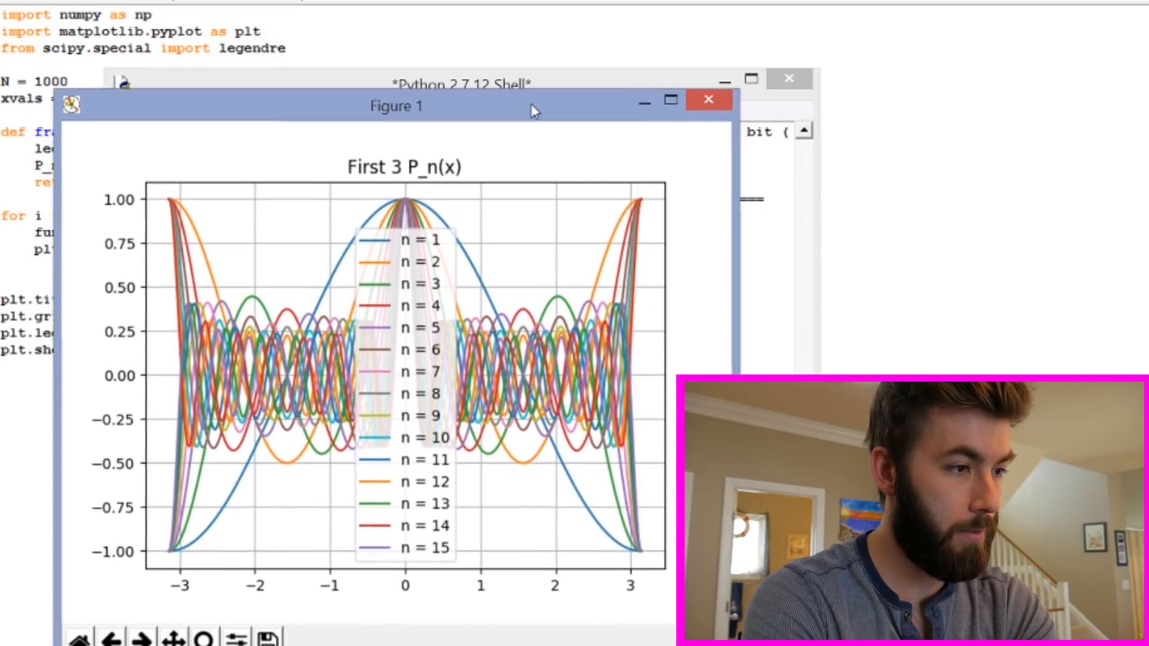
click(666, 100)
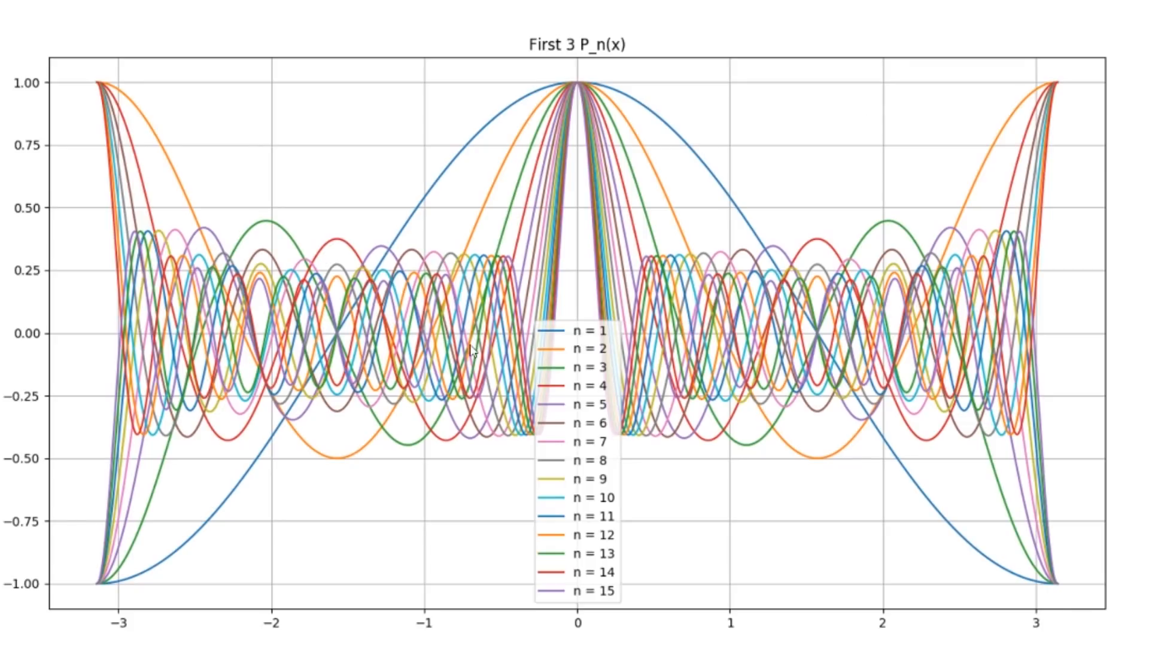